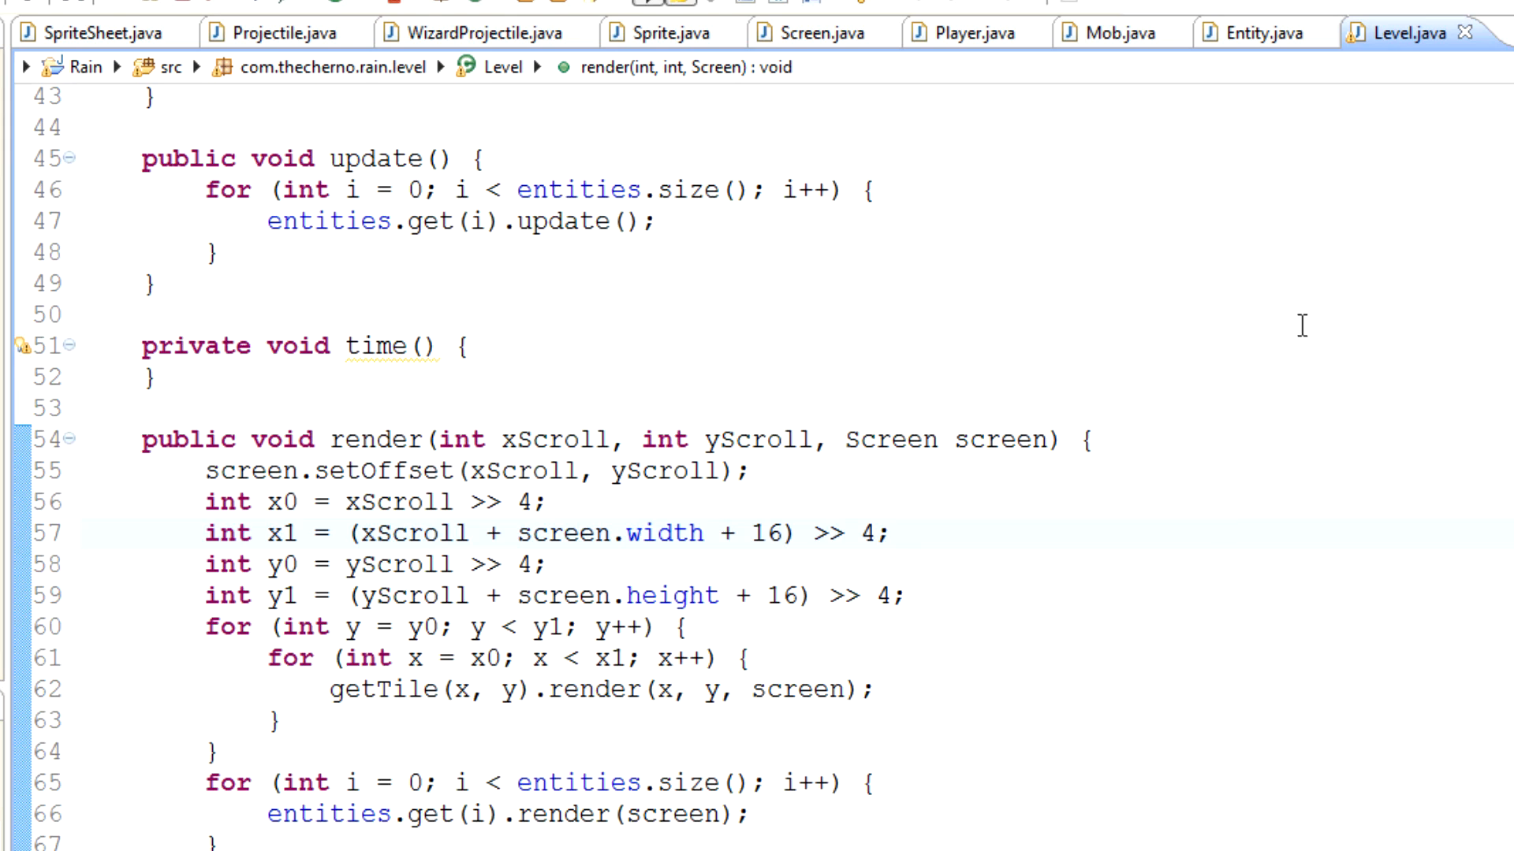
mouse_move(289, 11)
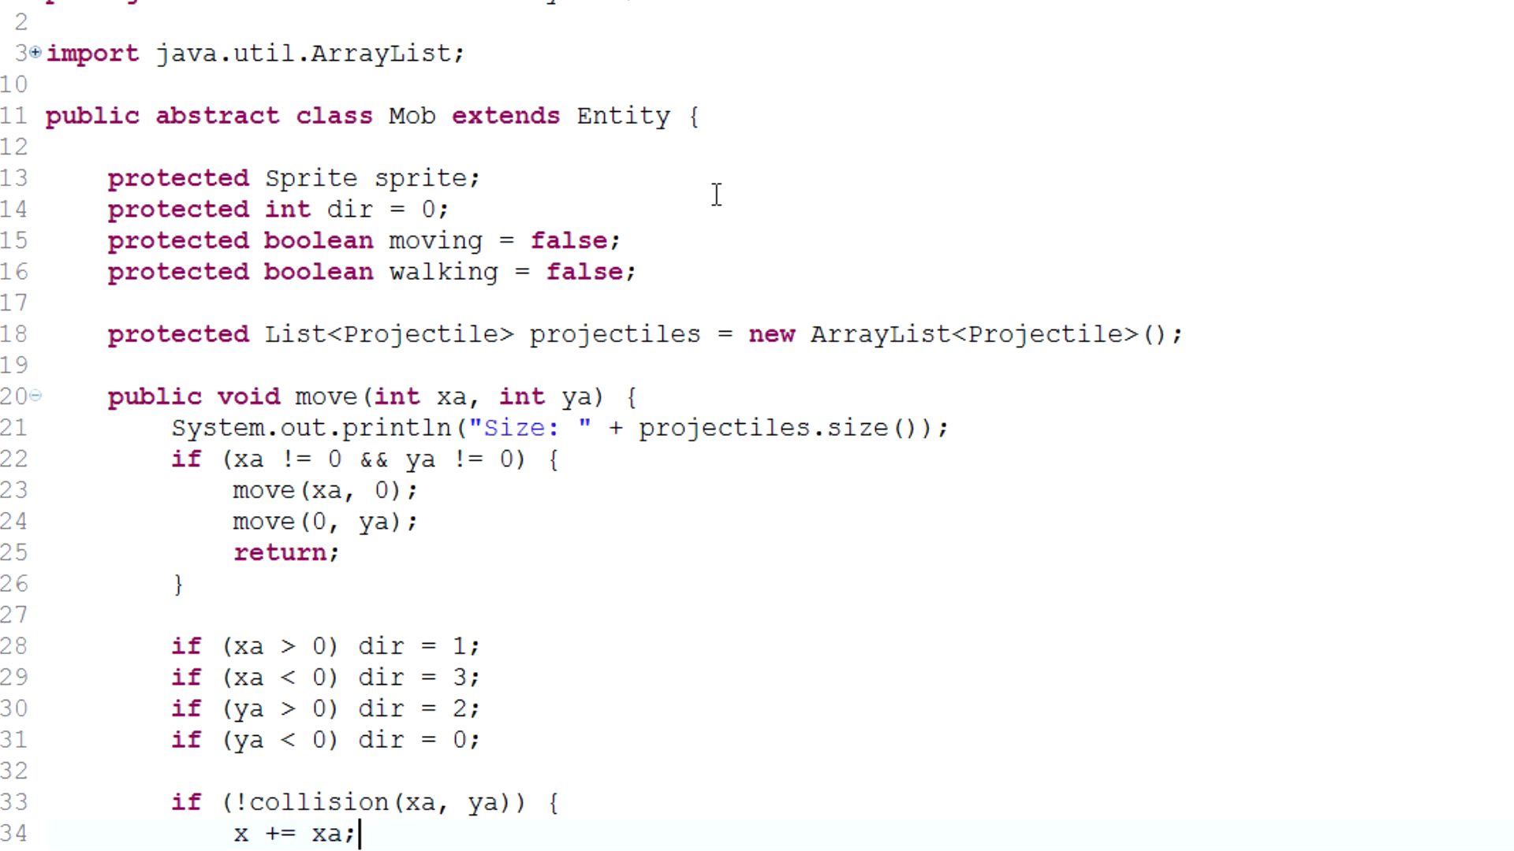
Step: Start 'public void addProjectile(Projectile p)' below add() and add a private List<Projectile> projectiles field
scroll(down, 3)
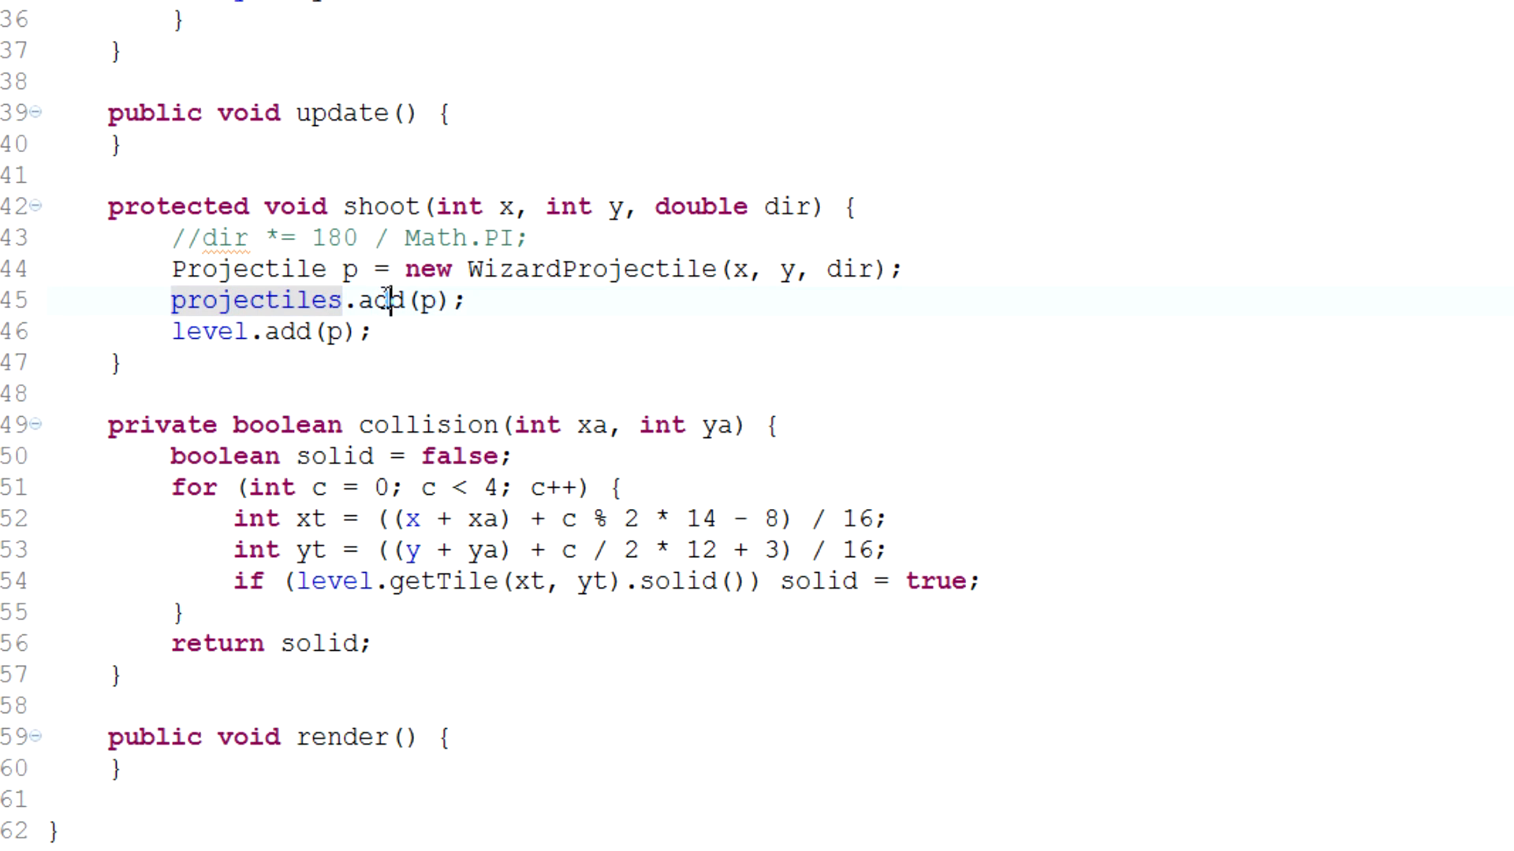
double_click(380, 300)
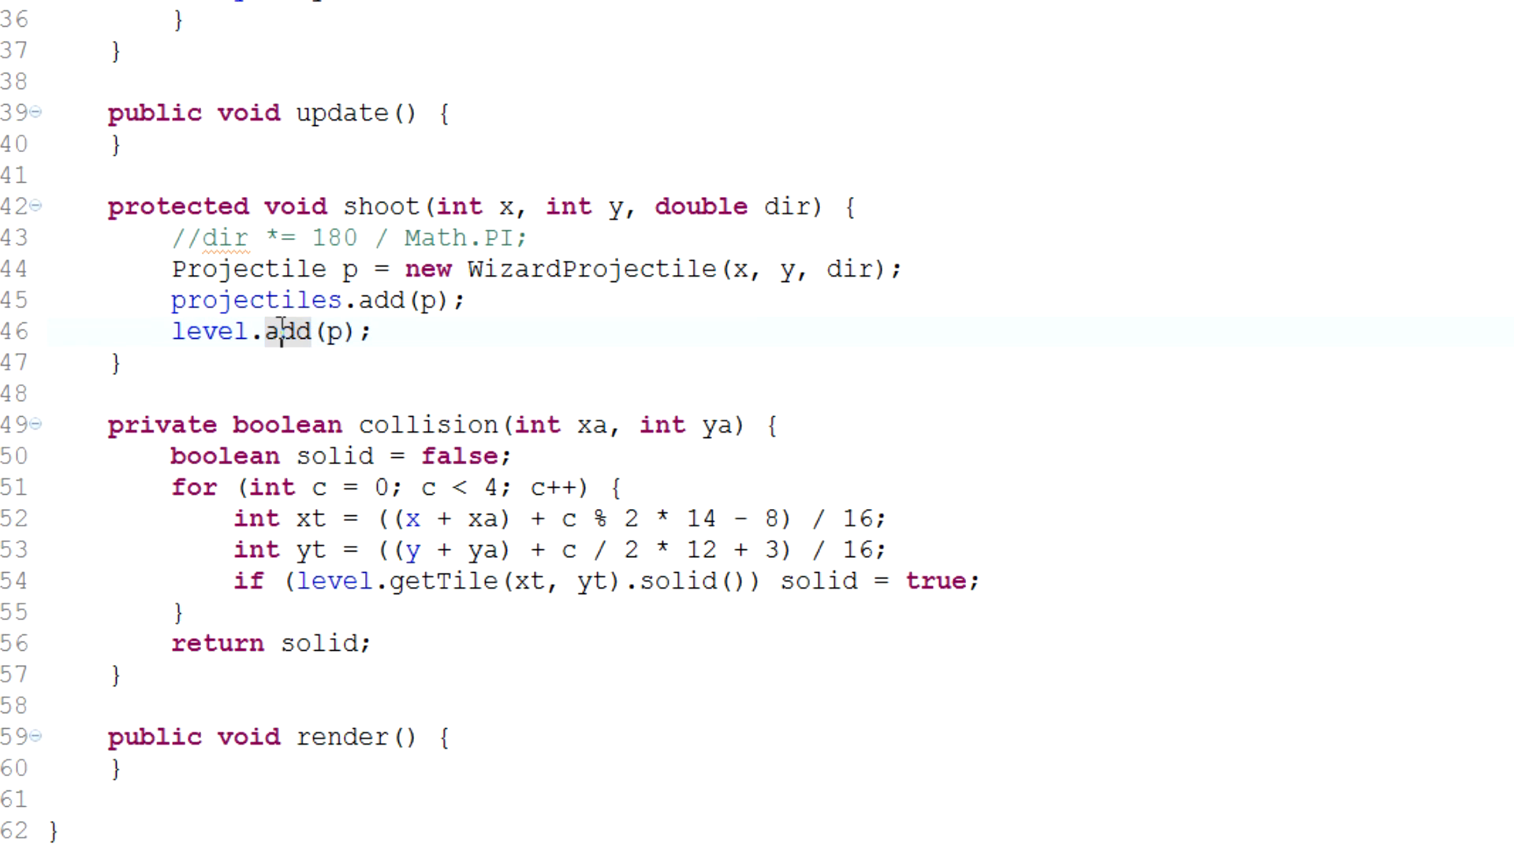
scroll(down, 3)
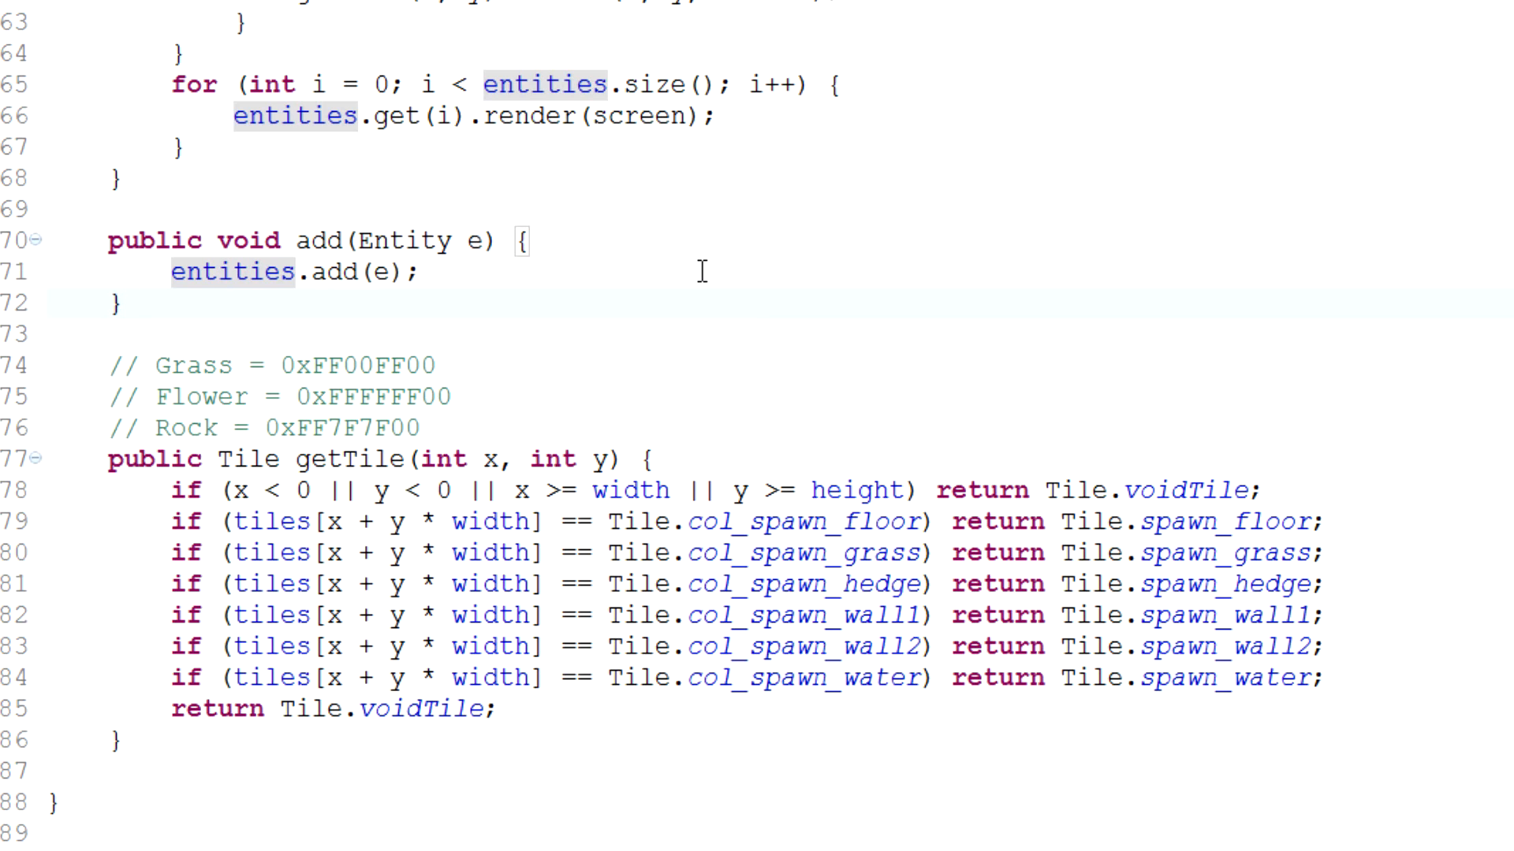
text(public void add)
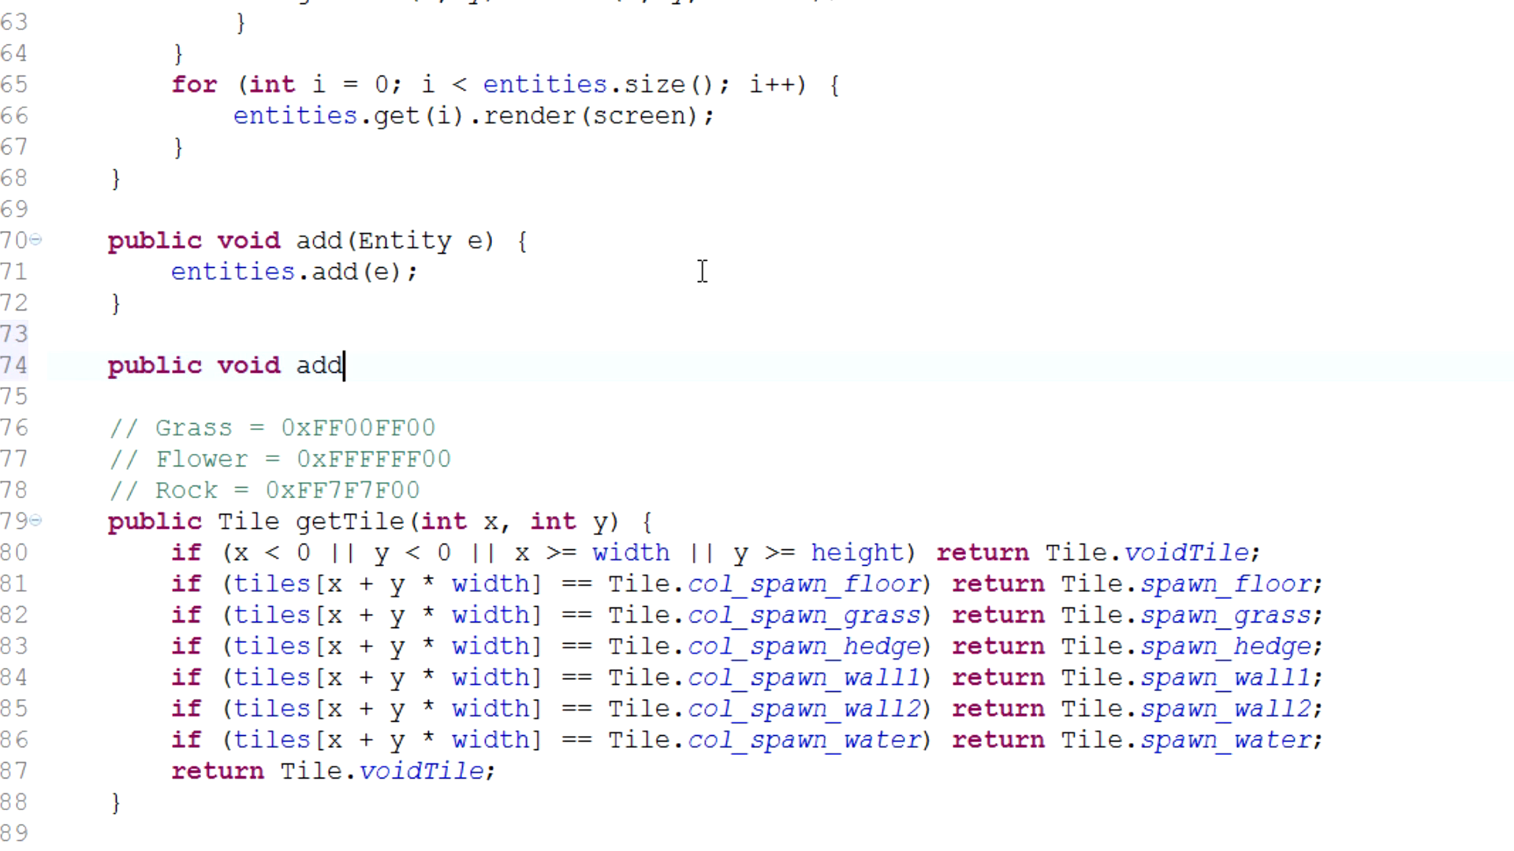
text(Projectile(Proj)
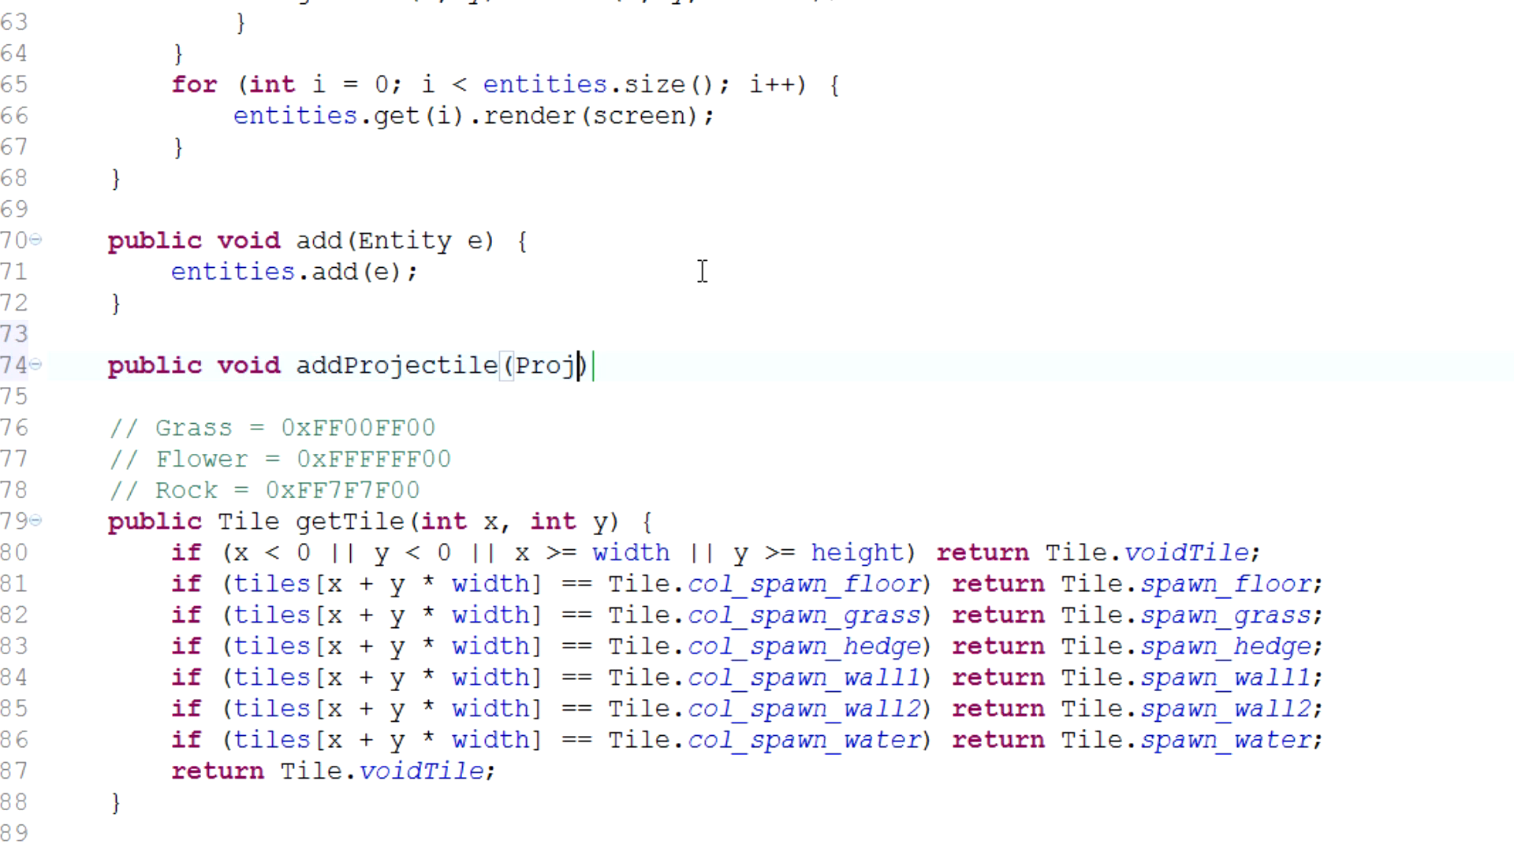
text(ect)
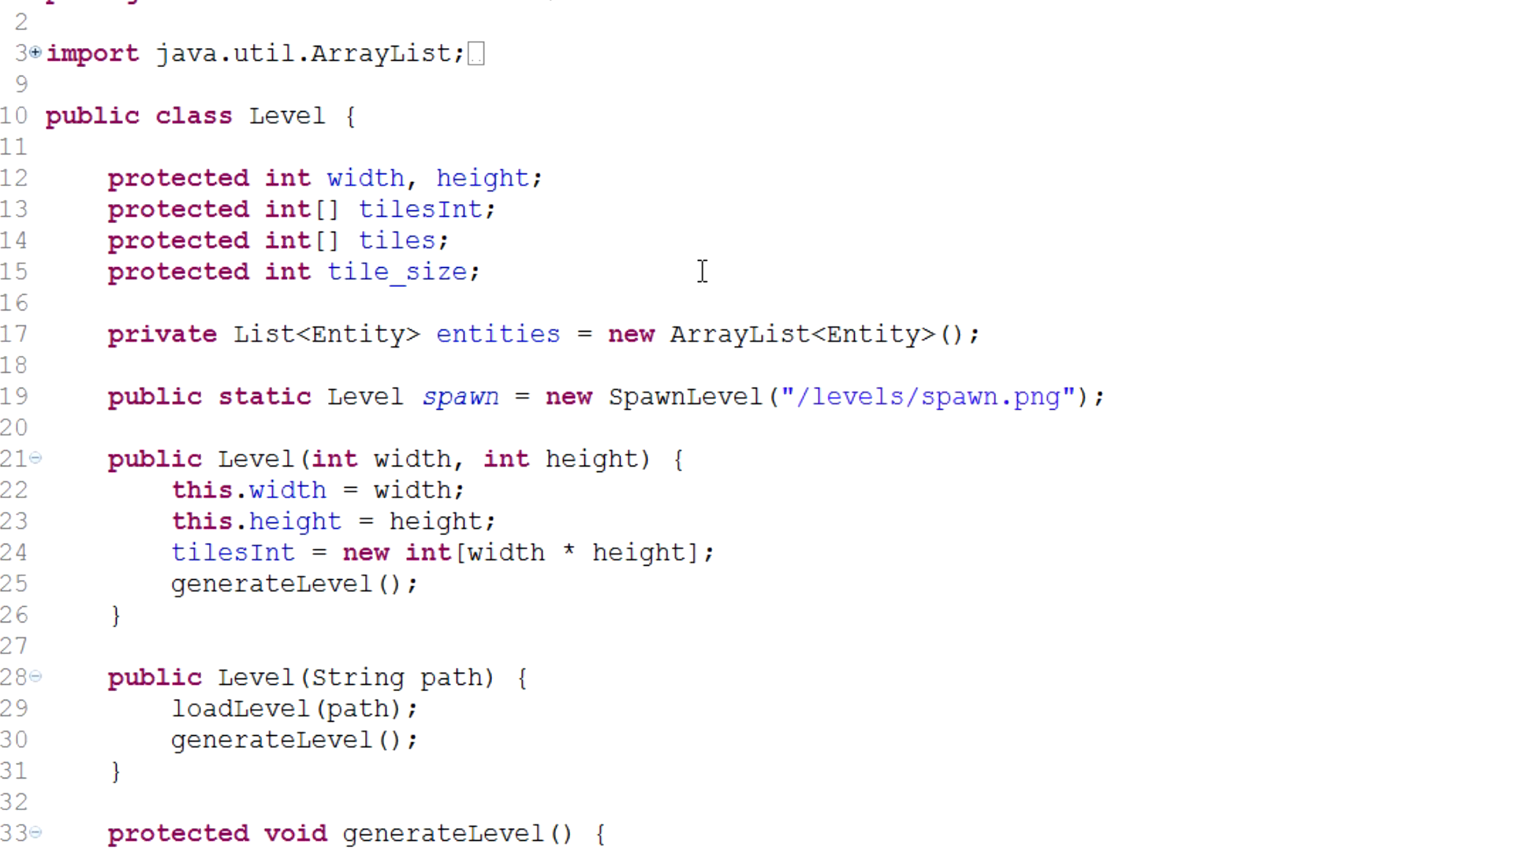
click(125, 334)
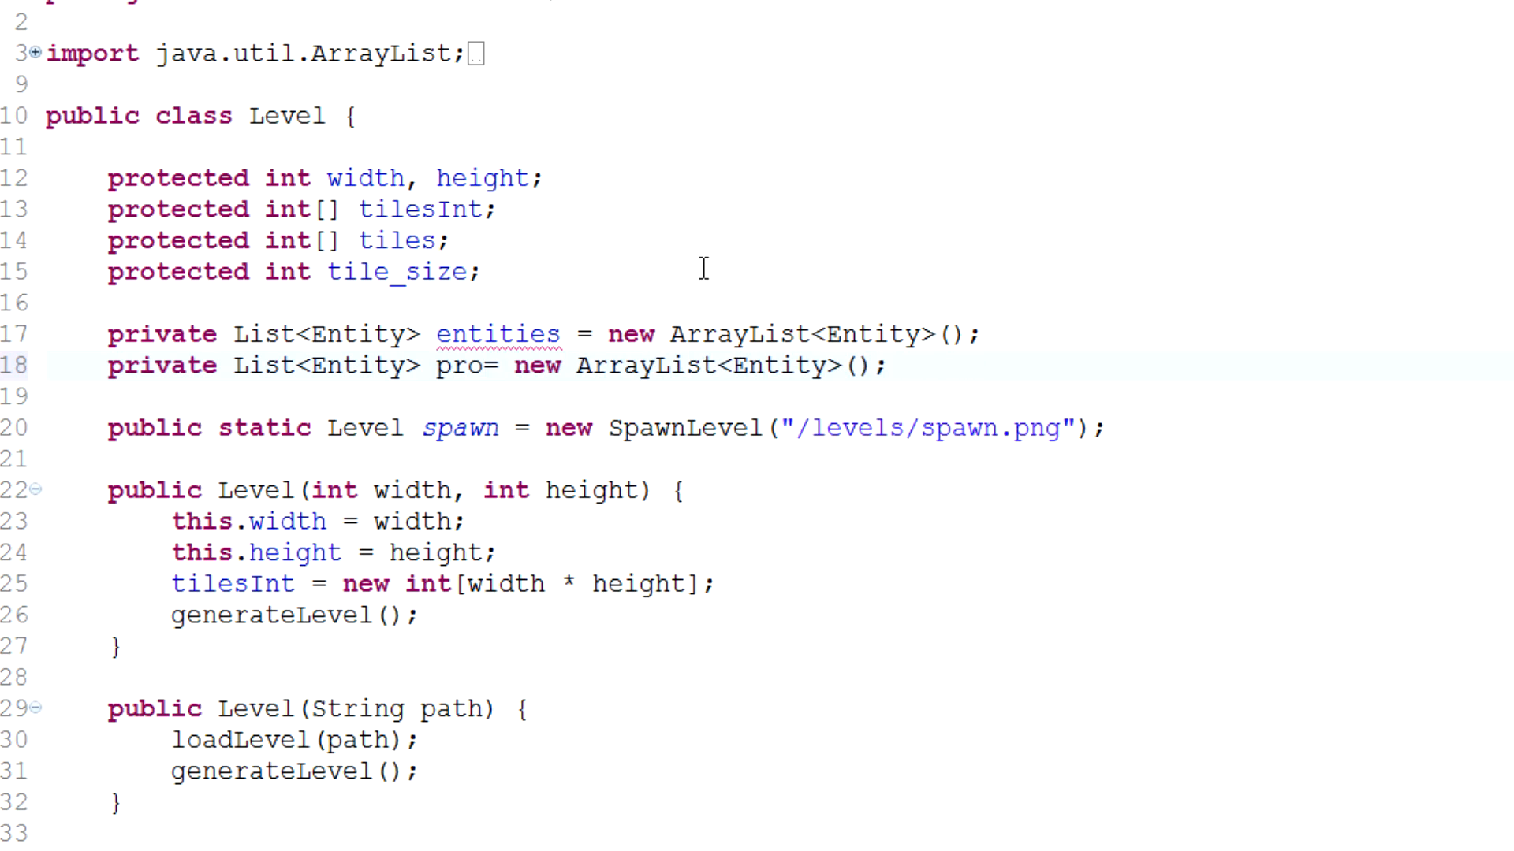
text(projectiles)
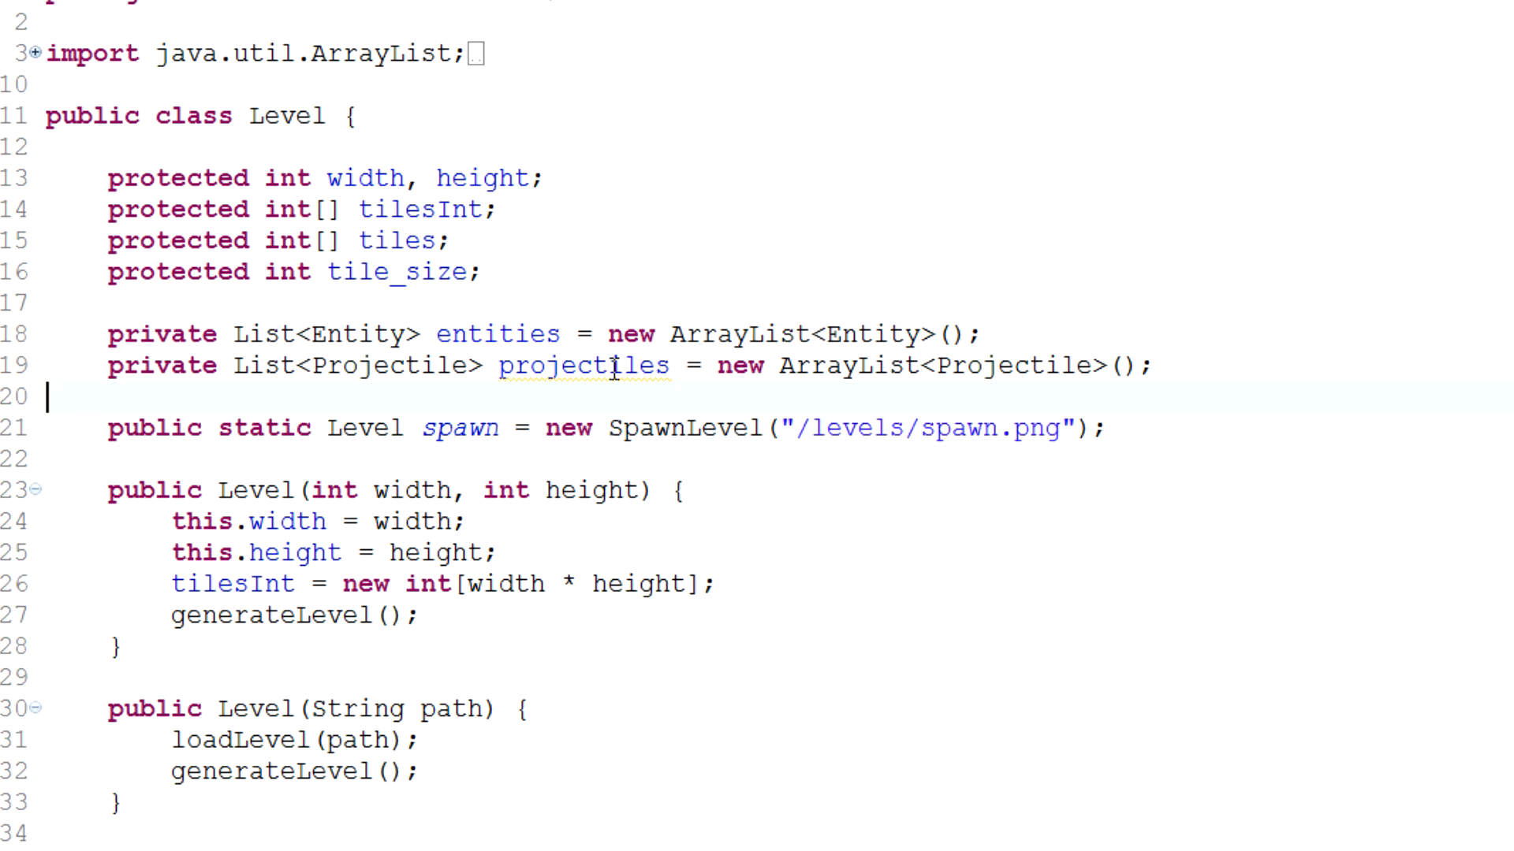
Step: Write 'projectiles.add(p);' inside addProjectile
scroll(down, 3)
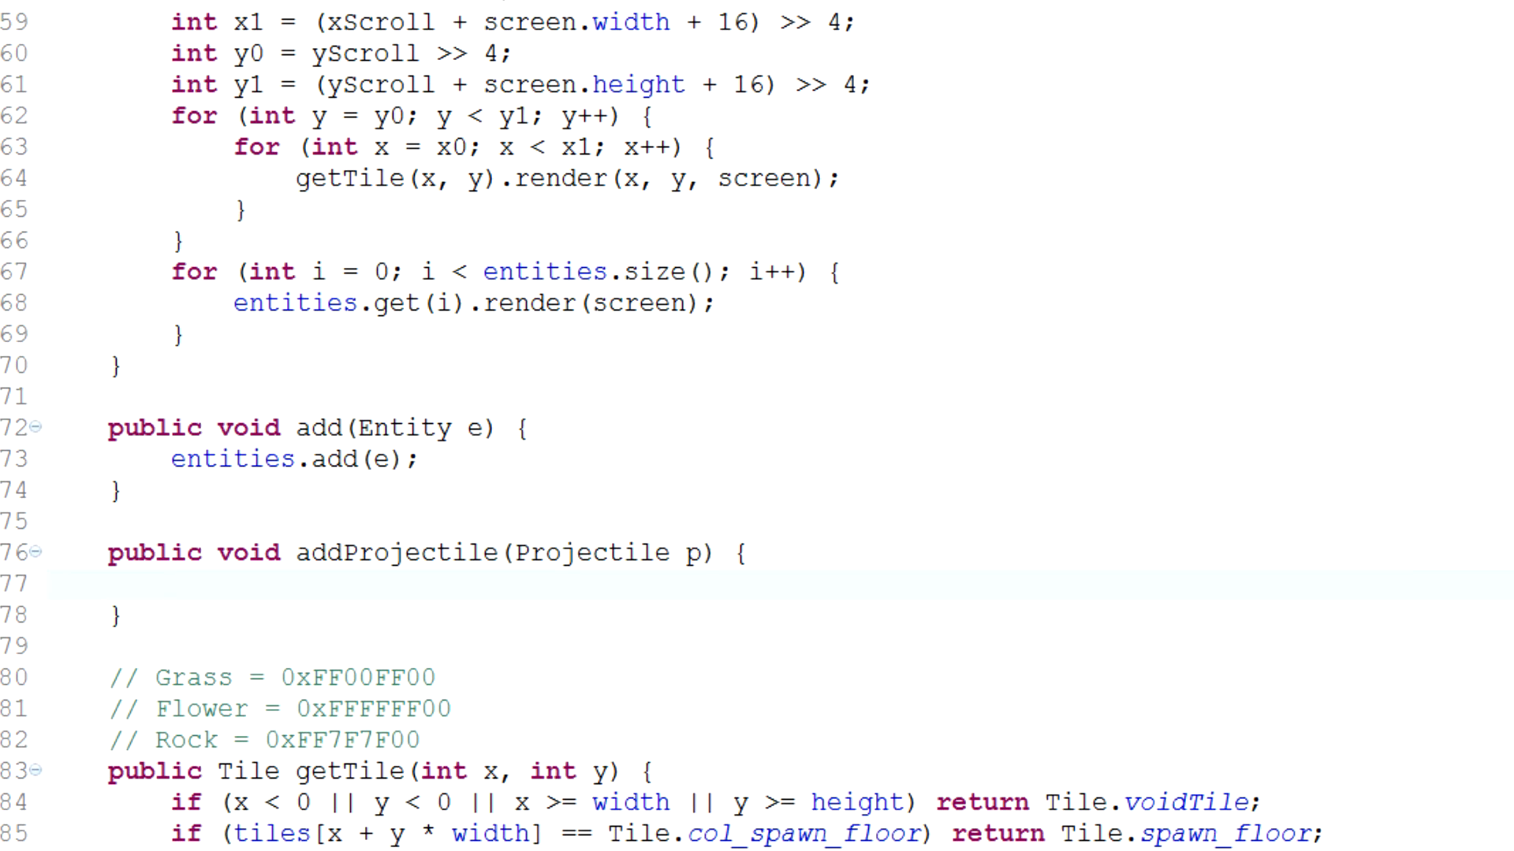
text(e)
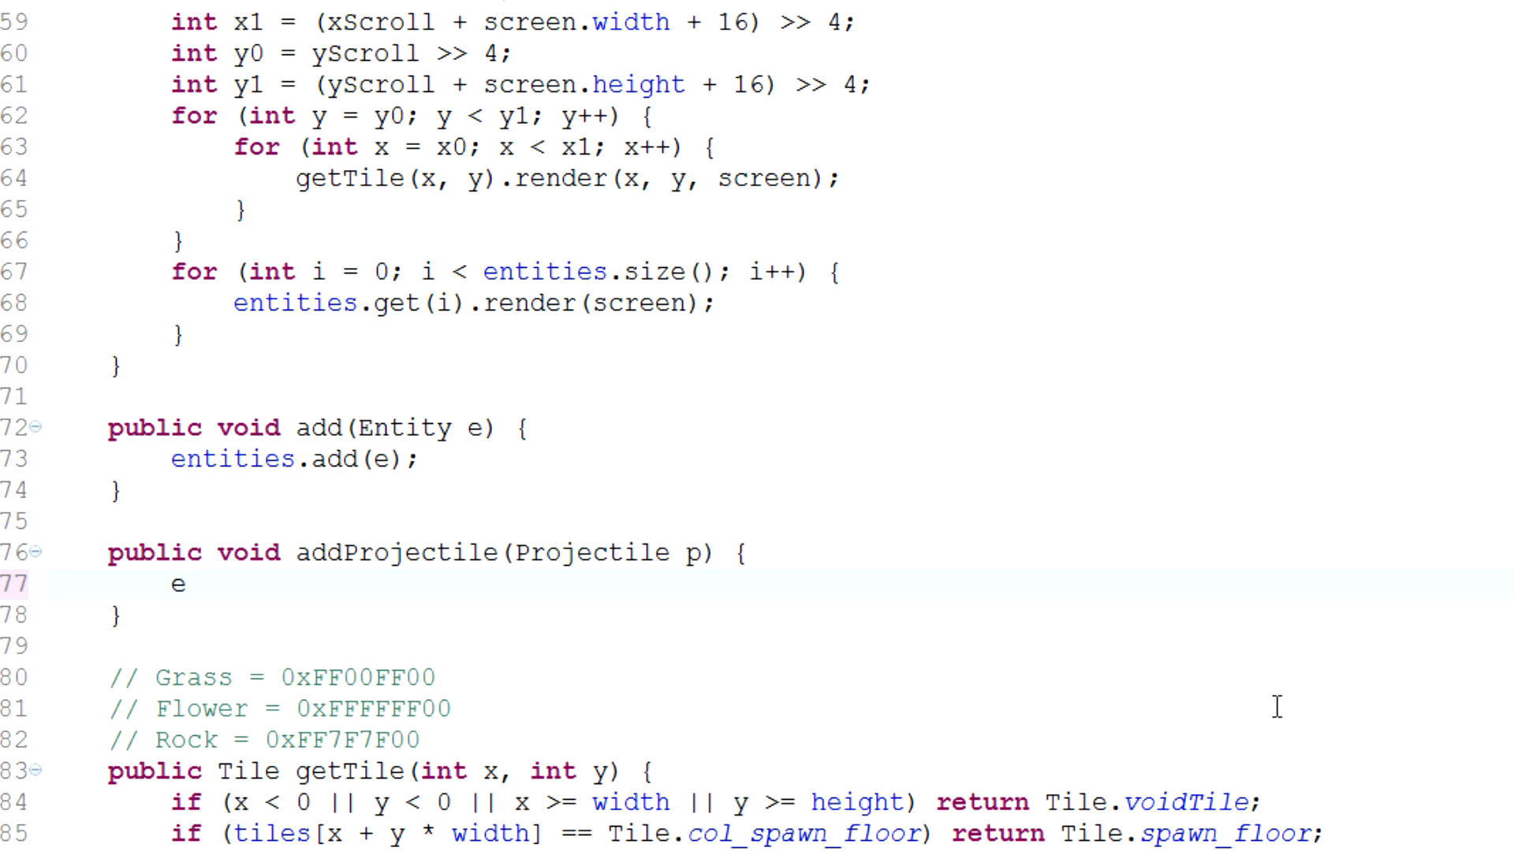
text(roj)
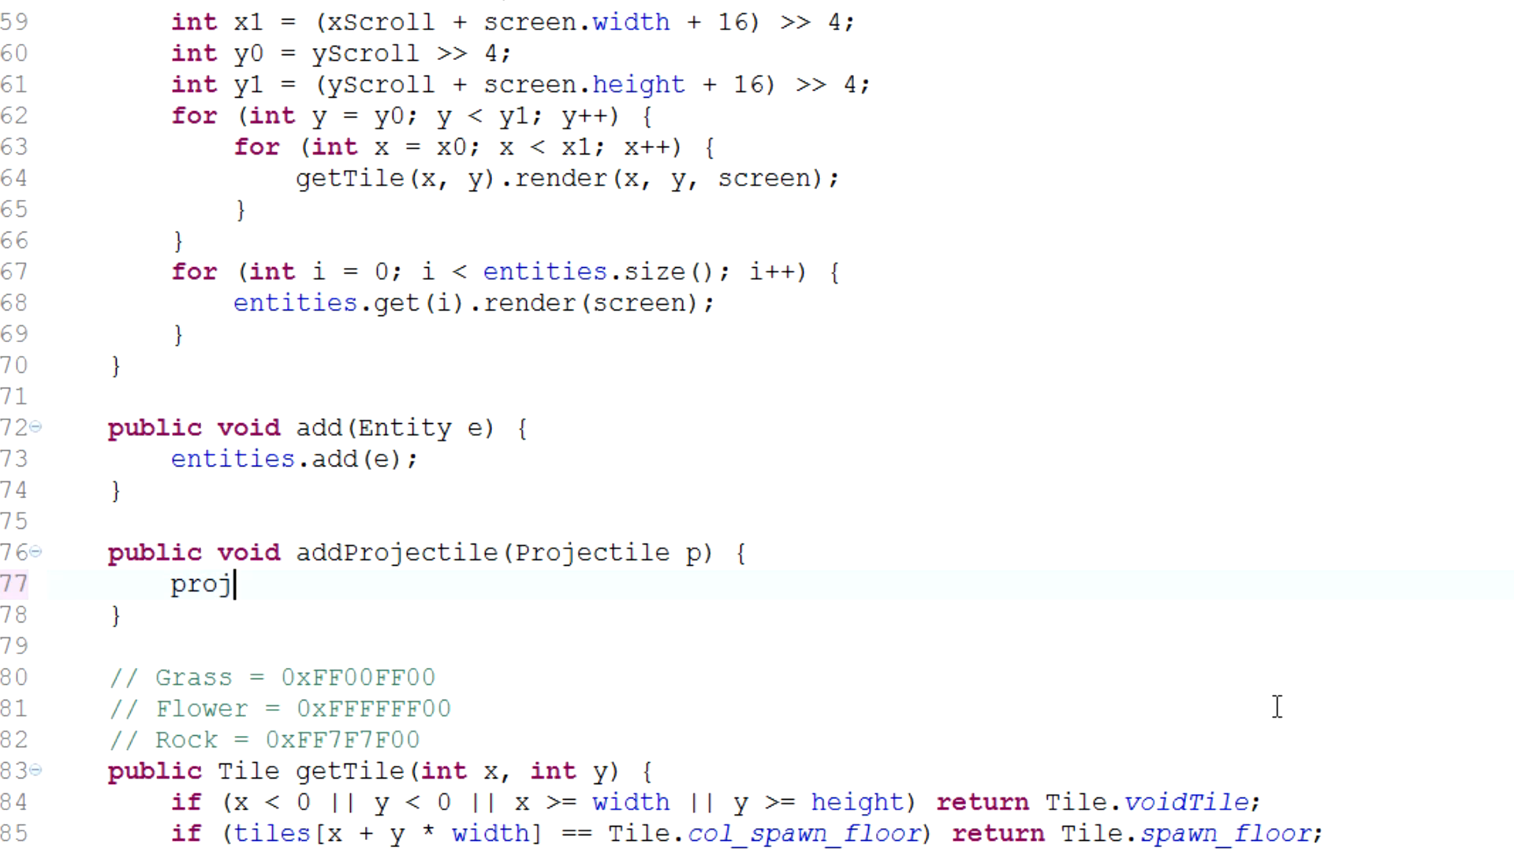
text(ectiles.add)
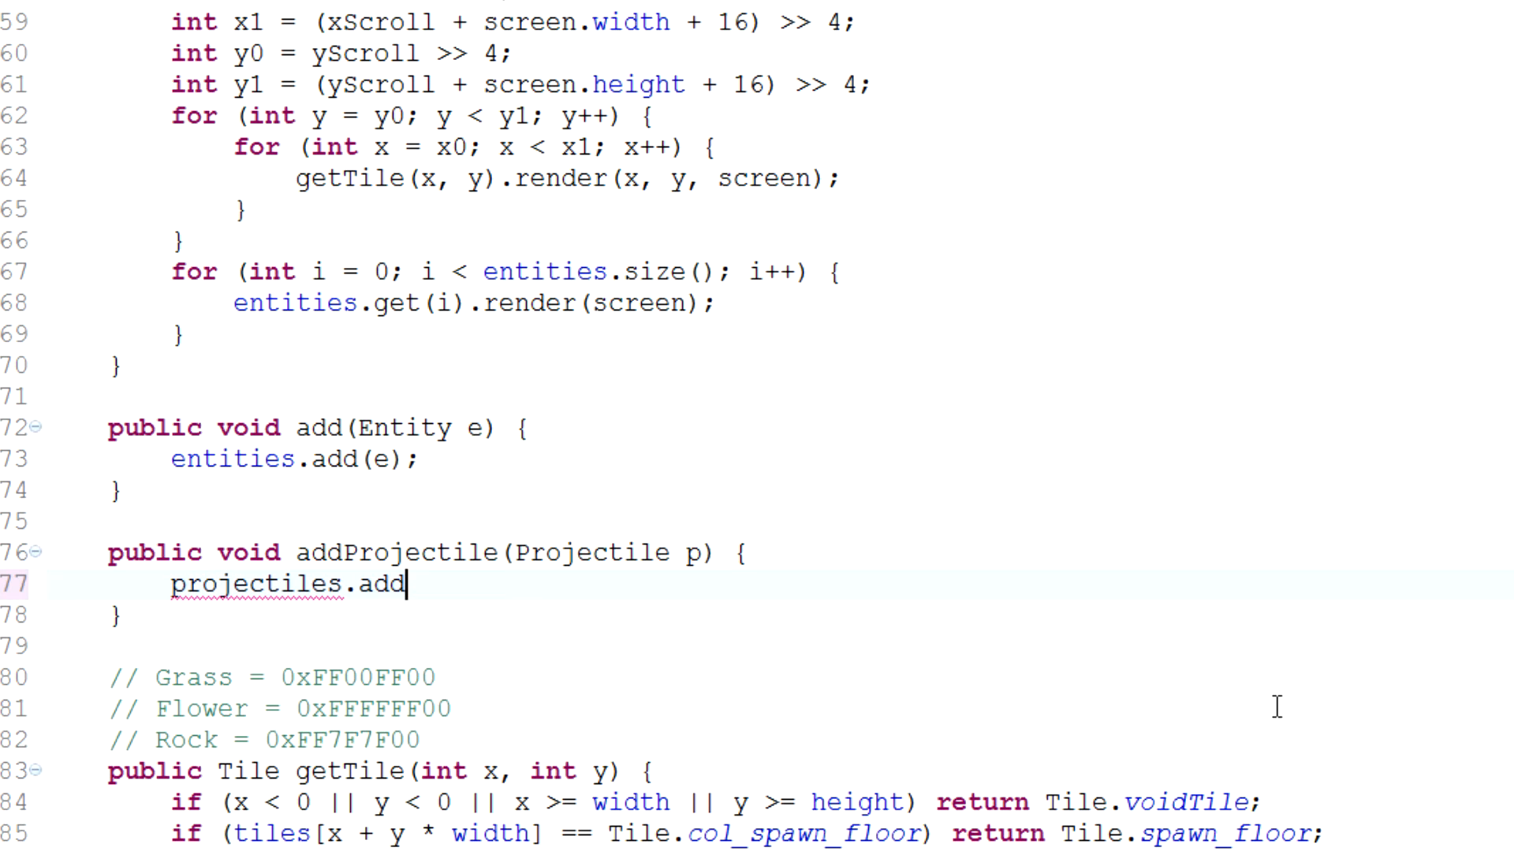
text((p);)
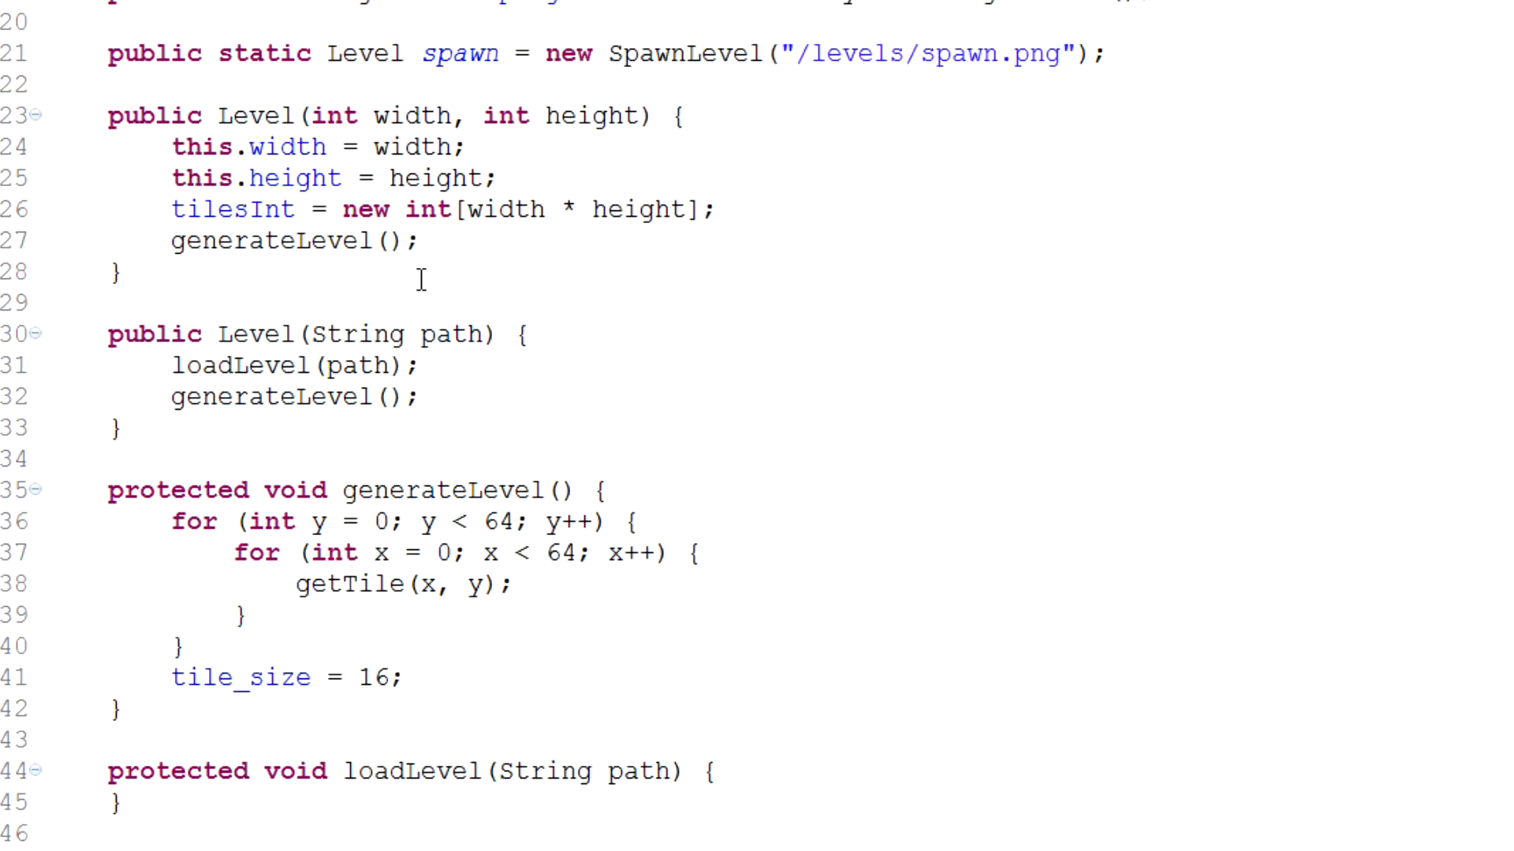
Step: Duplicate the render loop in render() and bound it by projectiles.size()
scroll(down, 3)
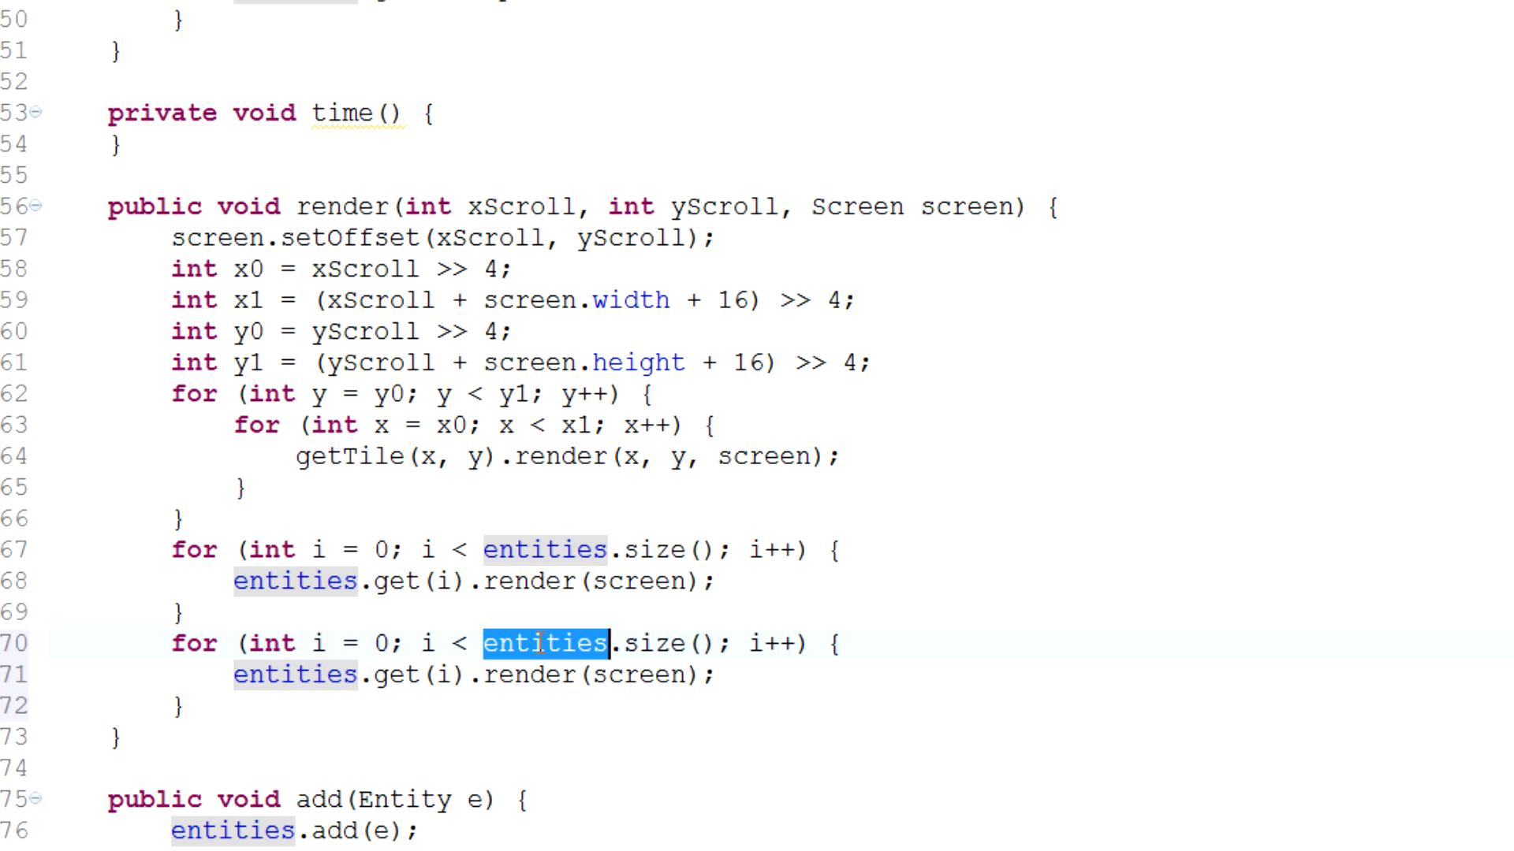
text(projectiles)
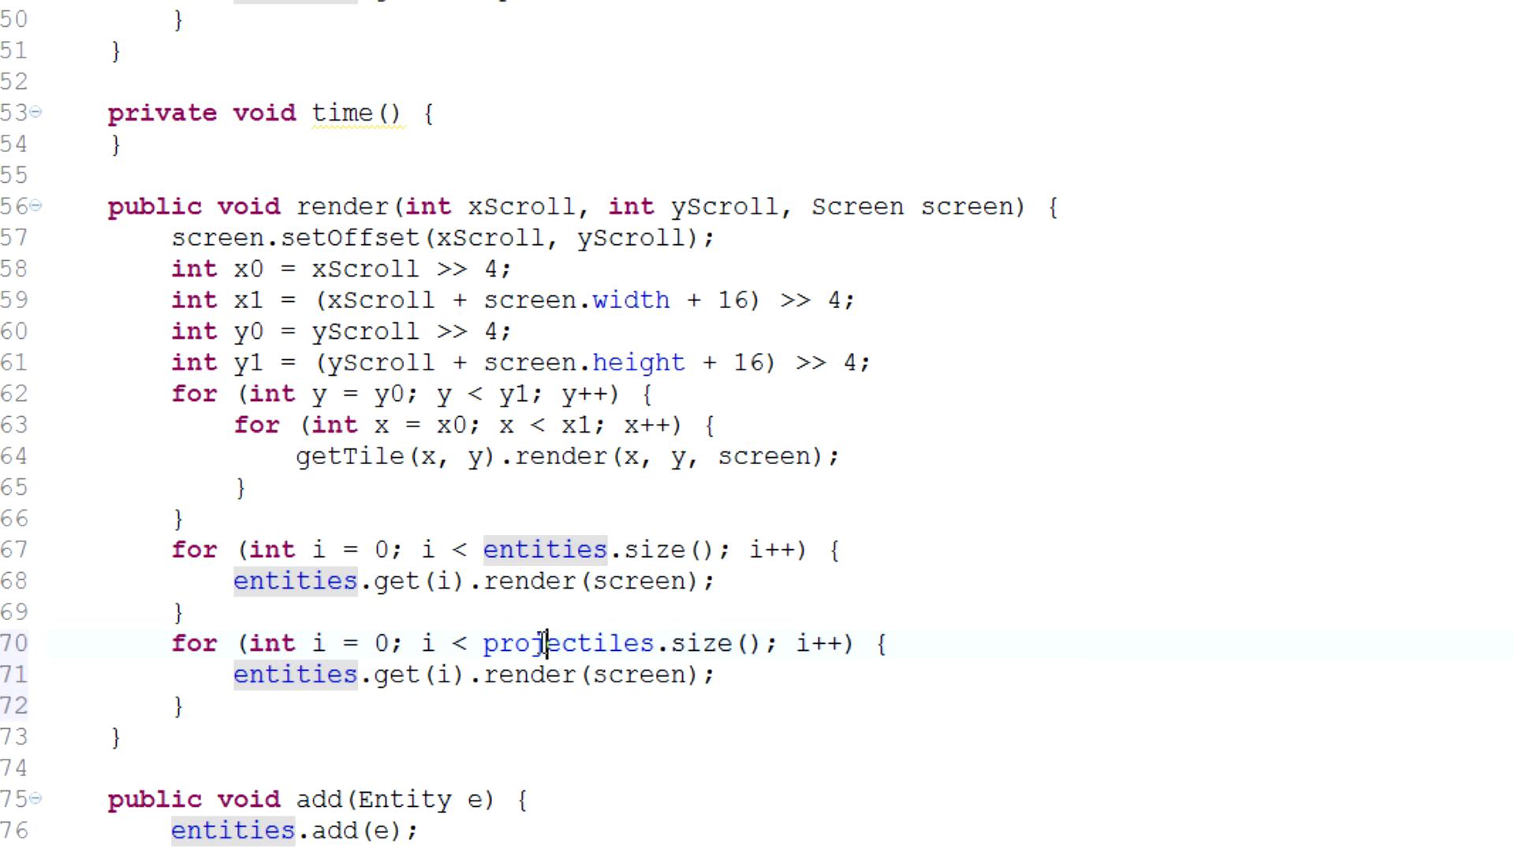
text(projec)
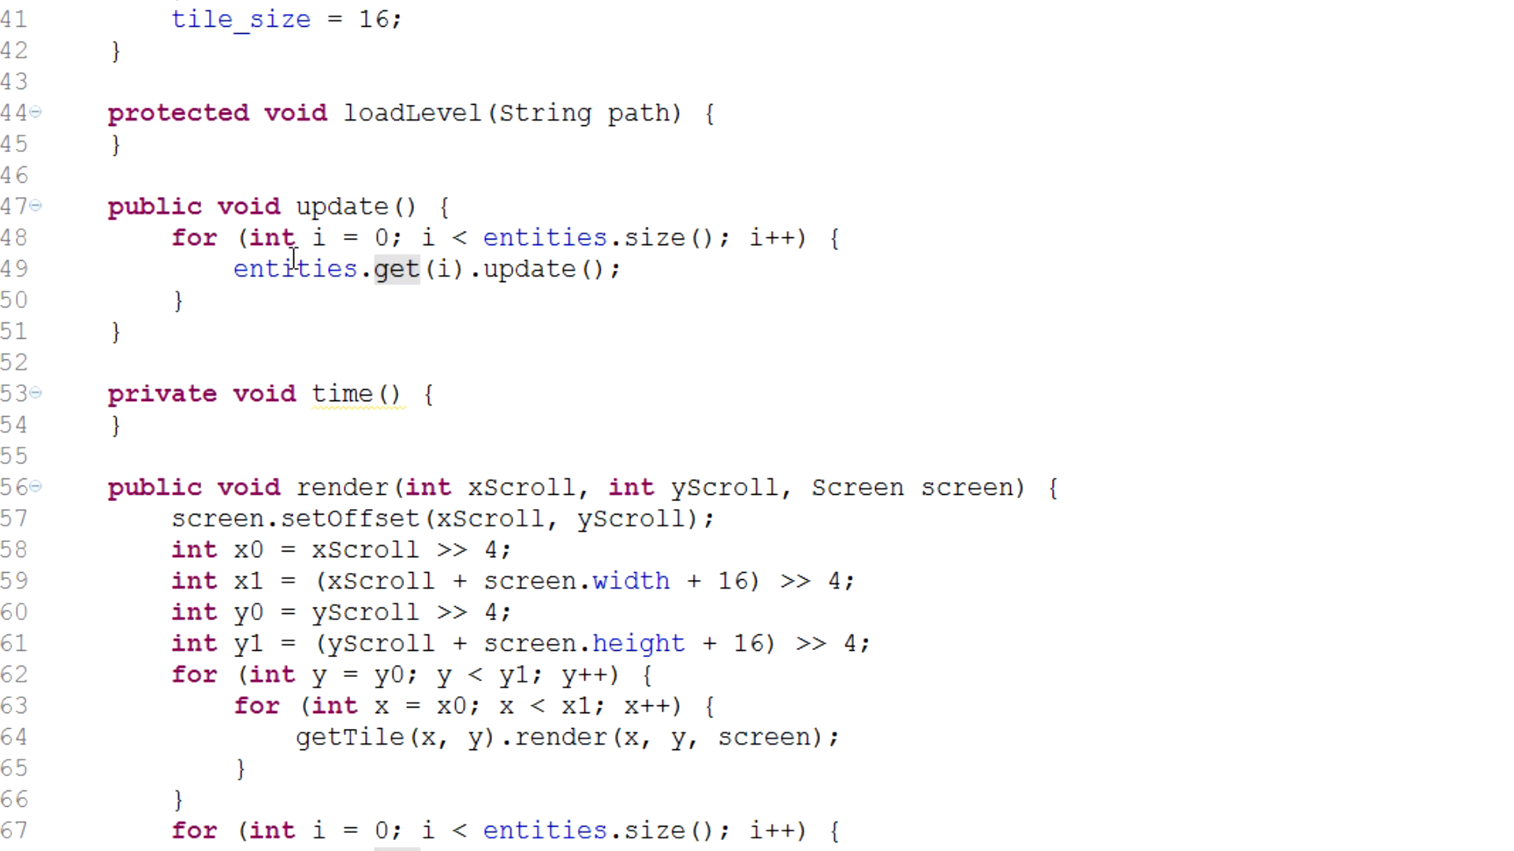
Step: Add 'for (int i = 0; i < projectiles.size(); i++)' in update() and switch its render call to update
text(for (int i = 0; i < projectiles.size(); i++) {)
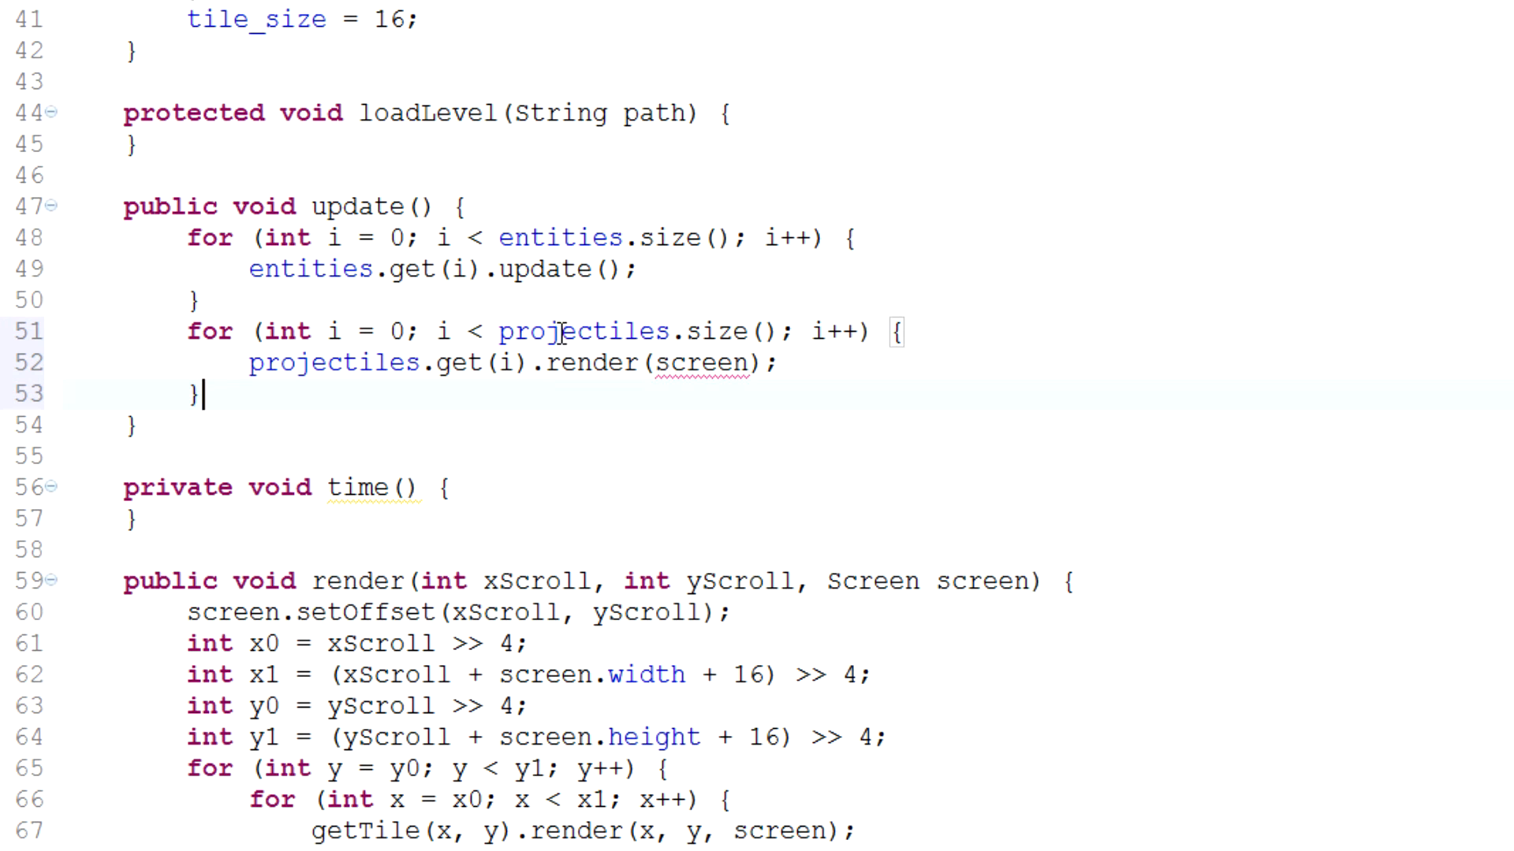
double_click(695, 364)
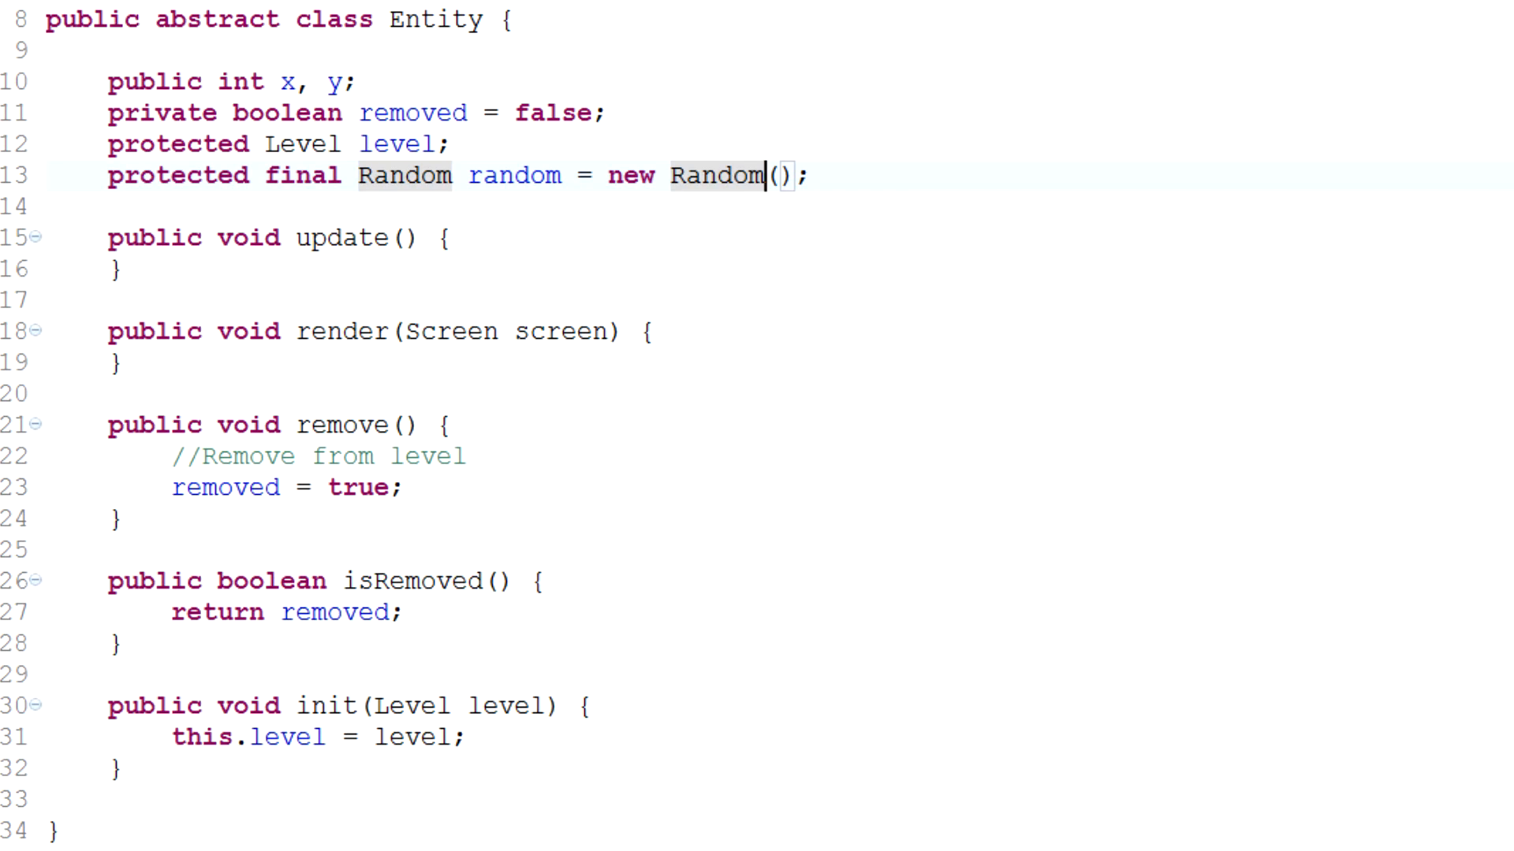
Step: Change Mob's shoot() from level.add(p) to level.addProjectile(p)
scroll(down, 3)
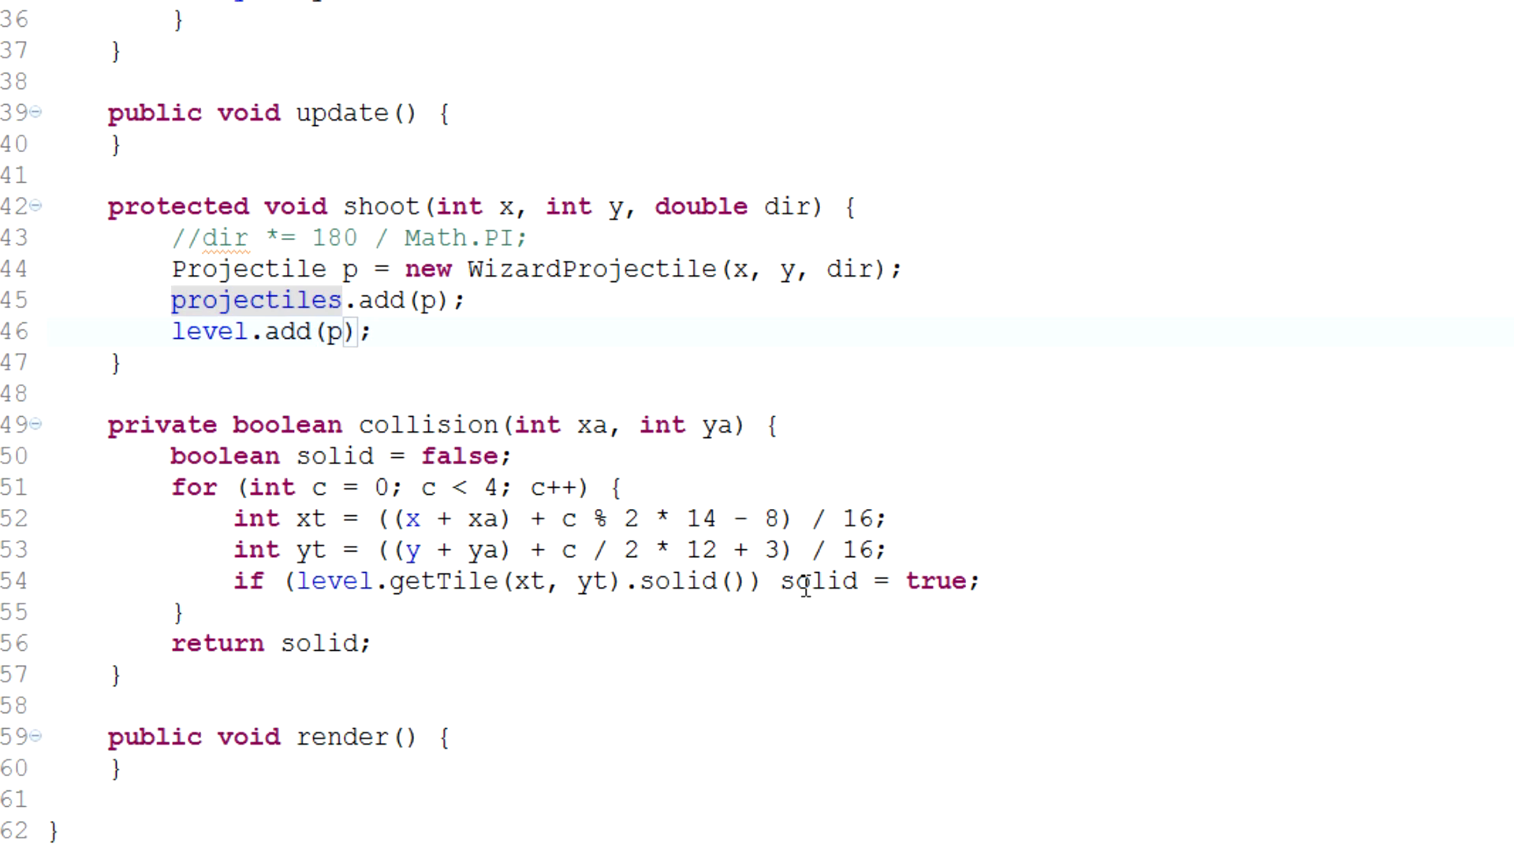
text(Pojr)
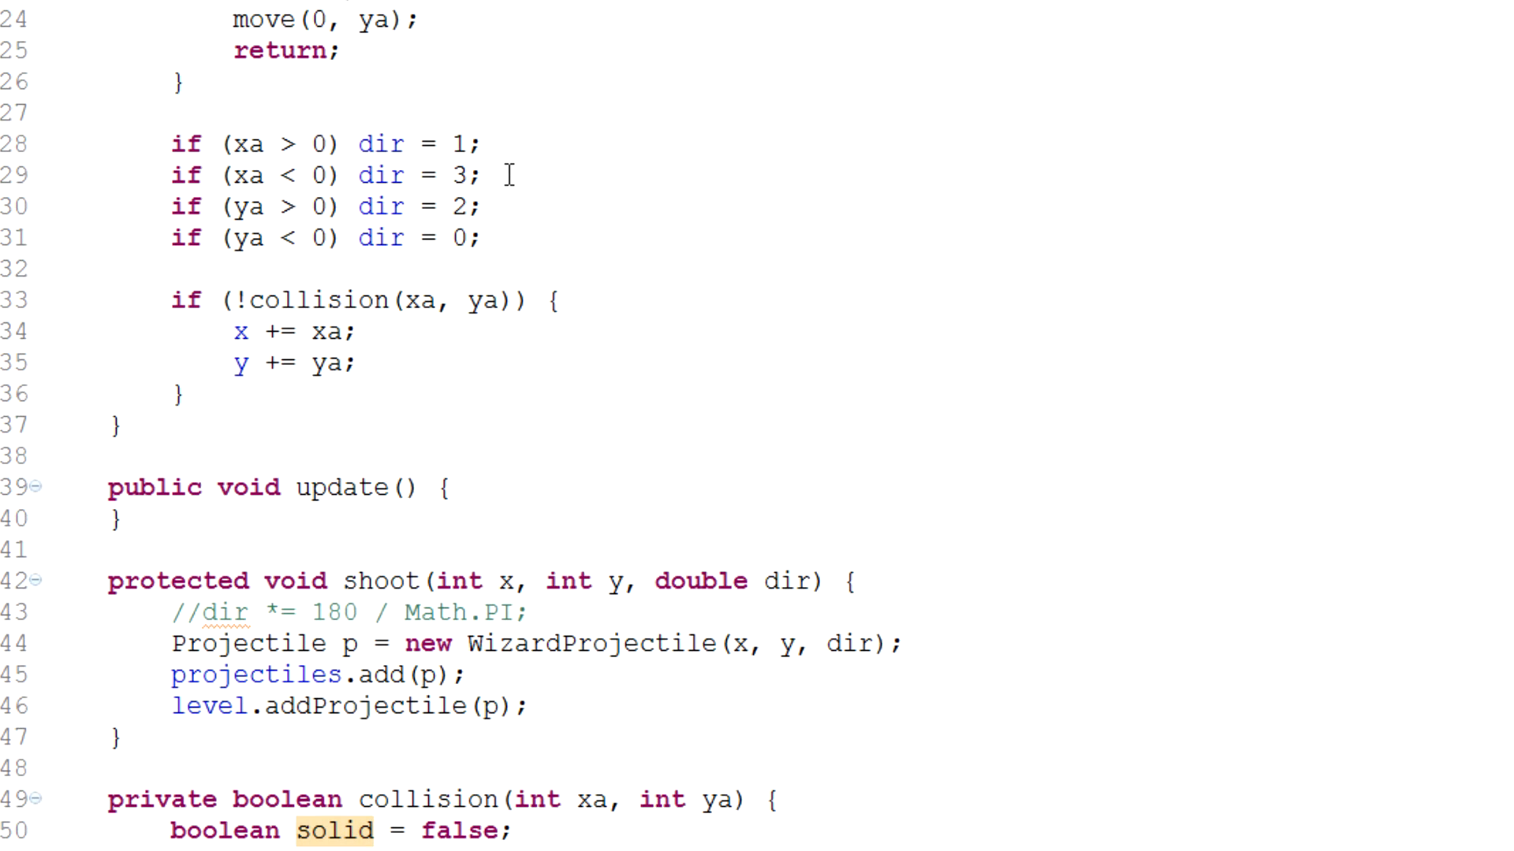
scroll(down, 3)
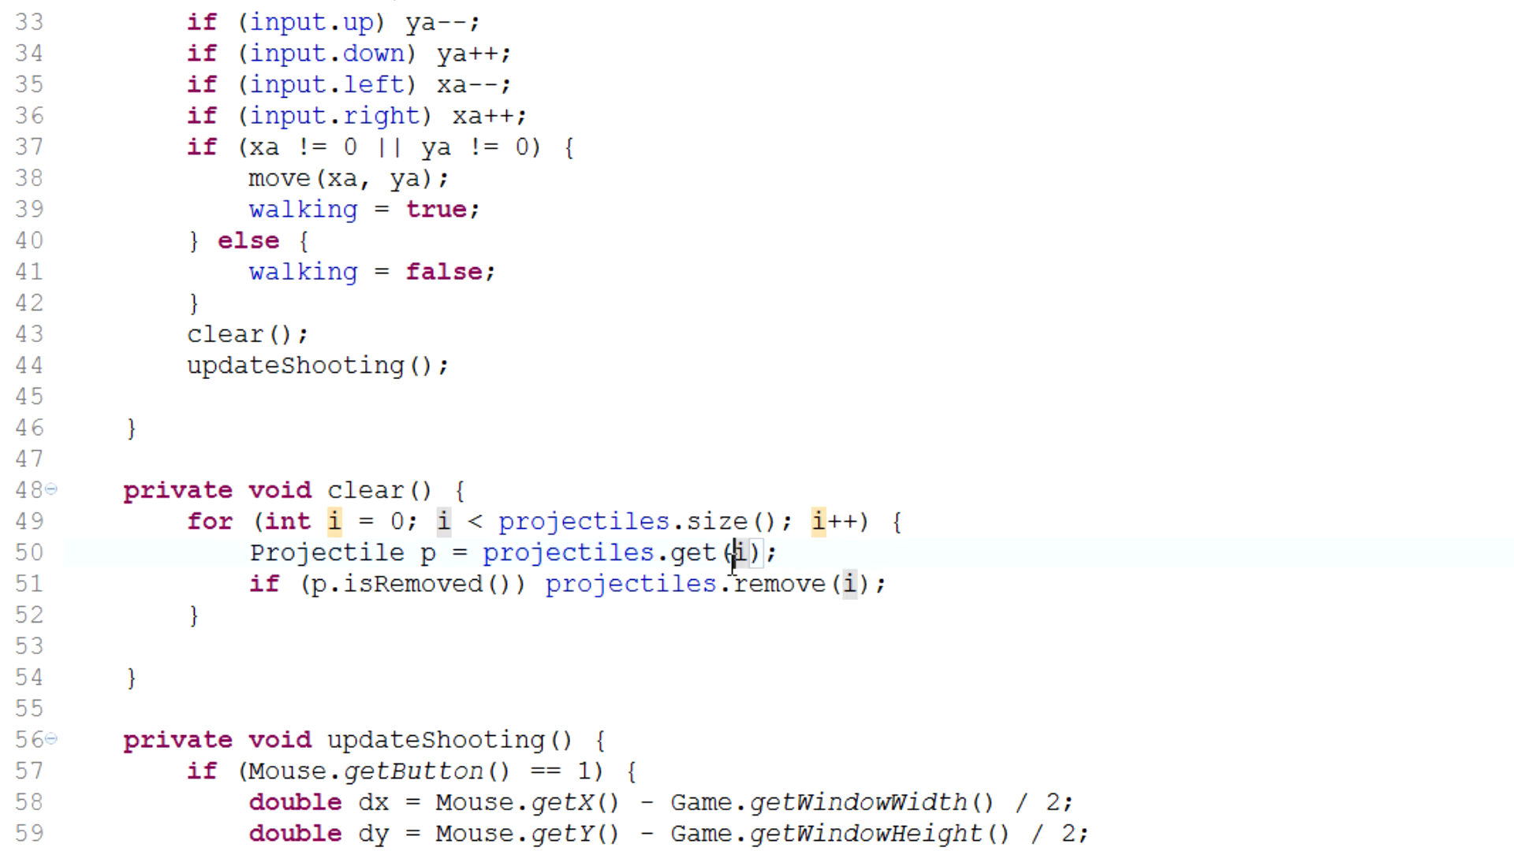
double_click(623, 585)
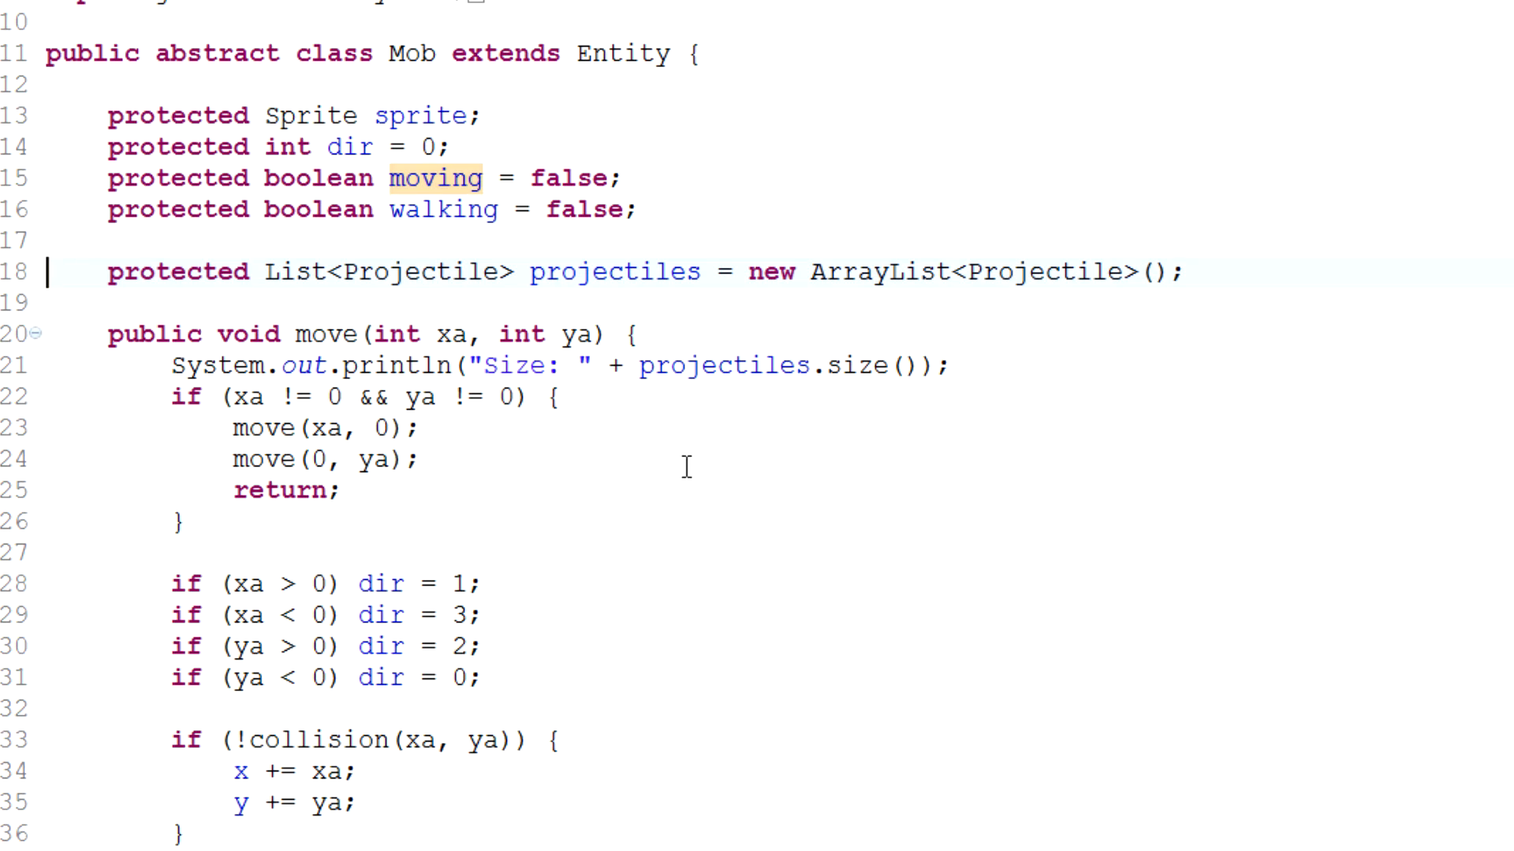
mouse_move(727, 301)
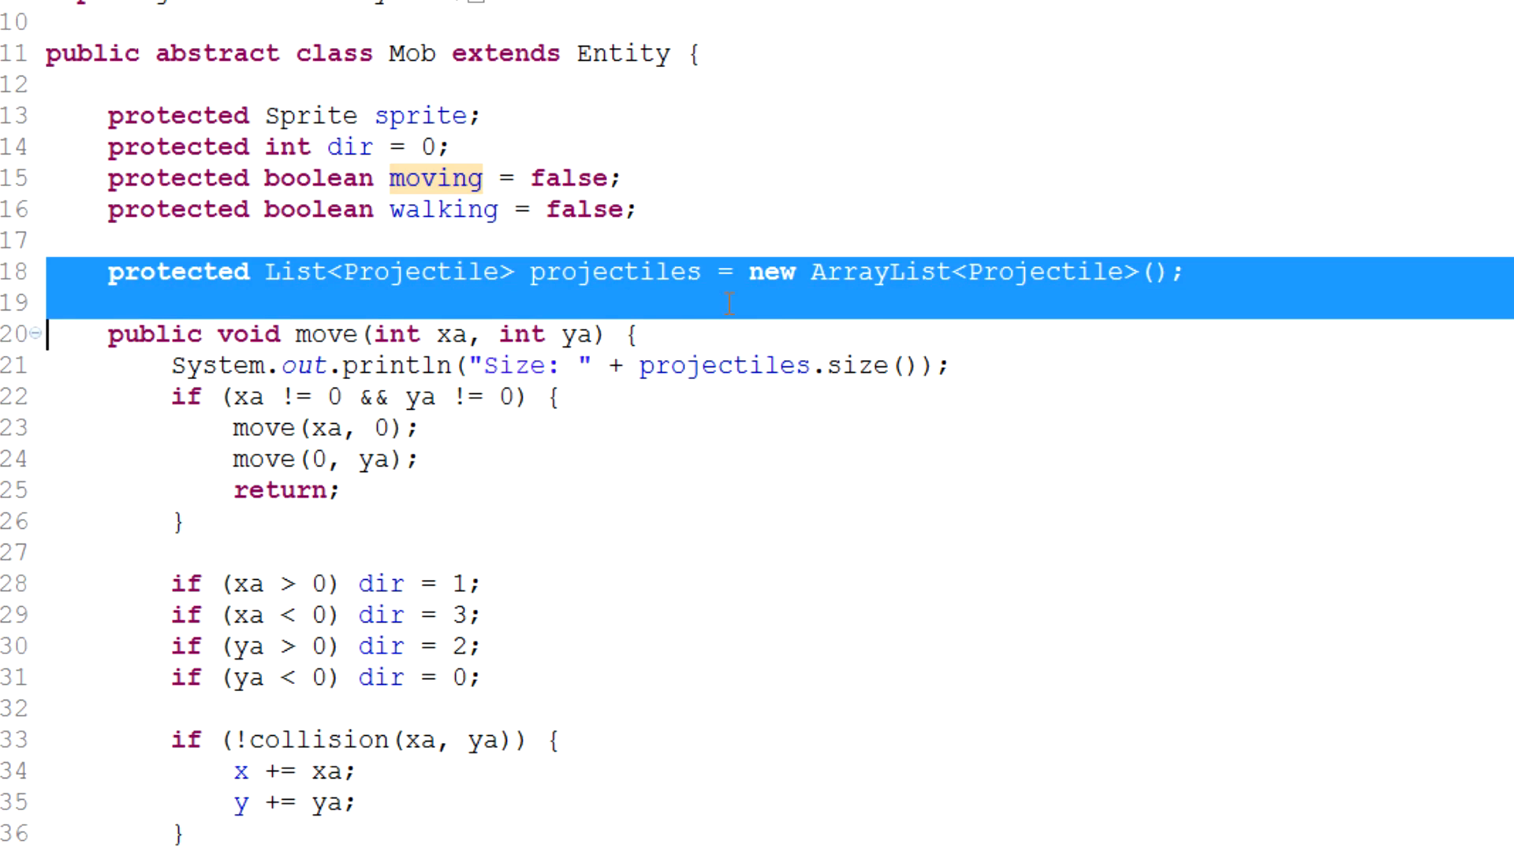
Step: Remove the line adding projectiles to Mob's own list
scroll(down, 3)
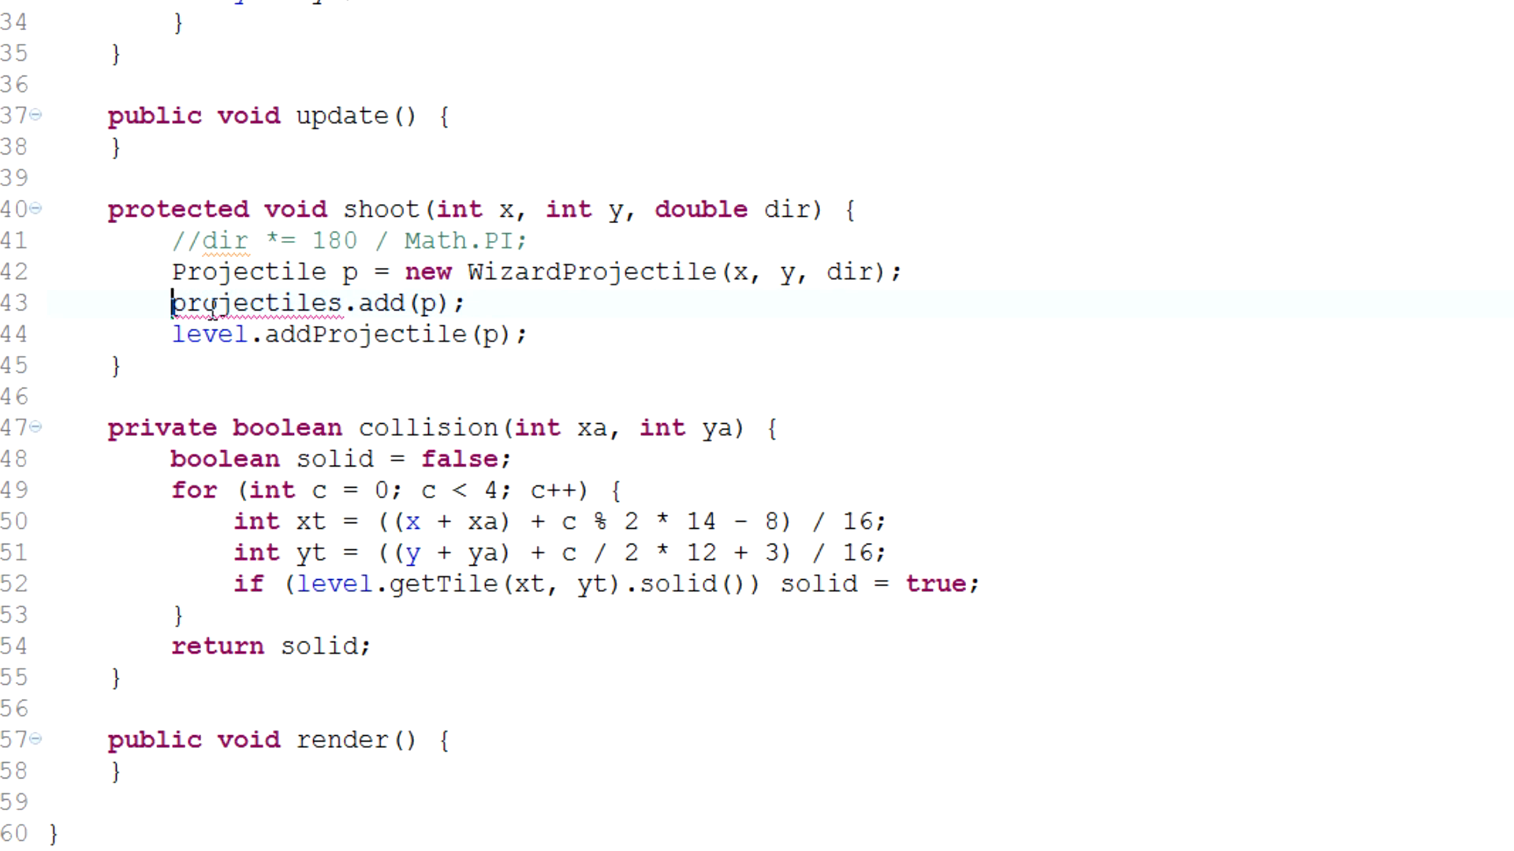
key(Delete)
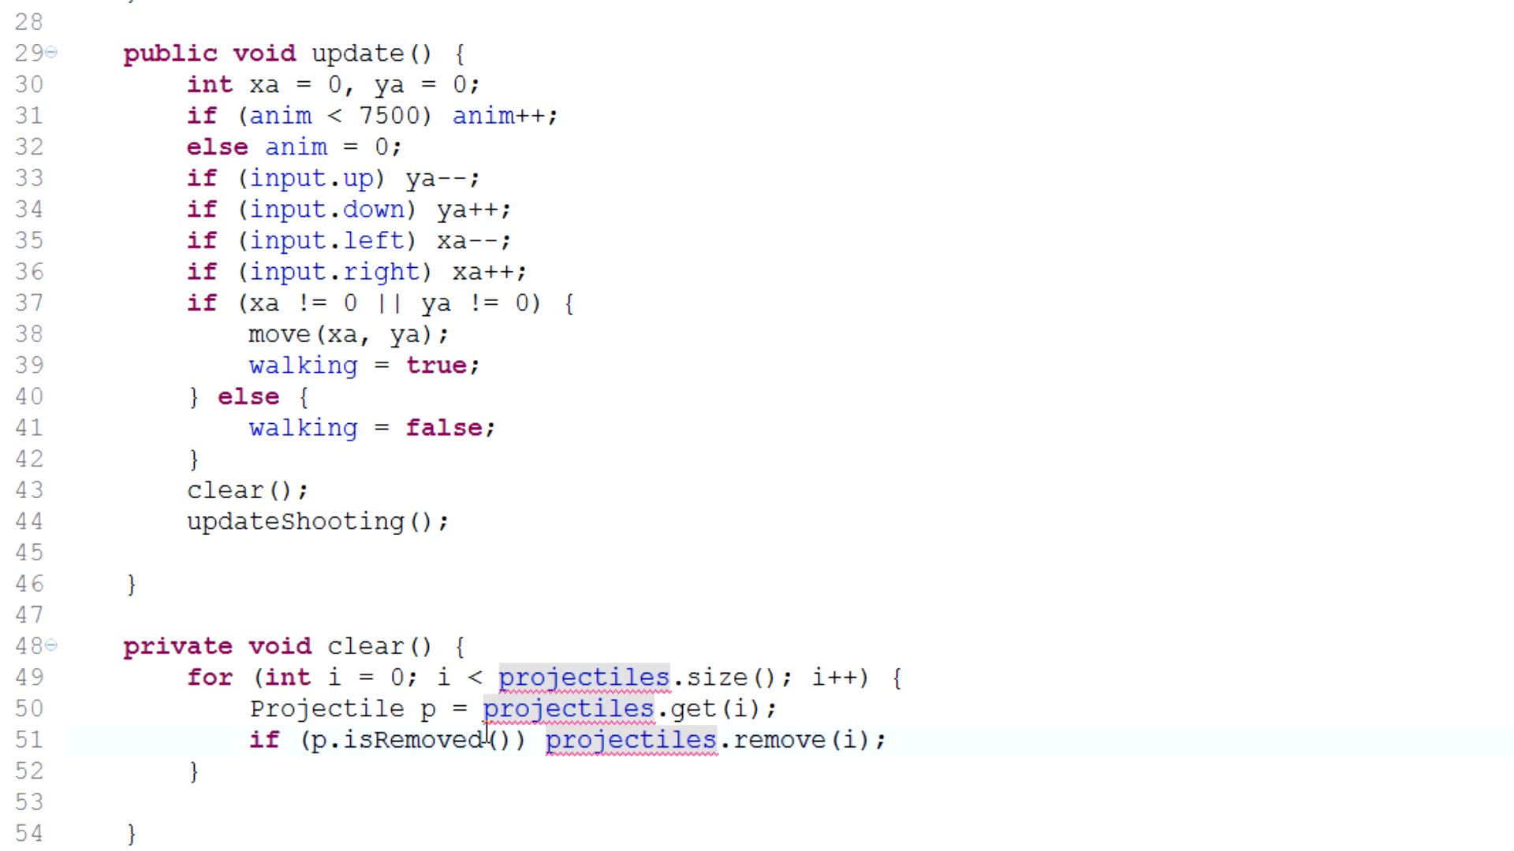
scroll(down, 3)
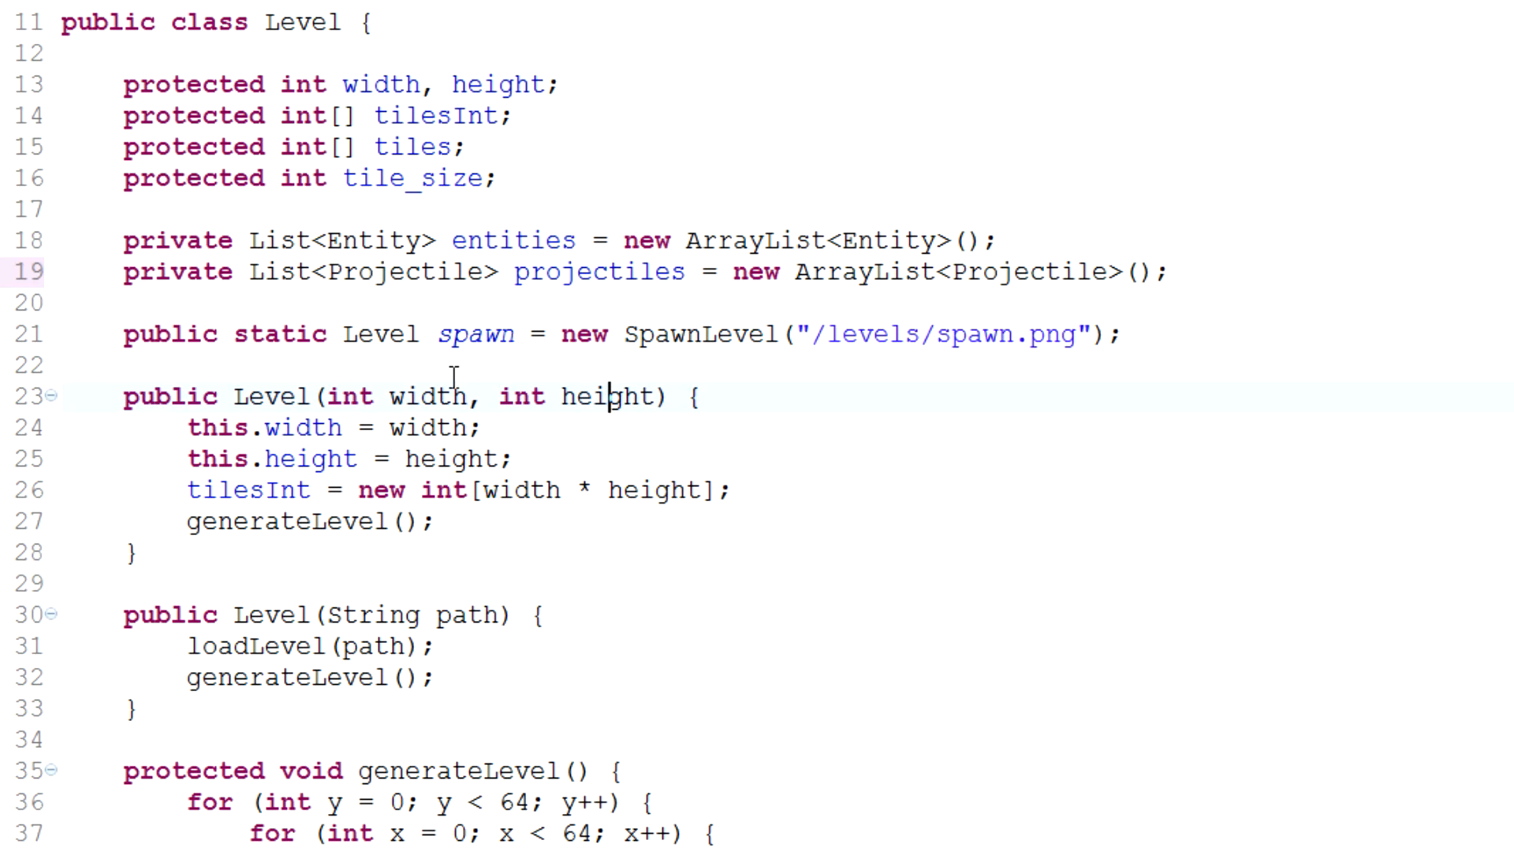
scroll(down, 3)
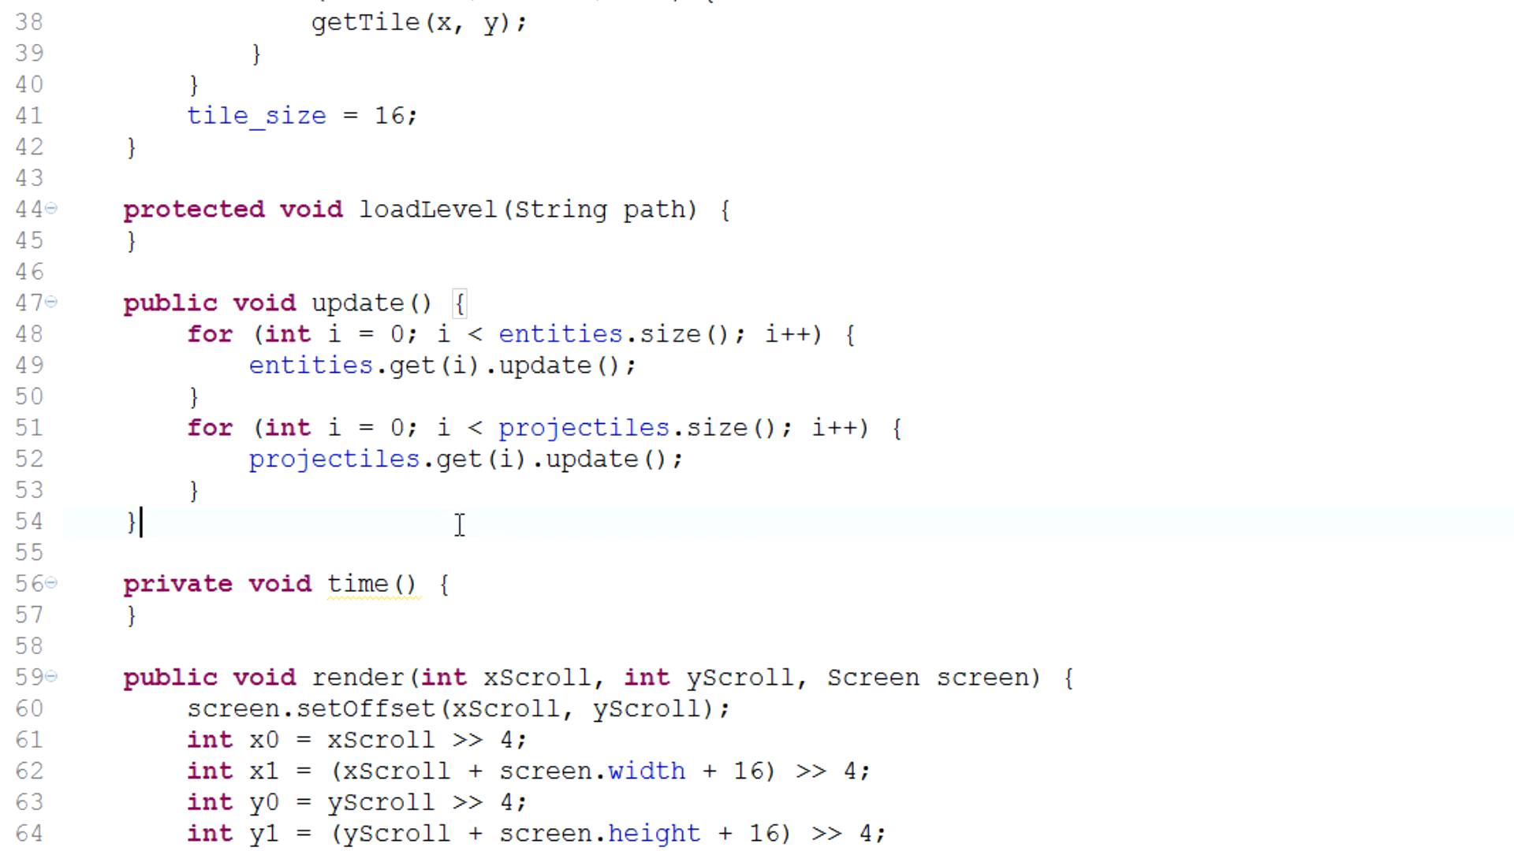
Step: Write a public getProjectiles() method in Level that returns projectiles
text(public List<Projectile> getProjectiles(){)
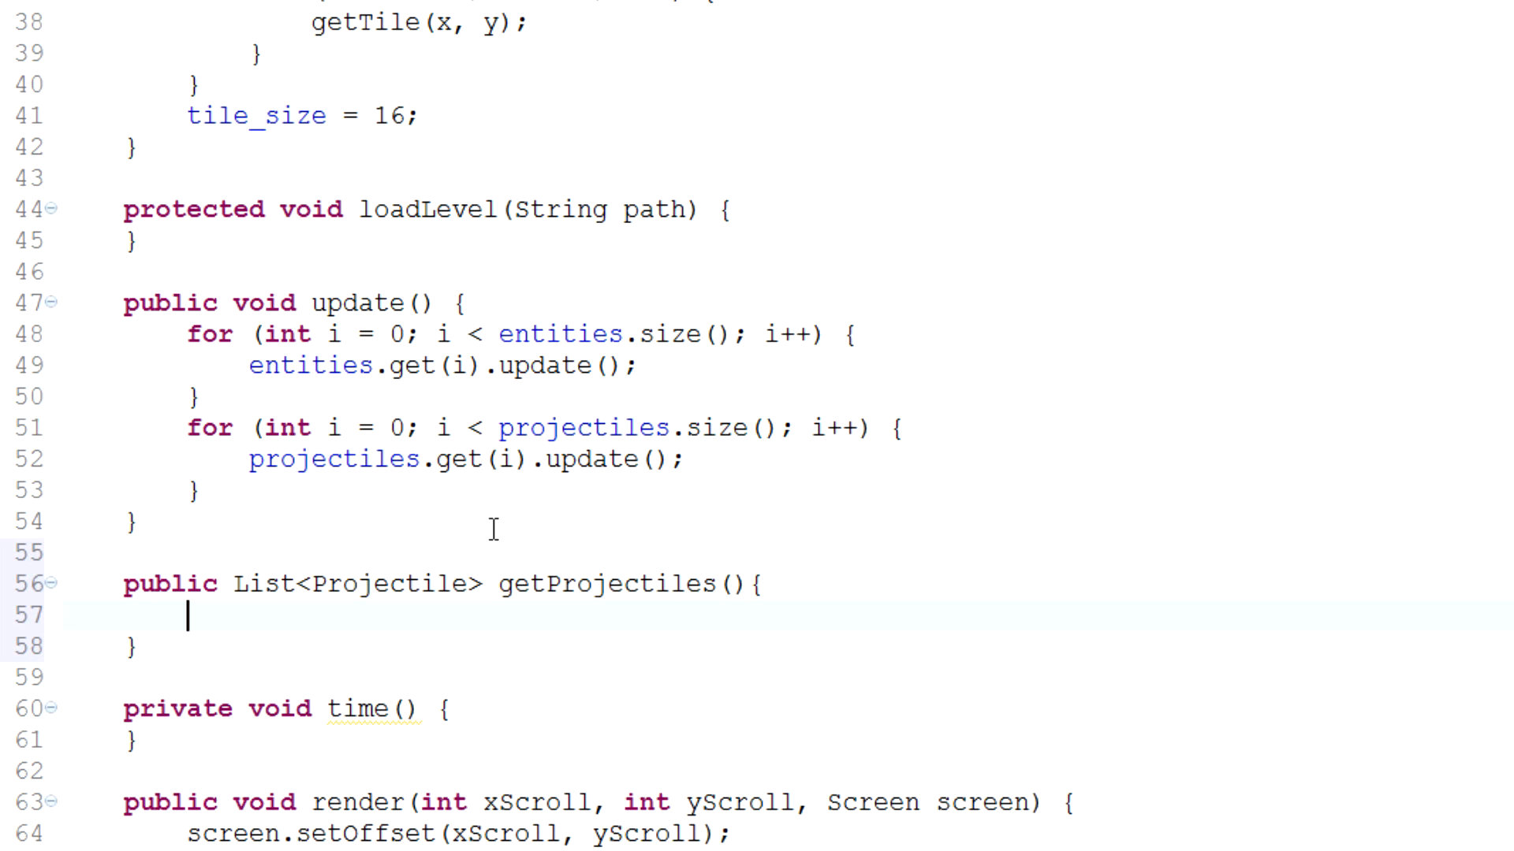
scroll(down, 3)
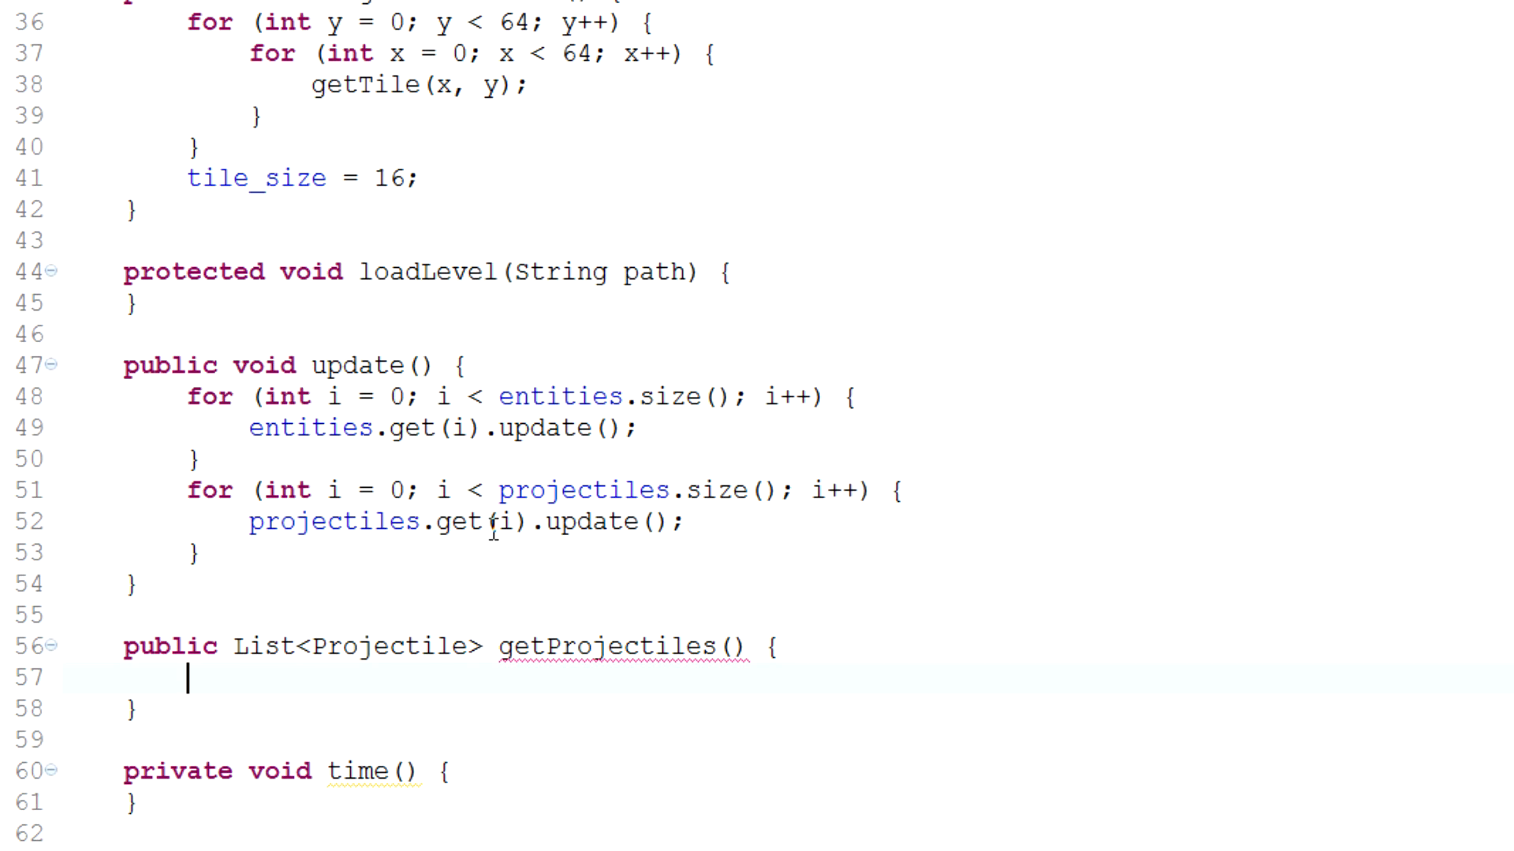
text(ret)
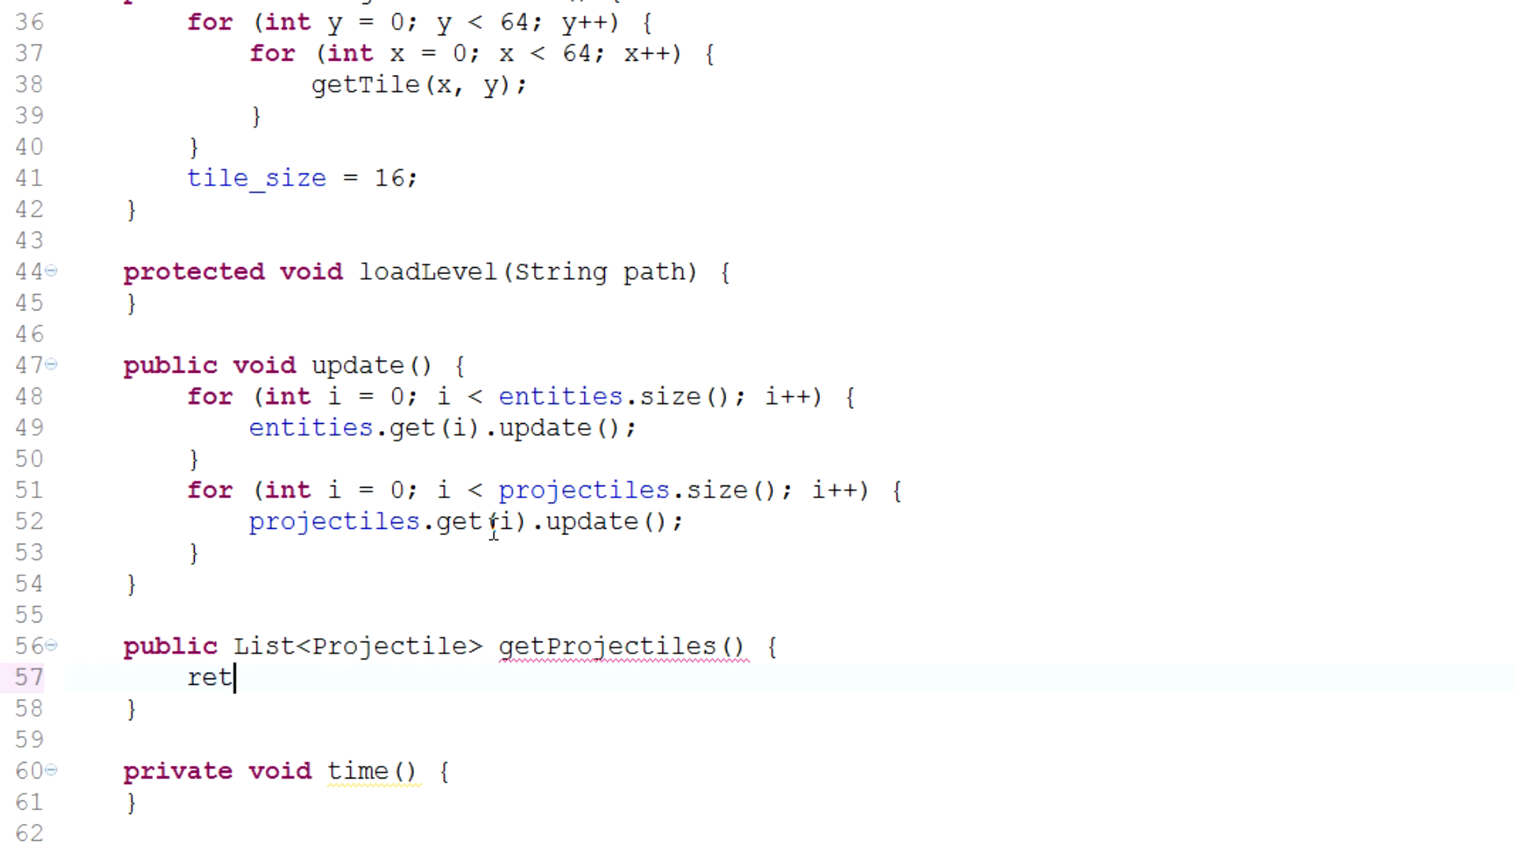
text(urn po)
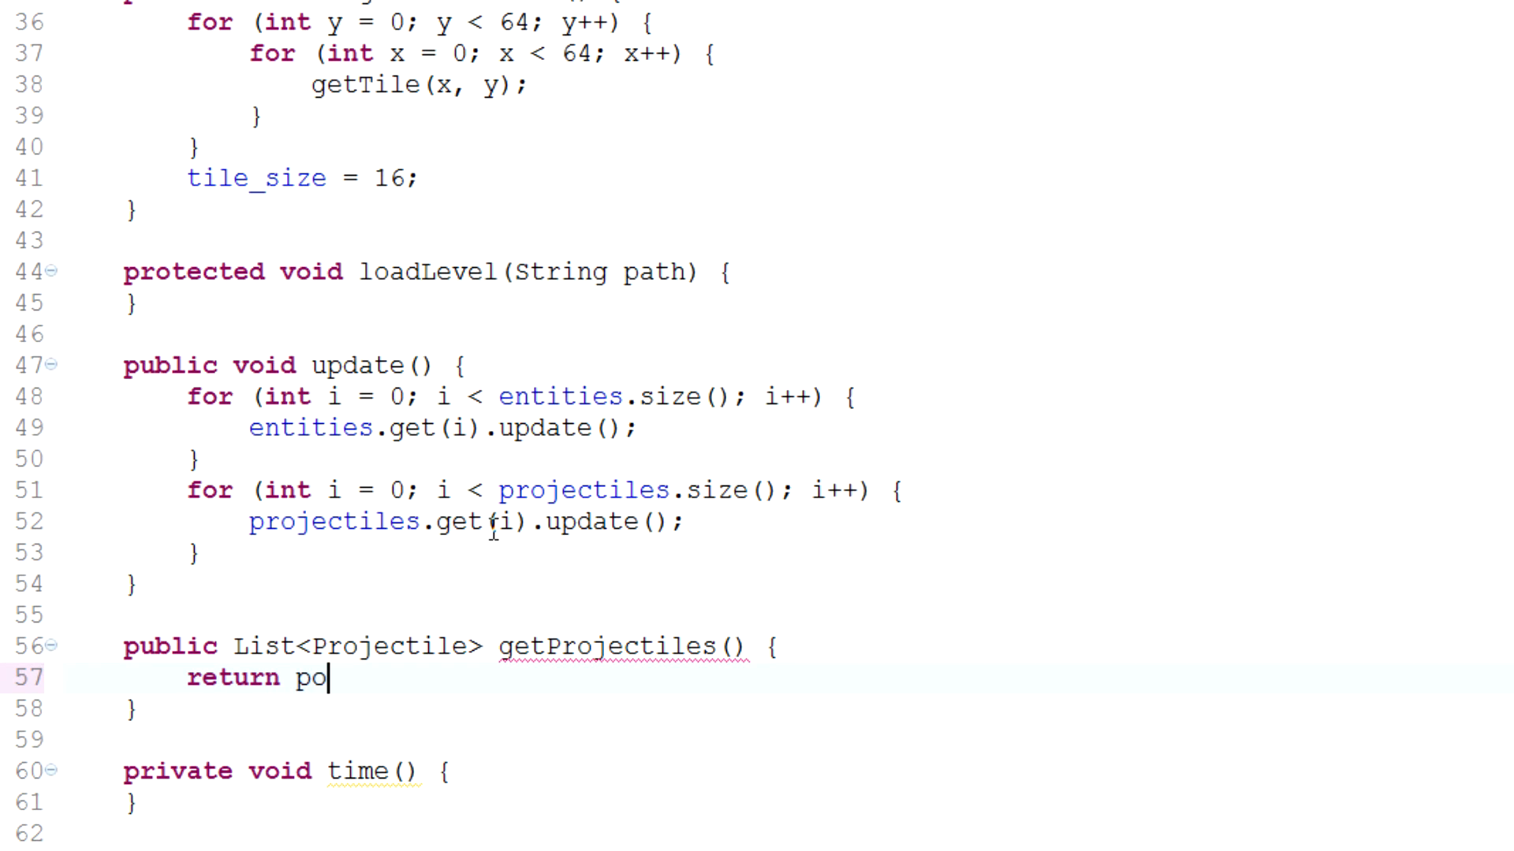
text(j)
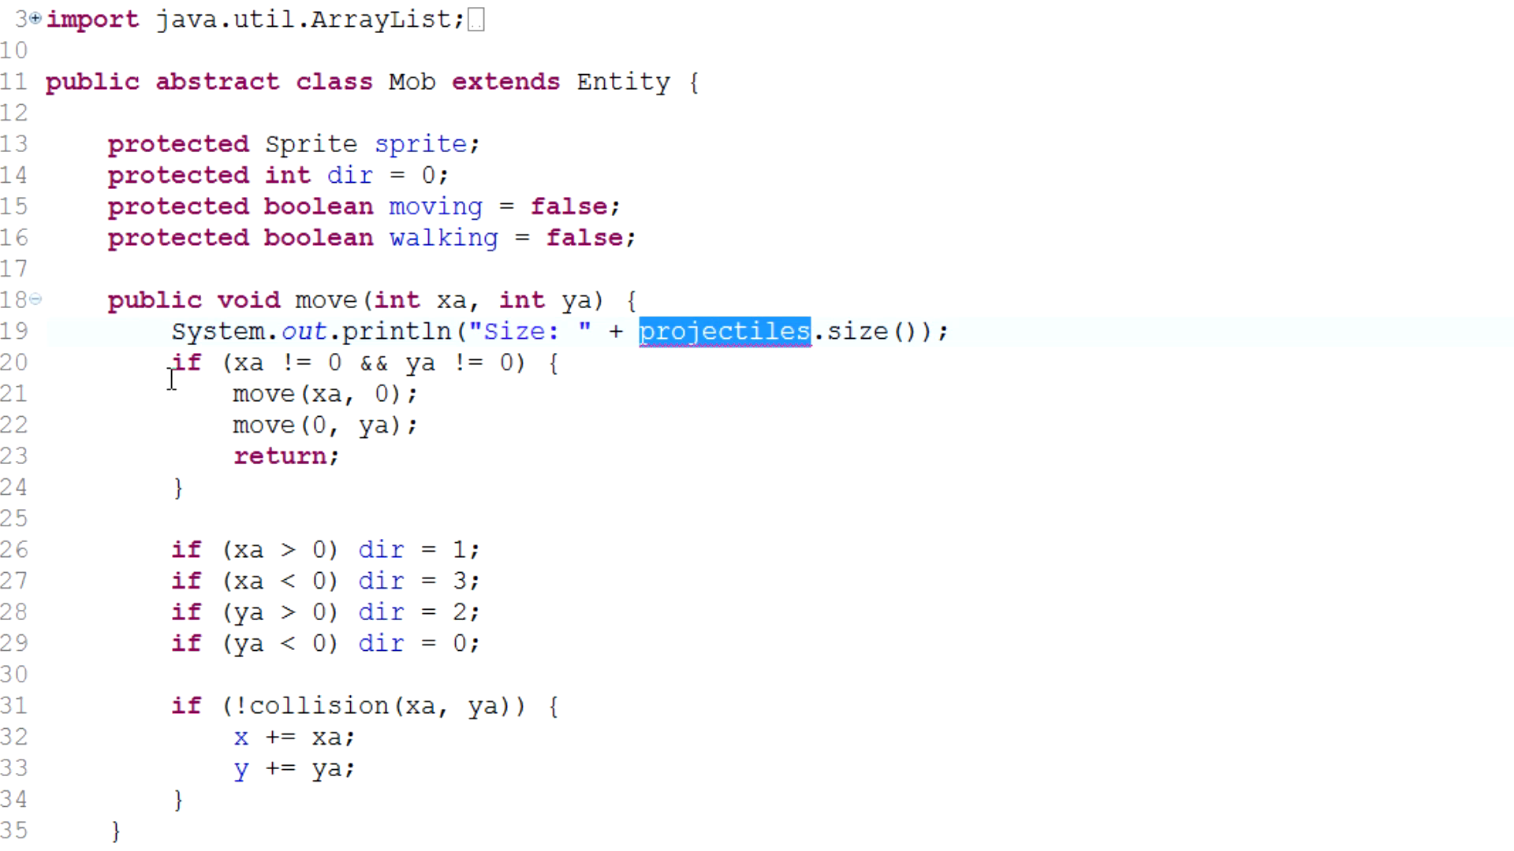
Step: Run the Rain game, close its window, and view WizardProjectile's constructor
scroll(down, 3)
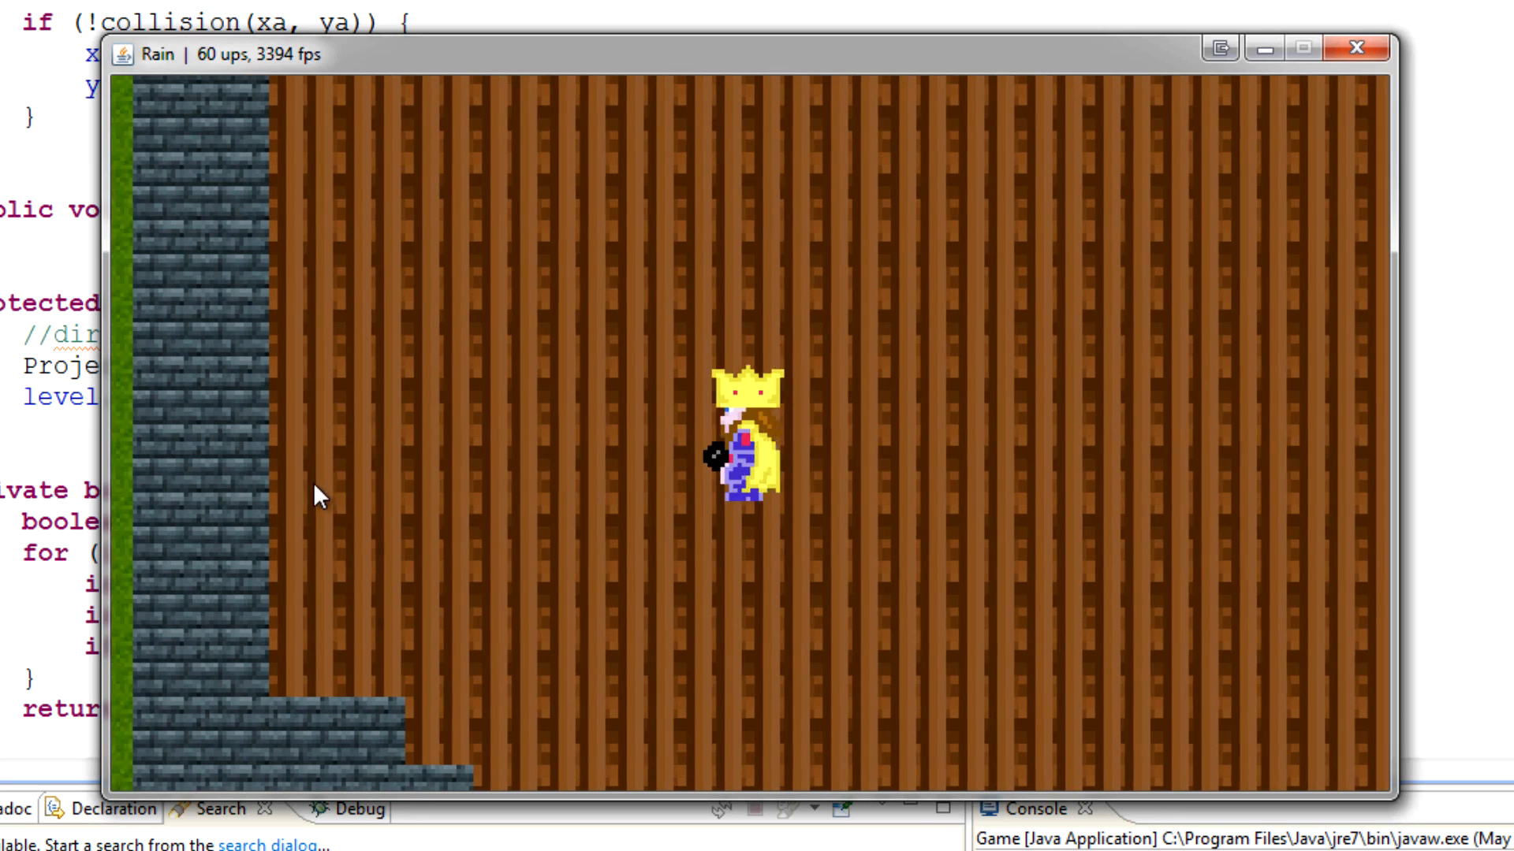
click(1362, 48)
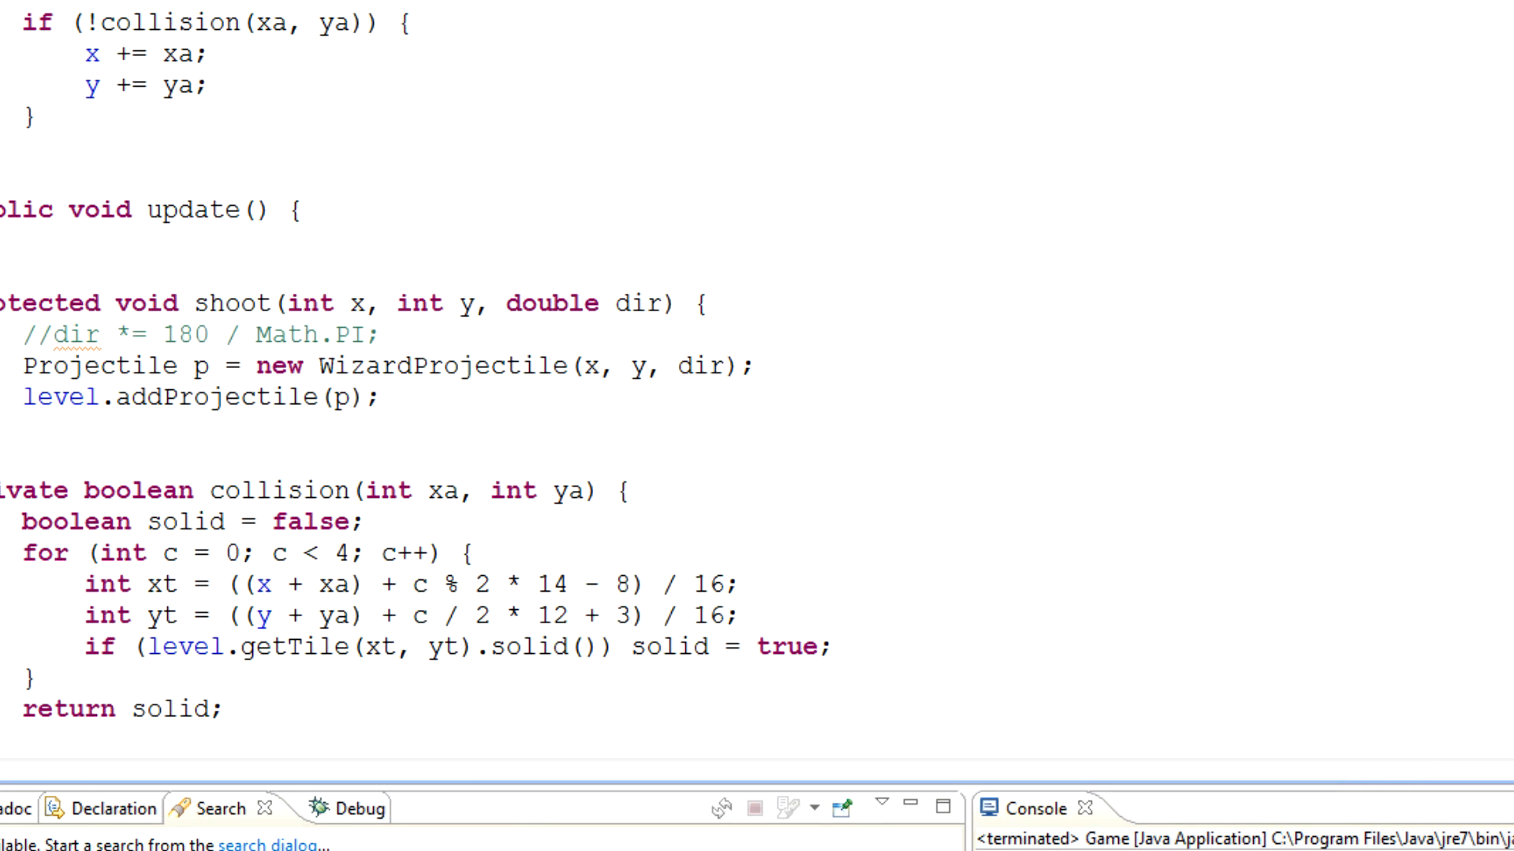
scroll(down, 3)
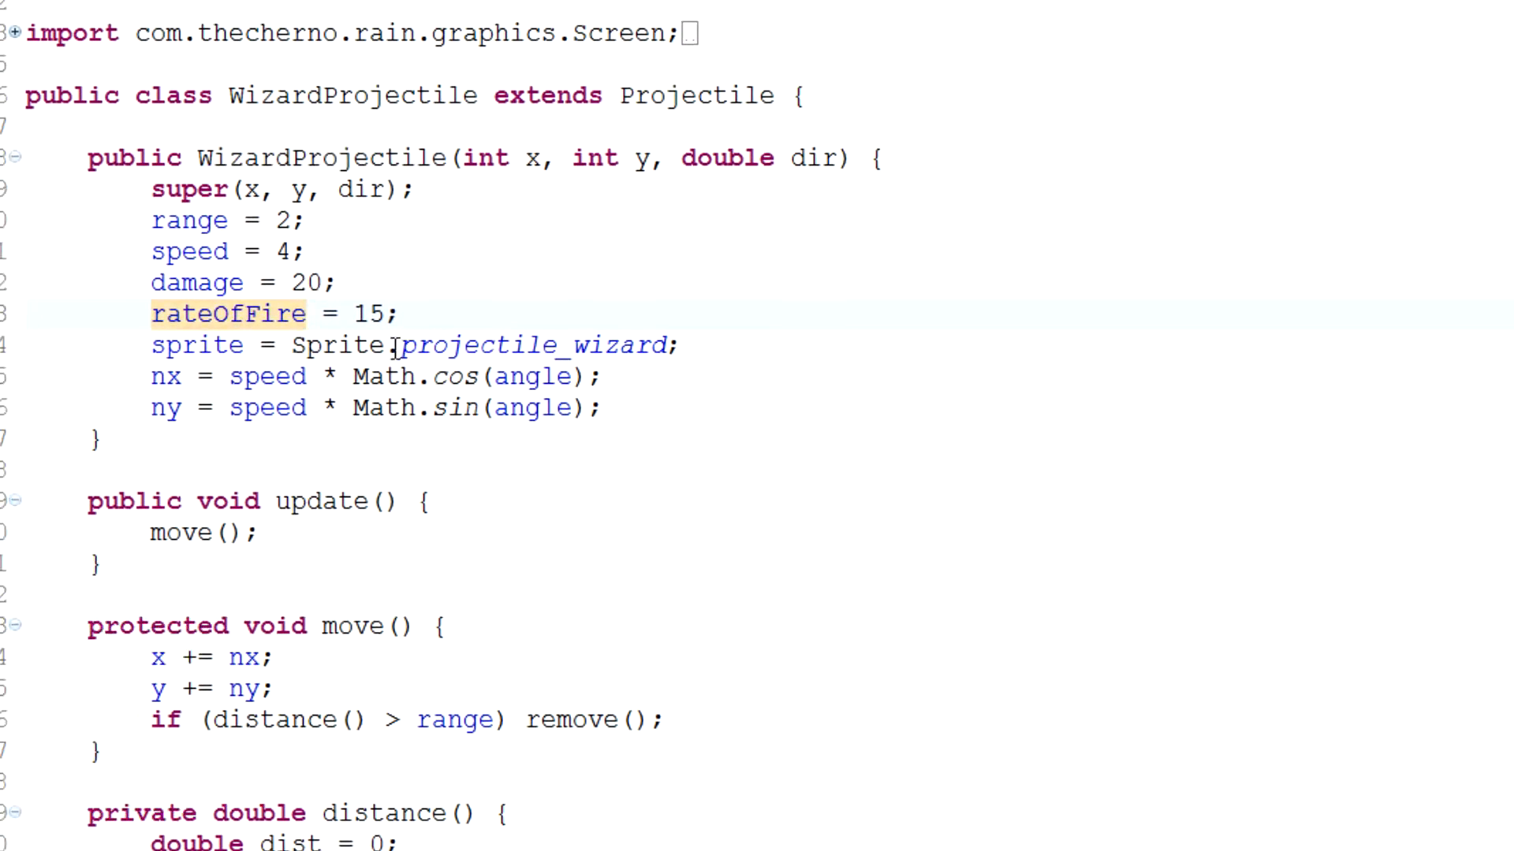
Step: Set WizardProjectile's range to 100, then test it in the game and close it
text(00)
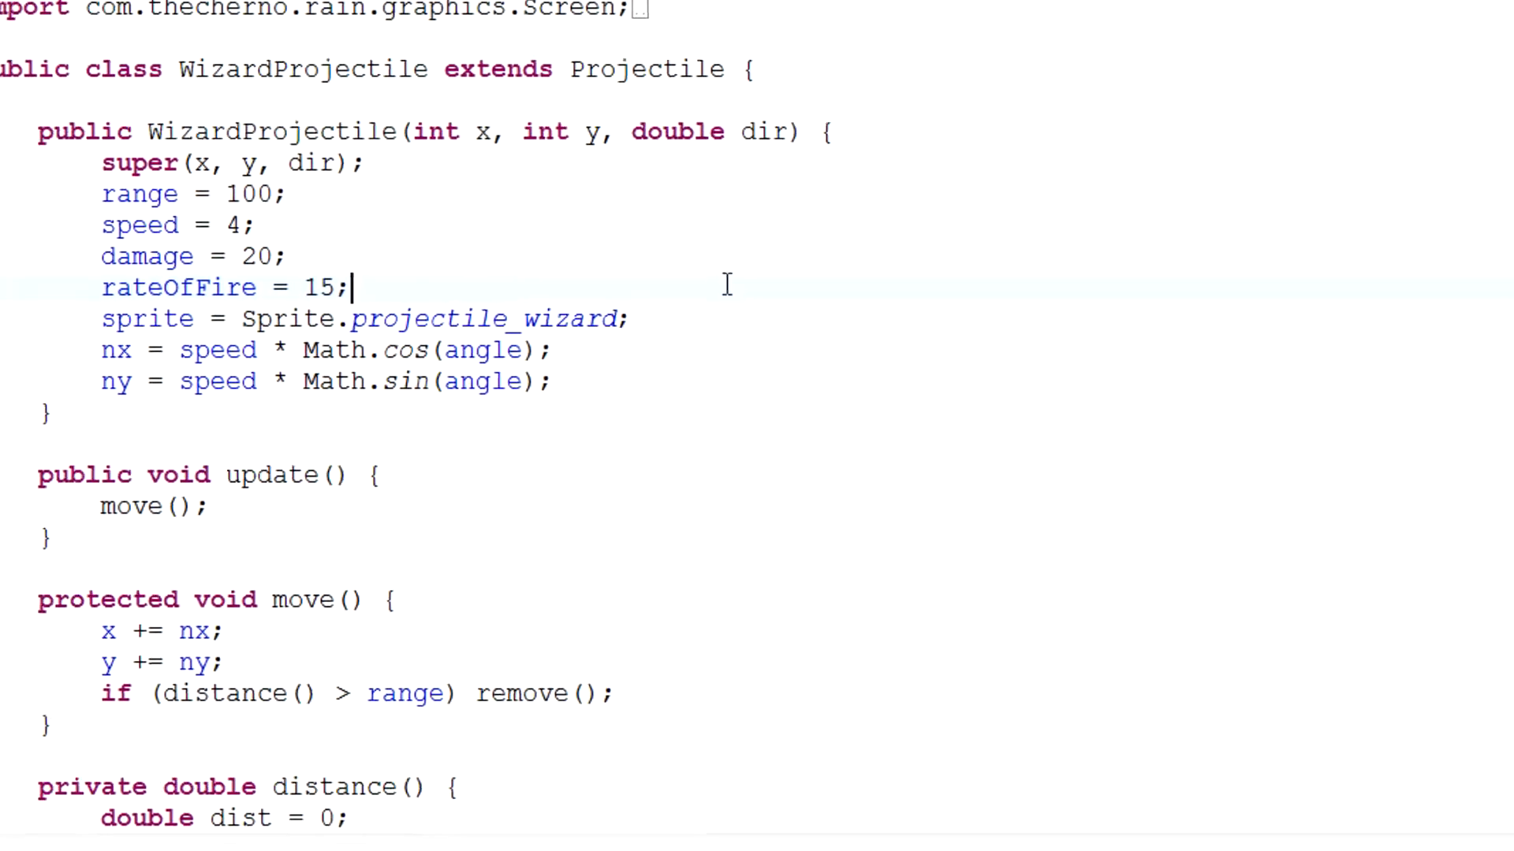
scroll(down, 3)
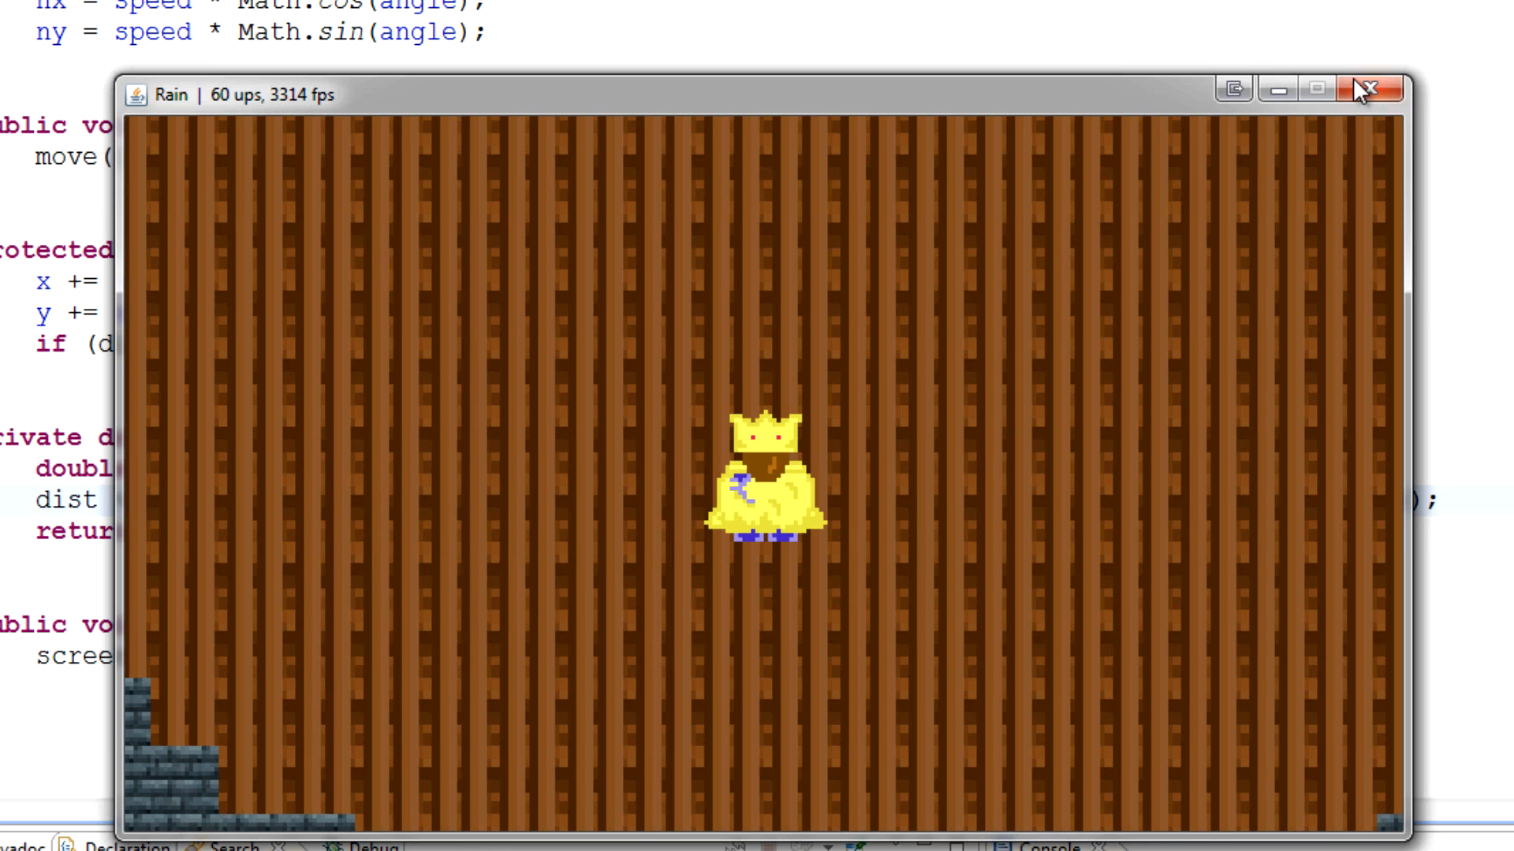
click(1376, 89)
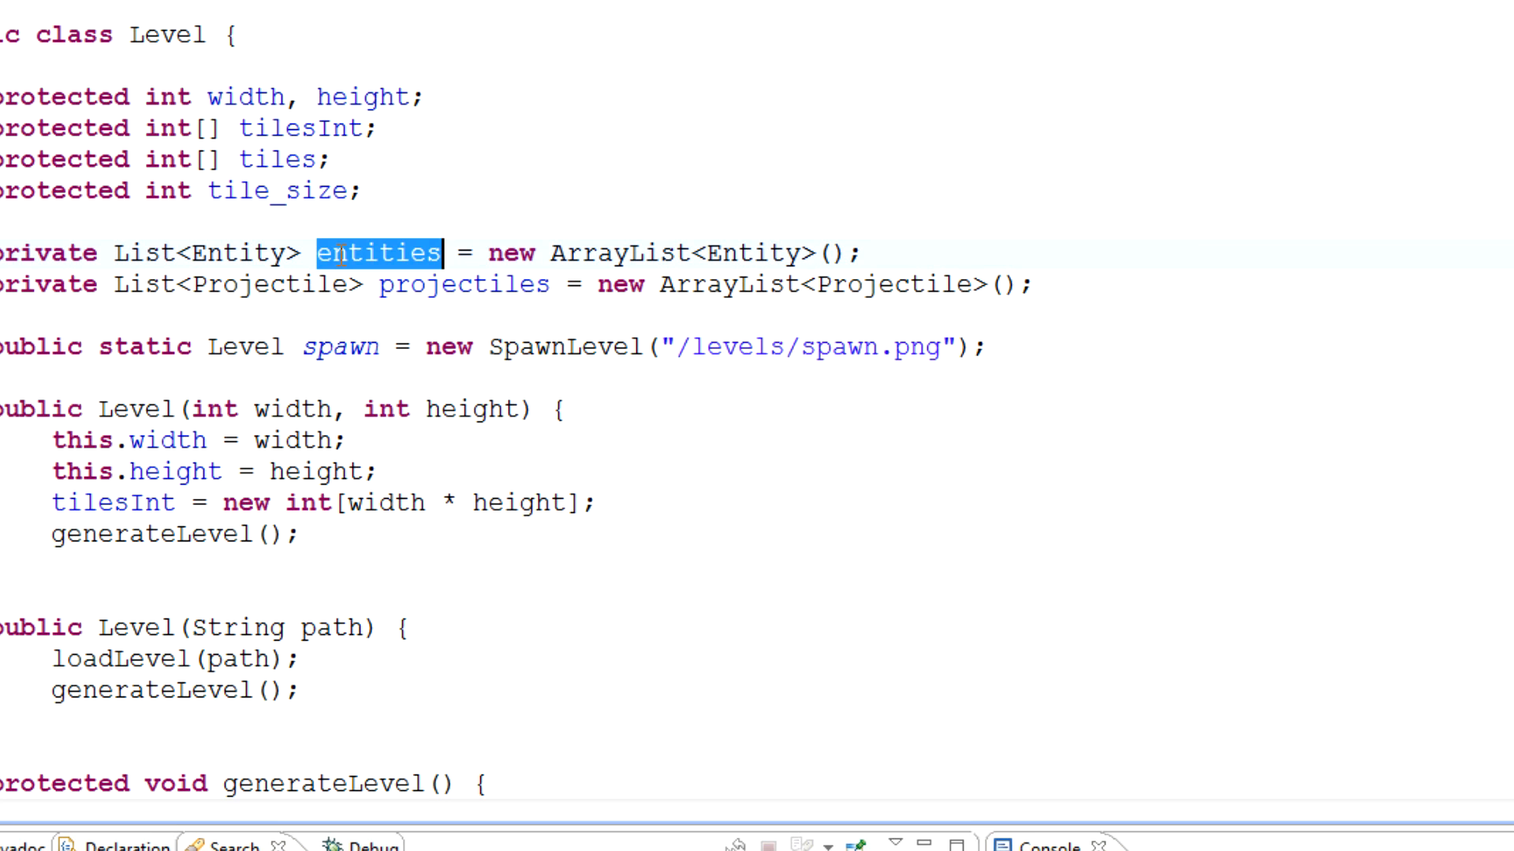
Step: Test-fire in the game, then set WizardProjectile's range to 200 and speed to 1
scroll(down, 3)
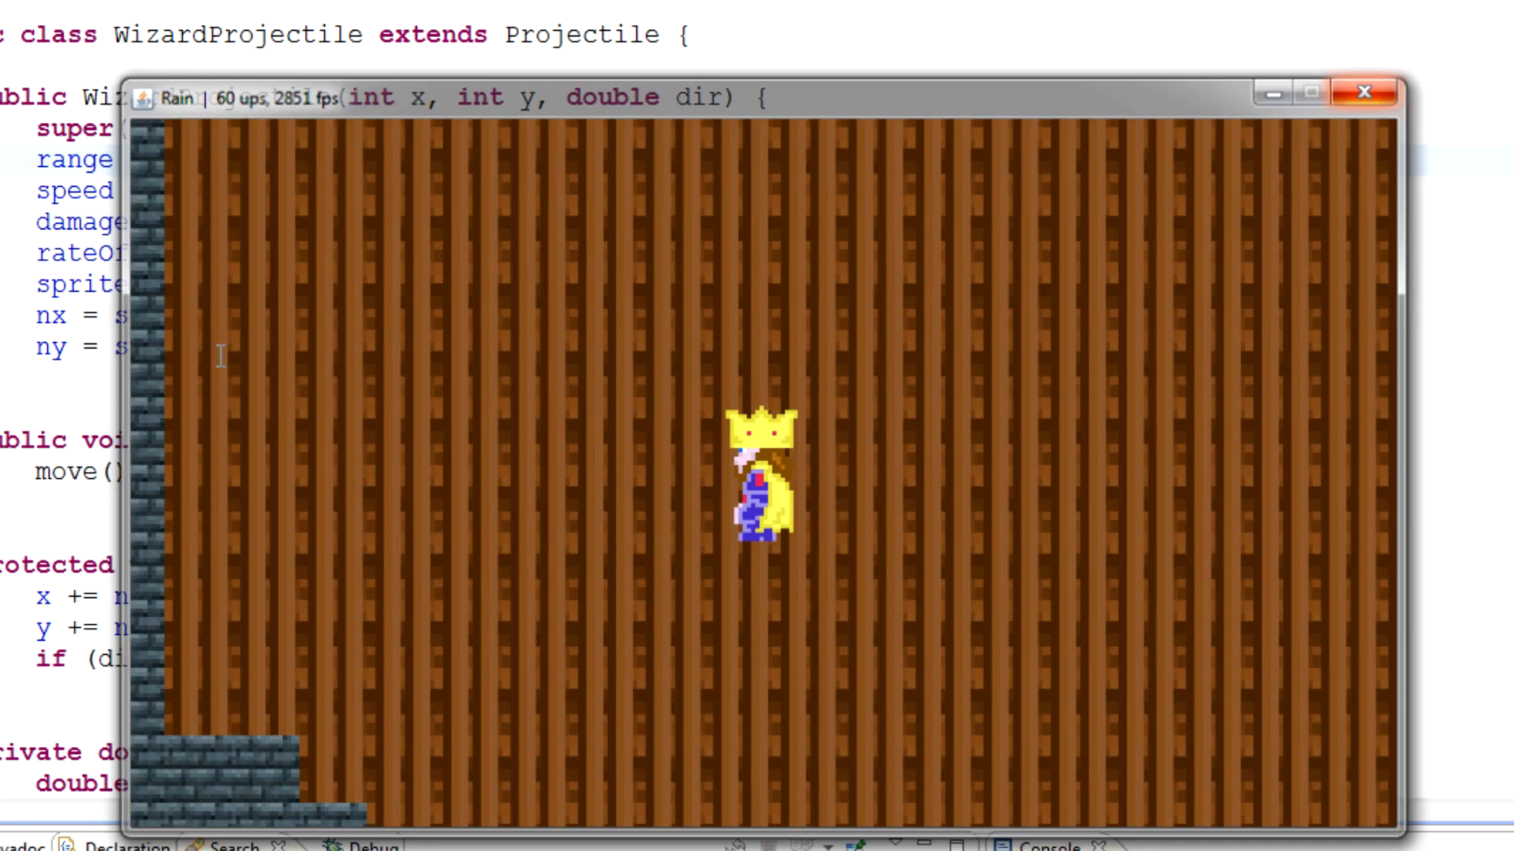
click(1362, 93)
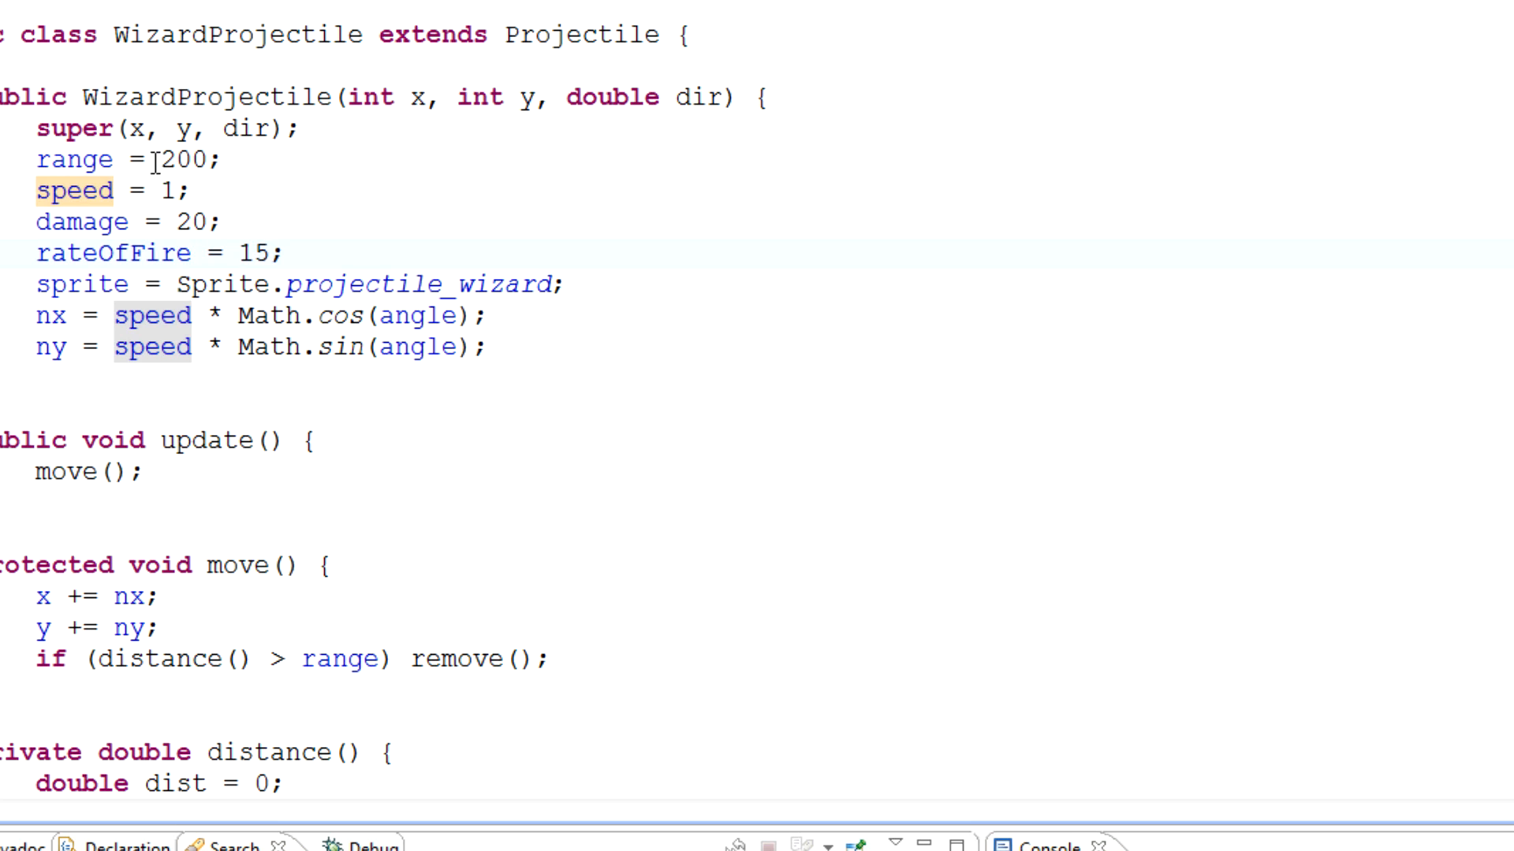
double_click(167, 190)
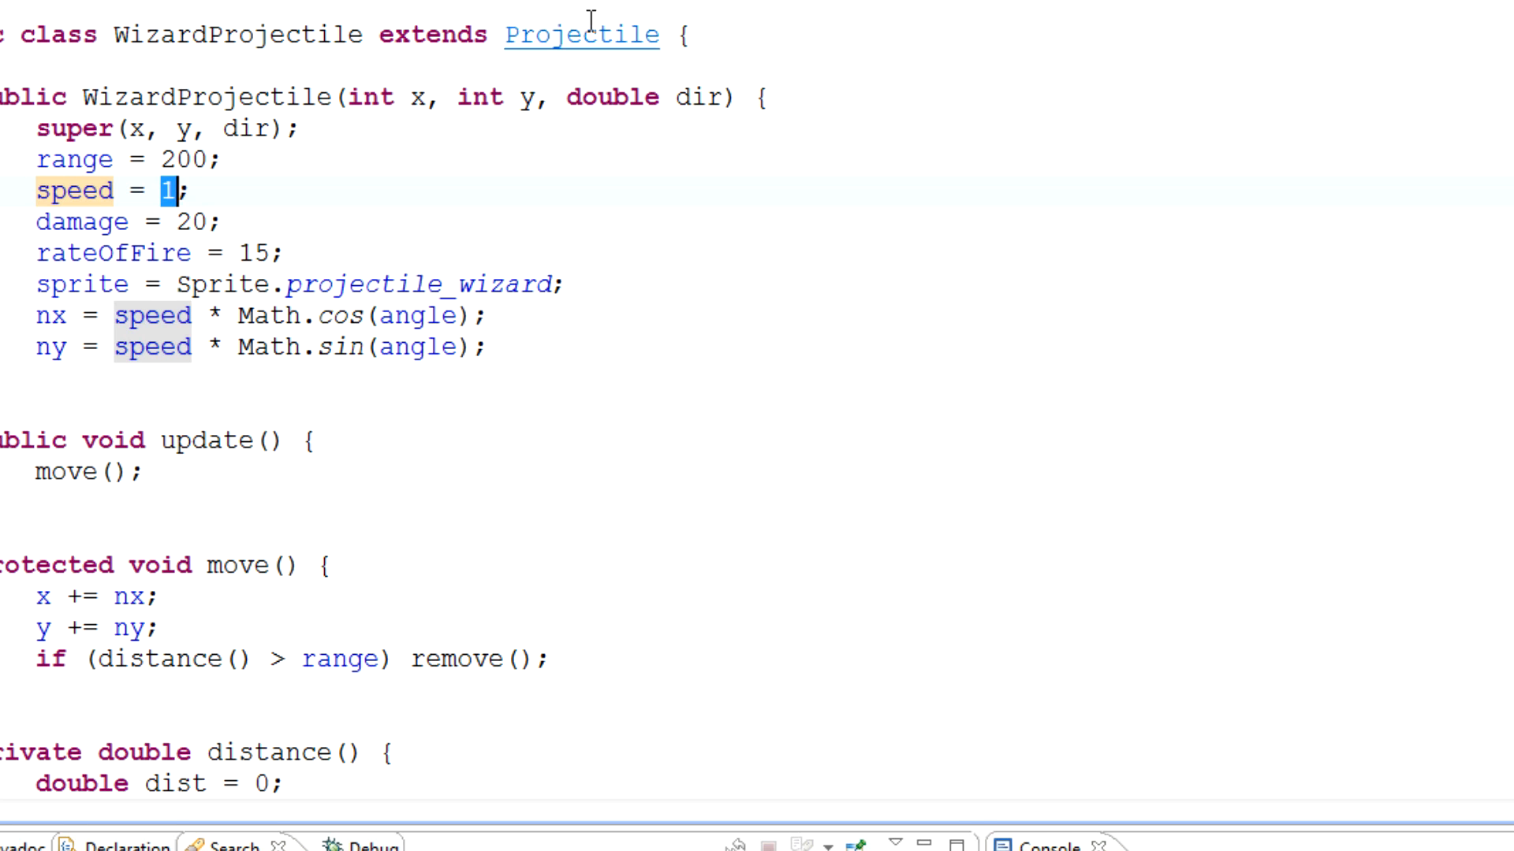
Step: Add 'protected final Random random = new Random();' to the Projectile class
click(581, 34)
text(protected final)
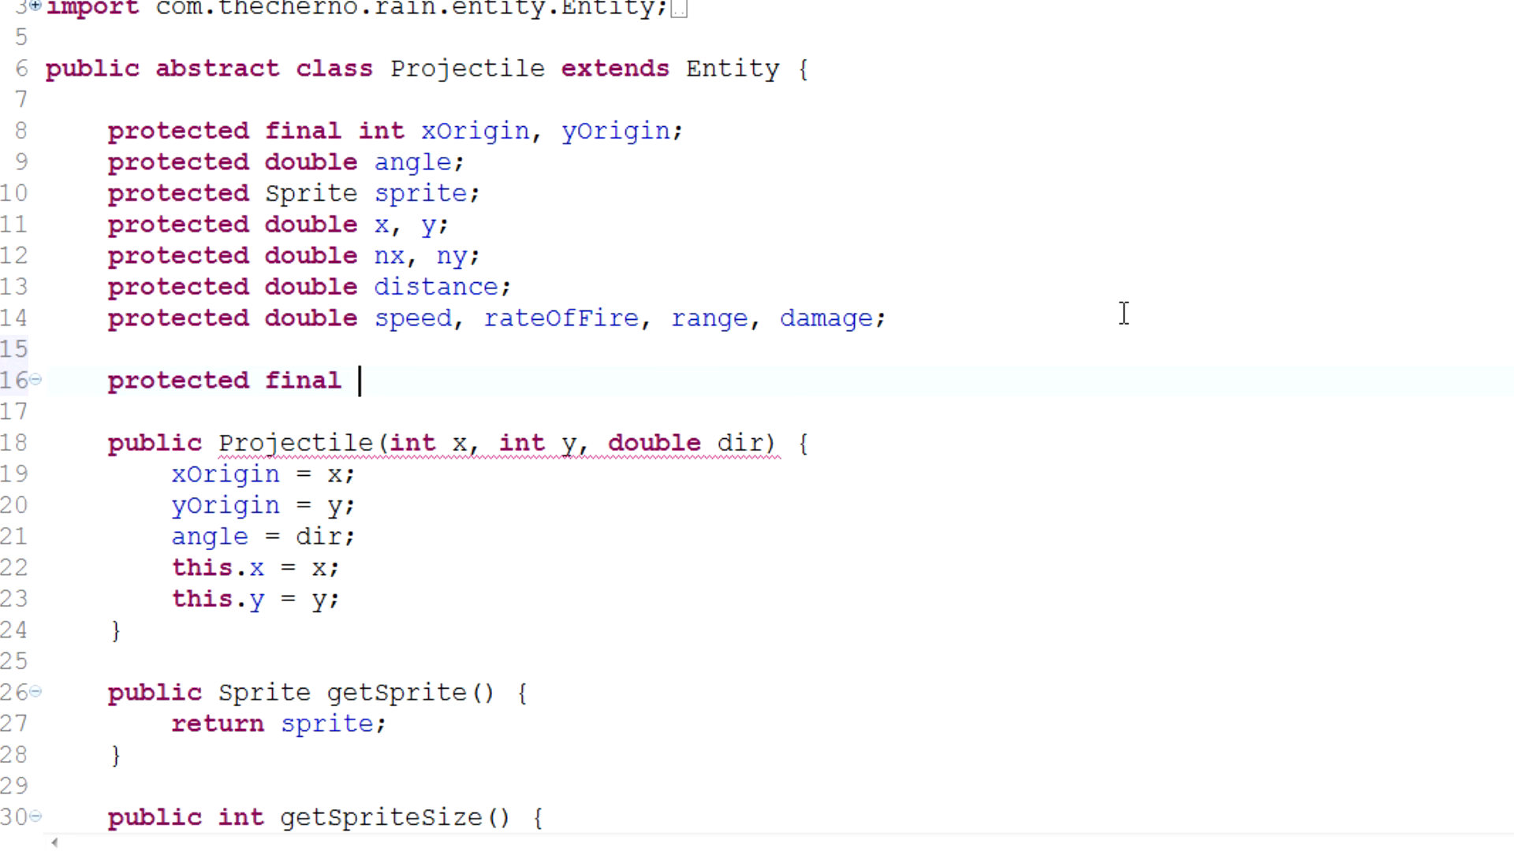
text(Random random = new Ra)
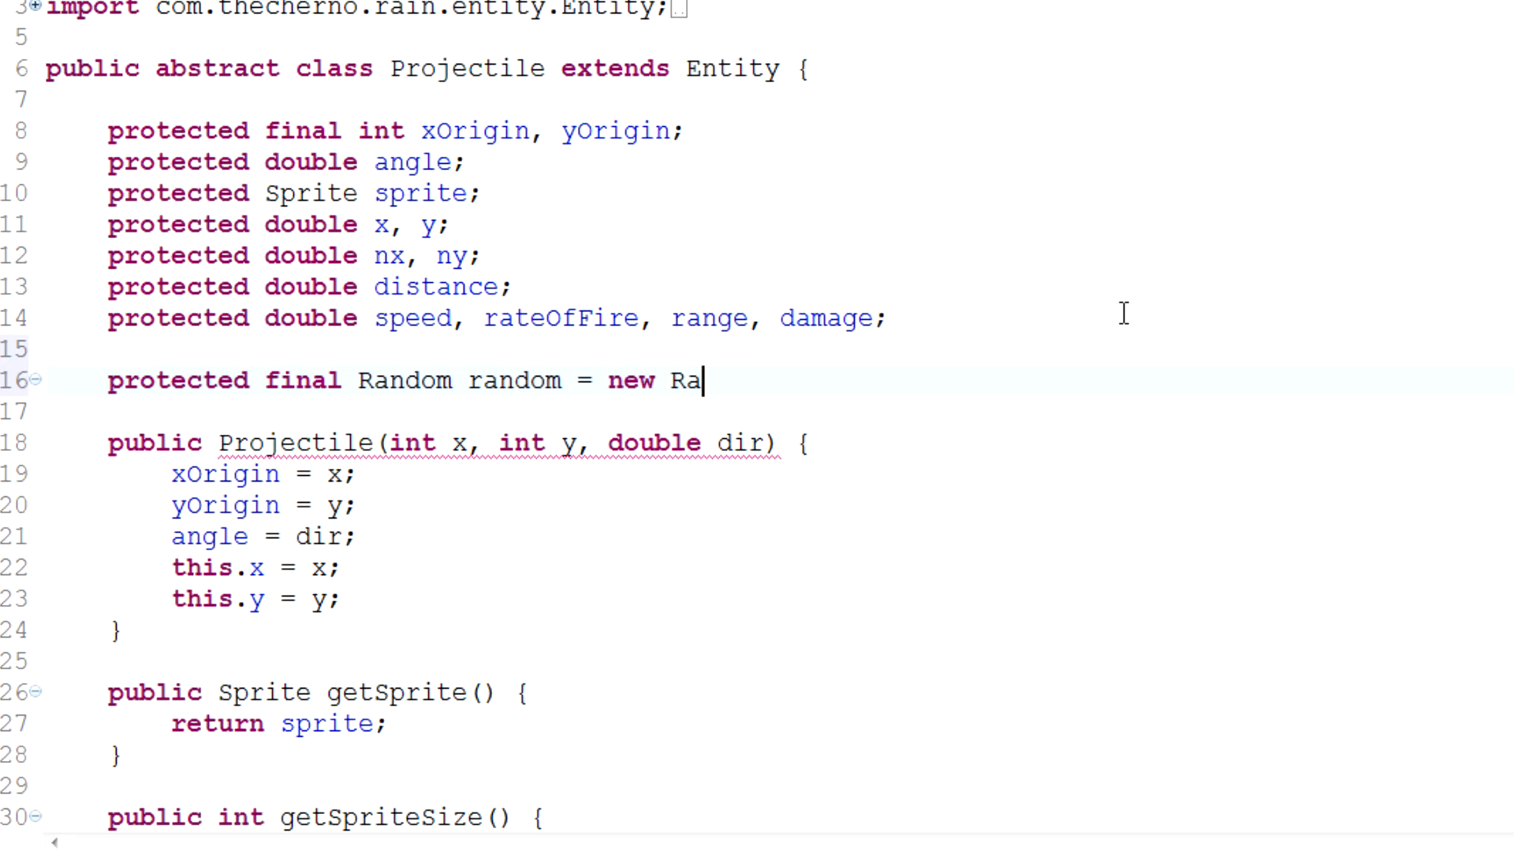
text(ndom();)
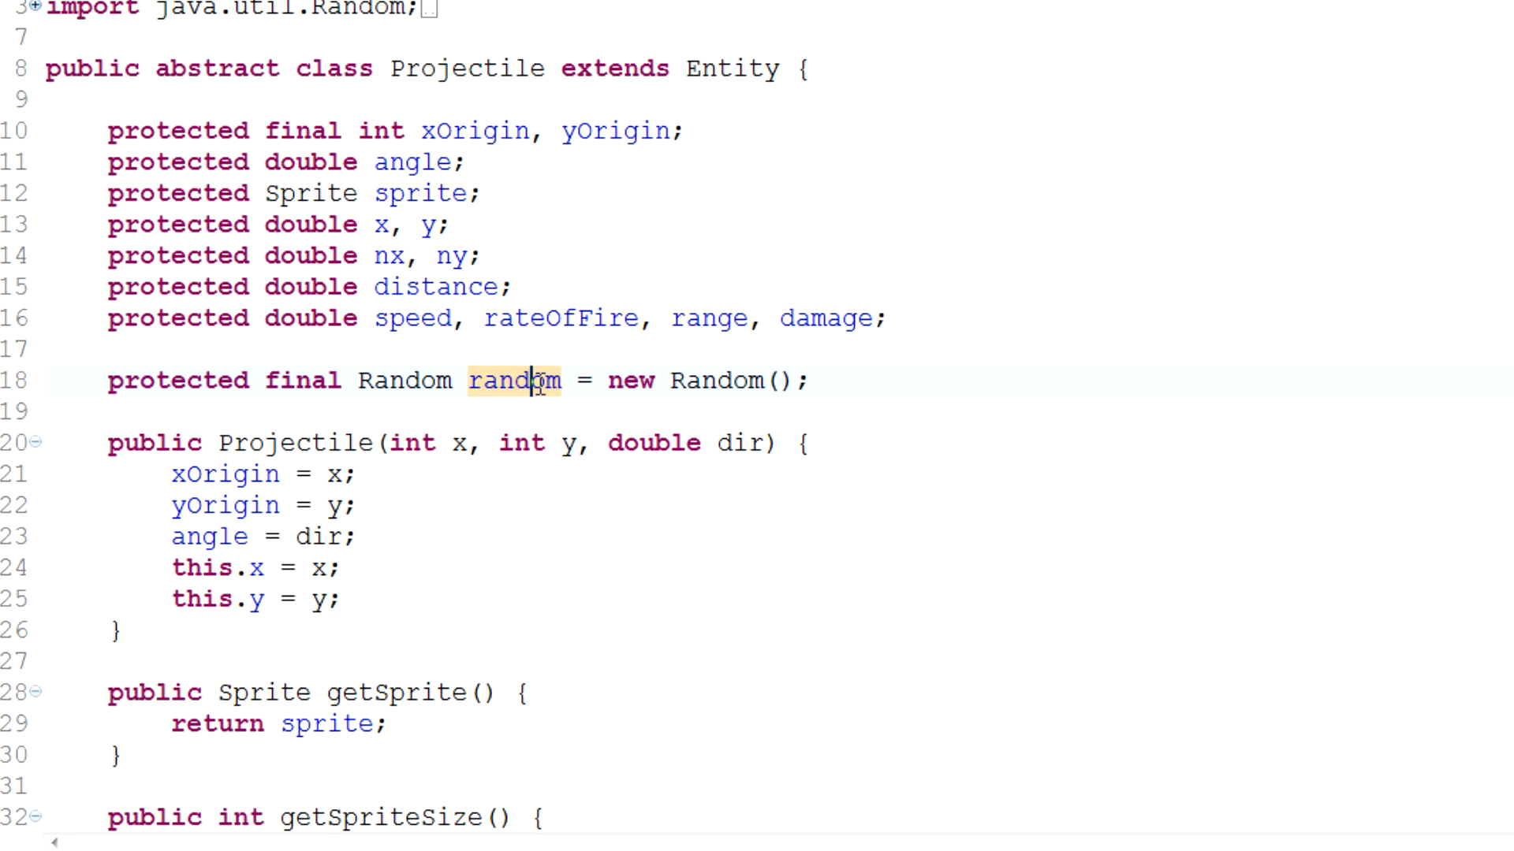
double_click(513, 379)
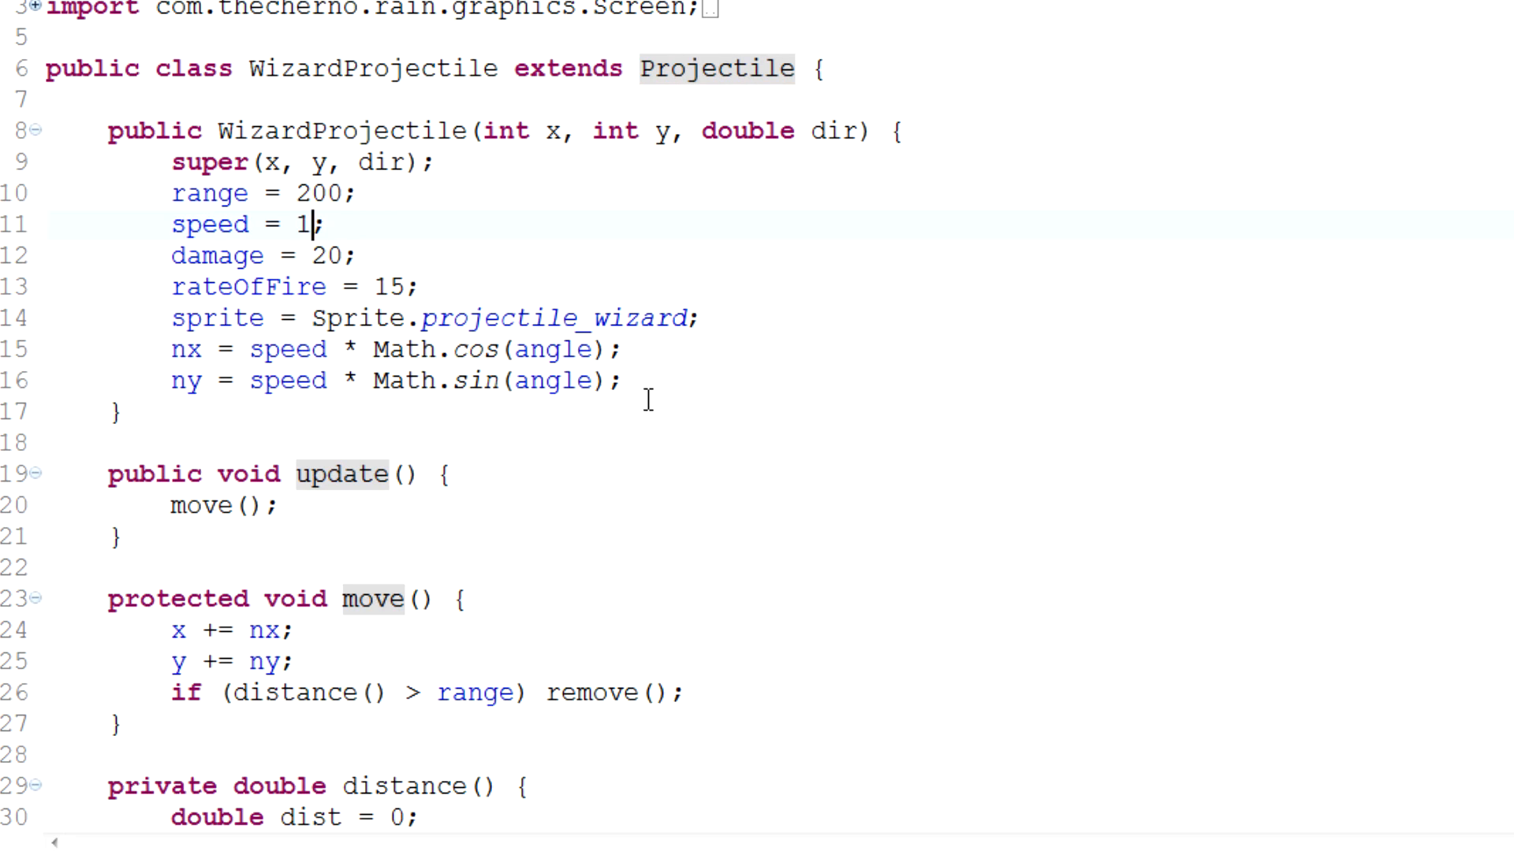
Step: Set the range to random.nextInt(100) + 1 and fire the varied shots in-game
text(random.)
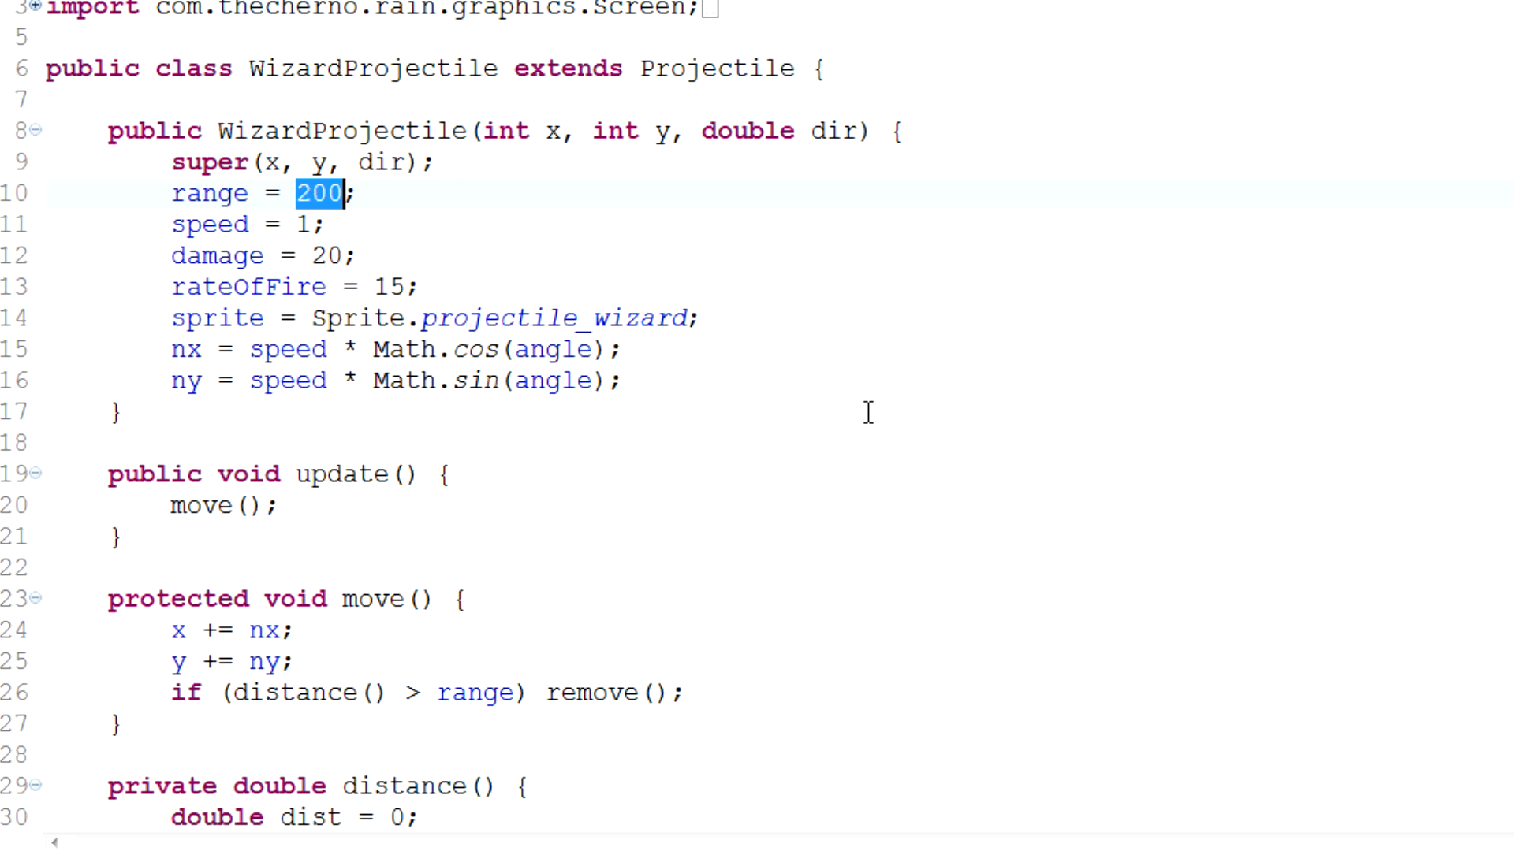
text(random.nextInt(150) +)
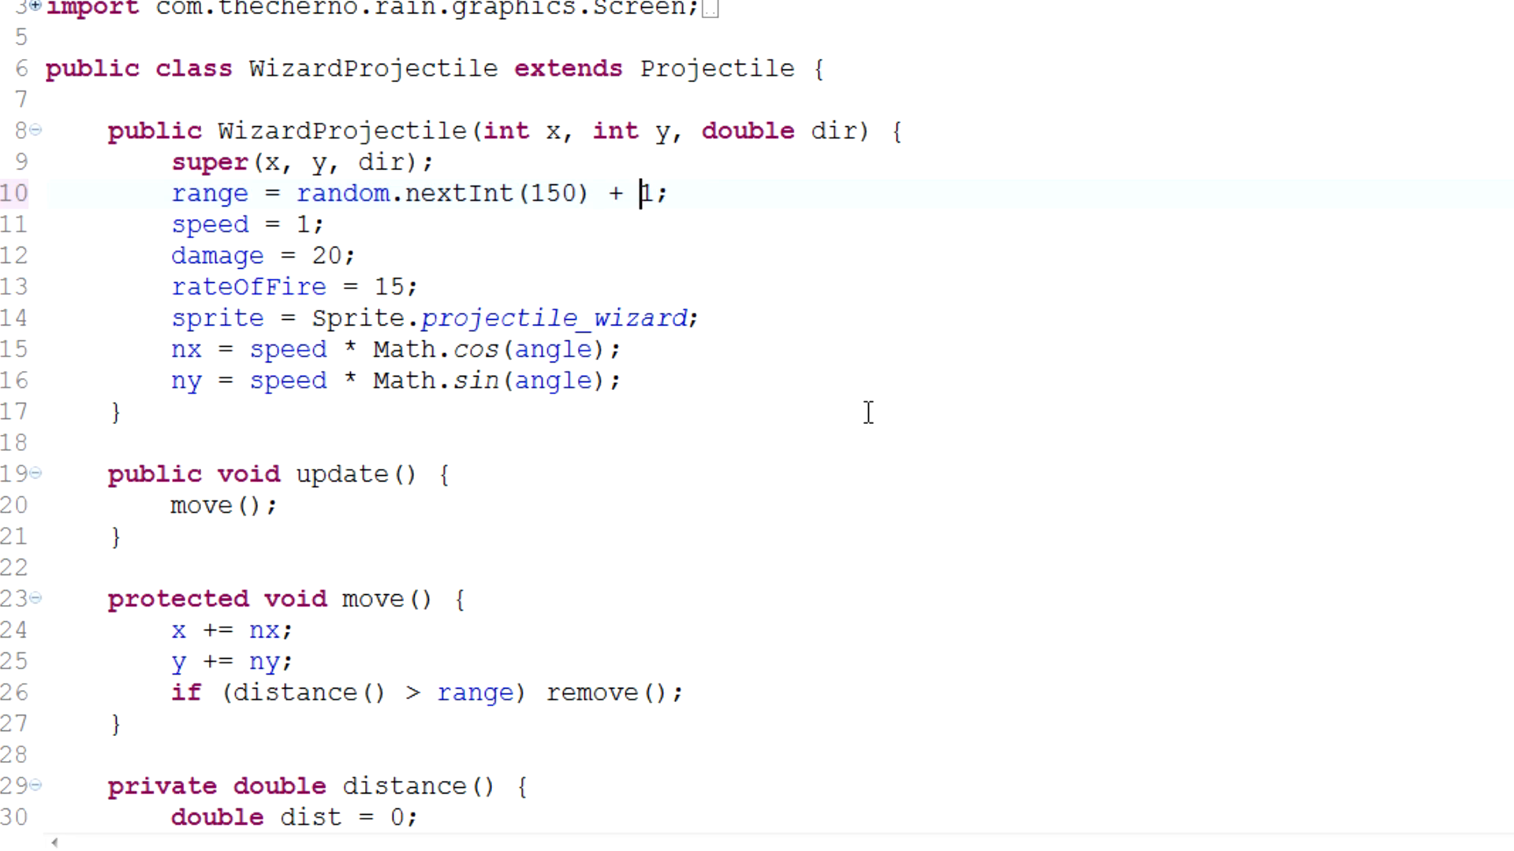
text(100)
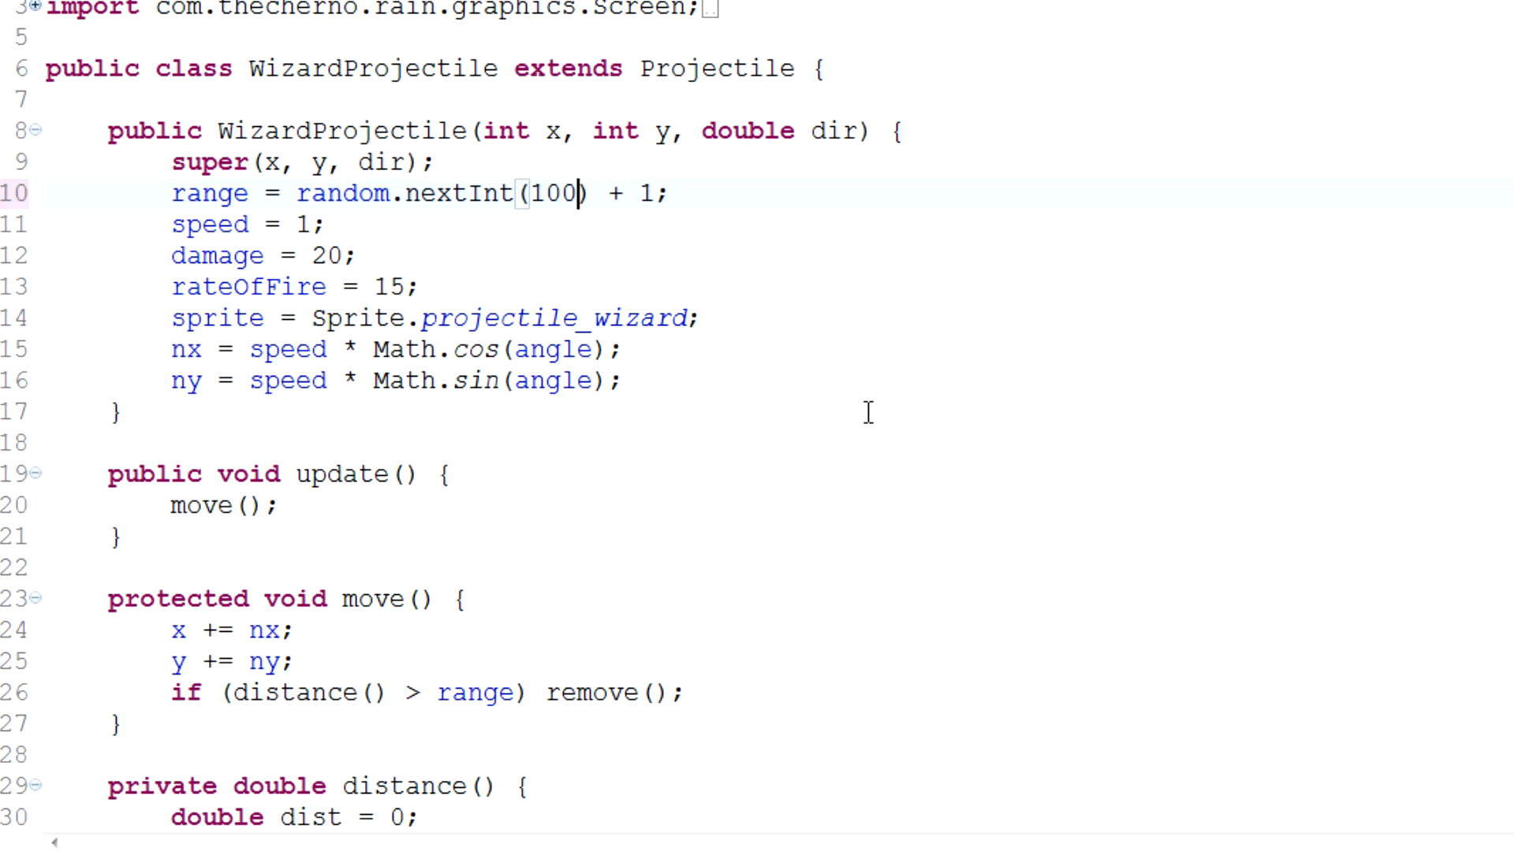
text(50)
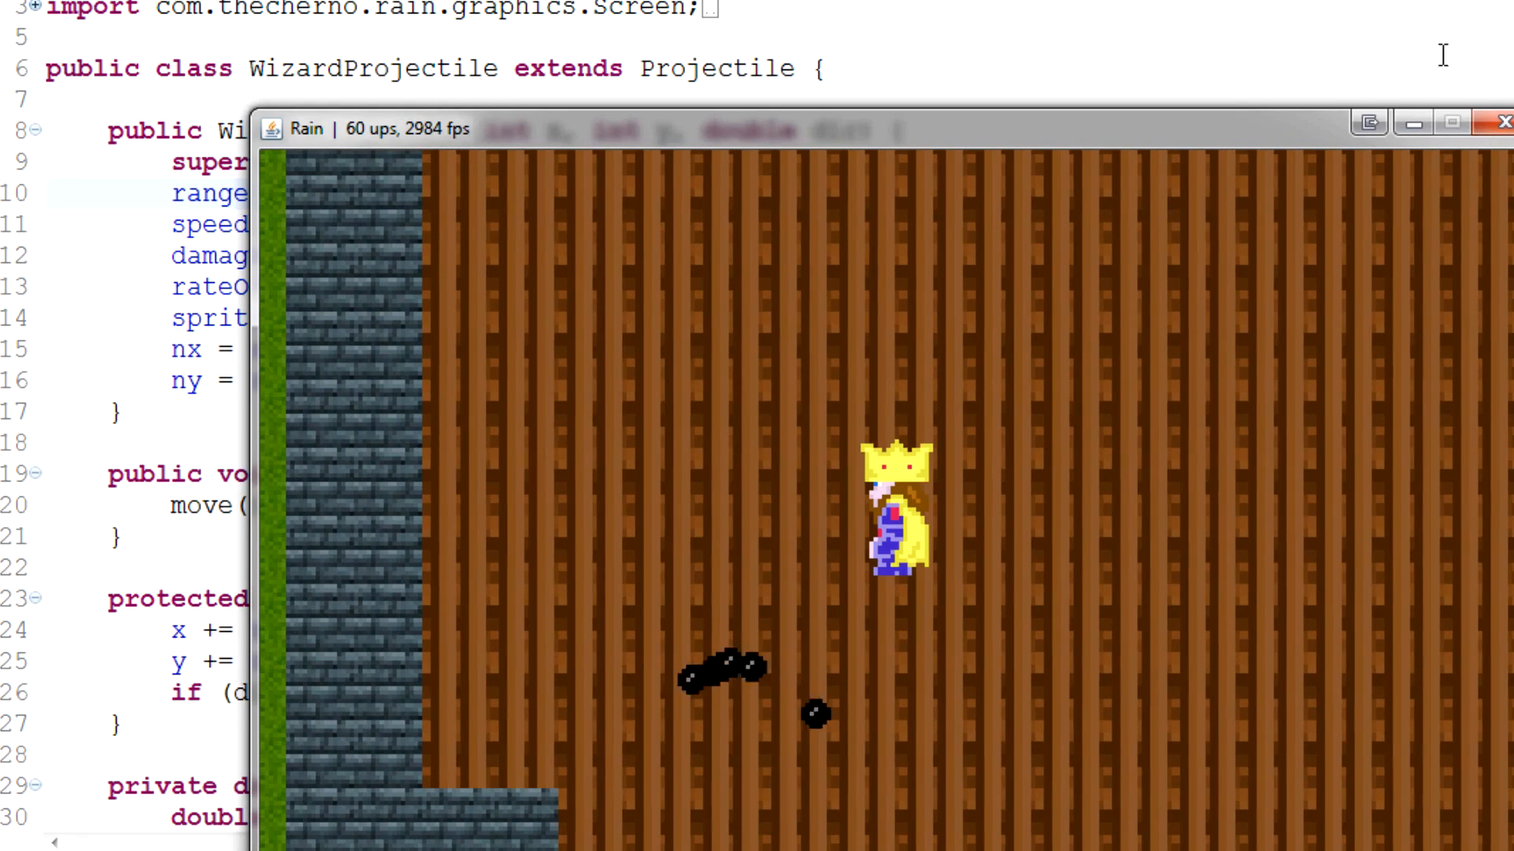
Step: Close the game, replace the random range with 200, and settle the projectile speed at 4
click(1495, 123)
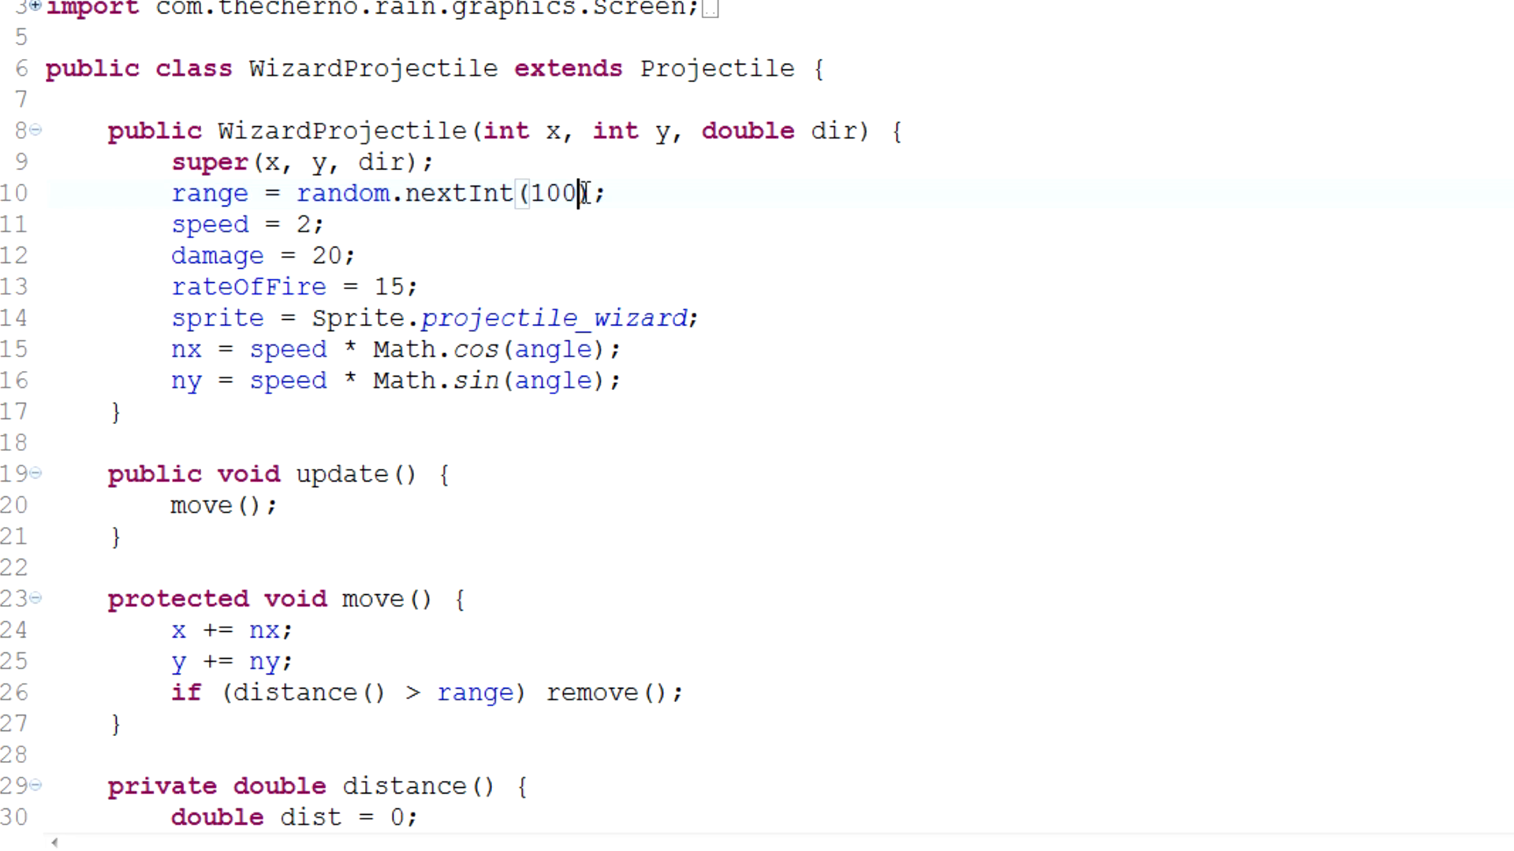
double_click(344, 193)
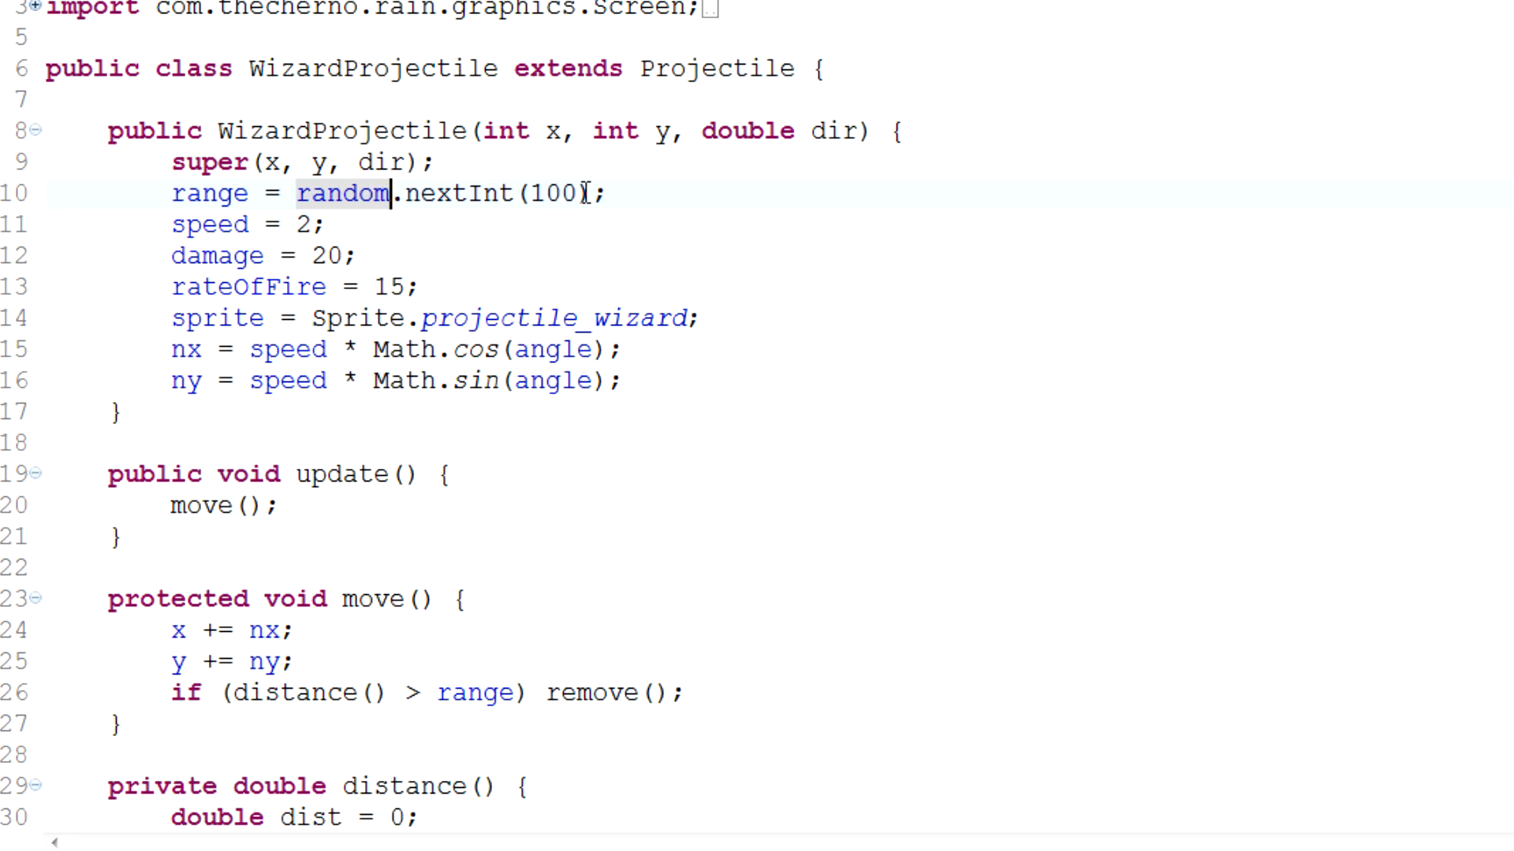
text(200;)
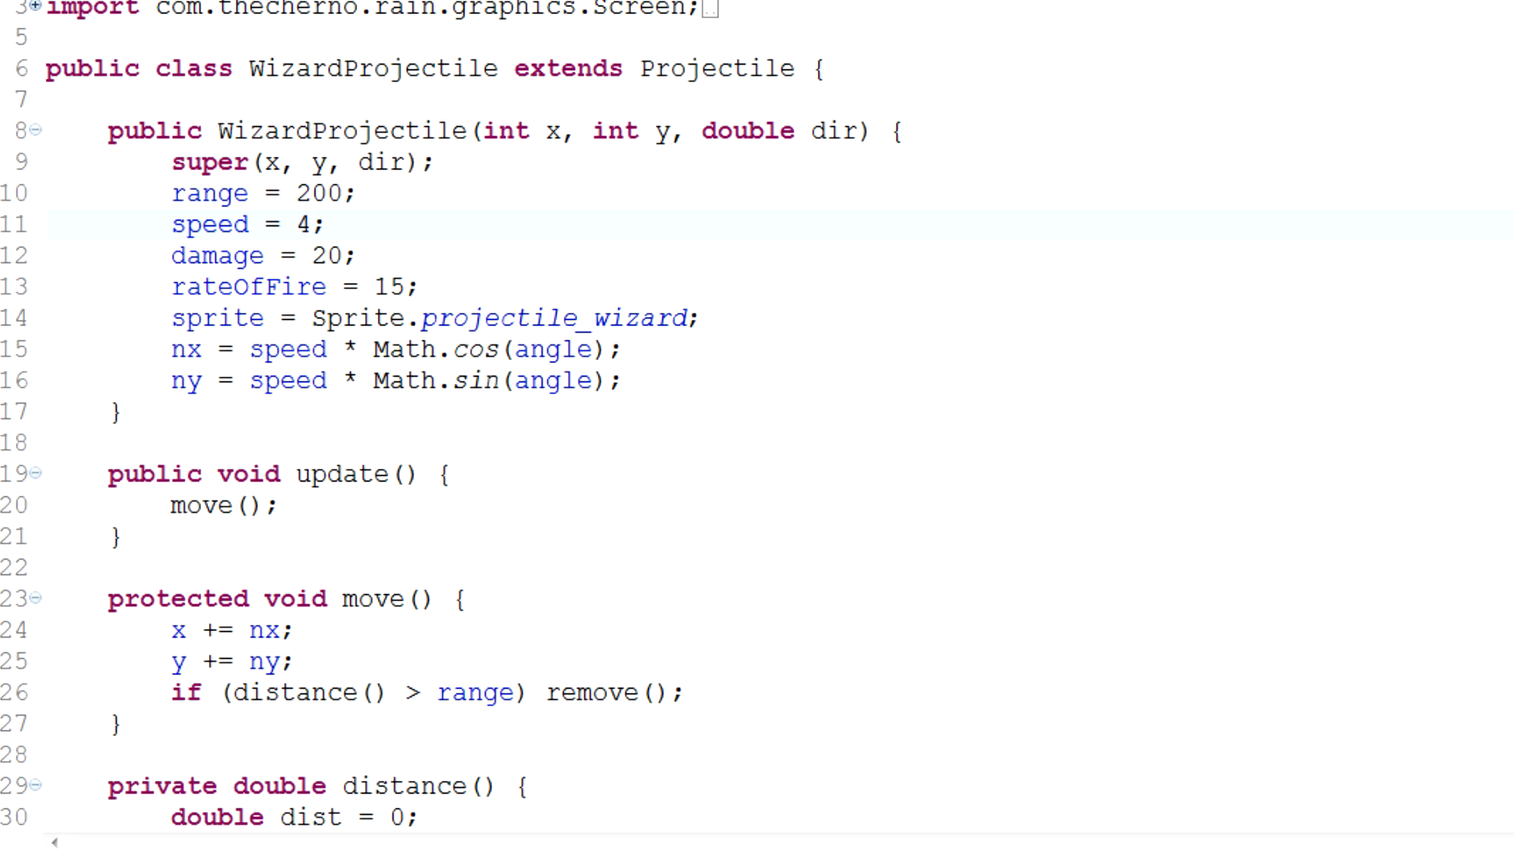
text(100)
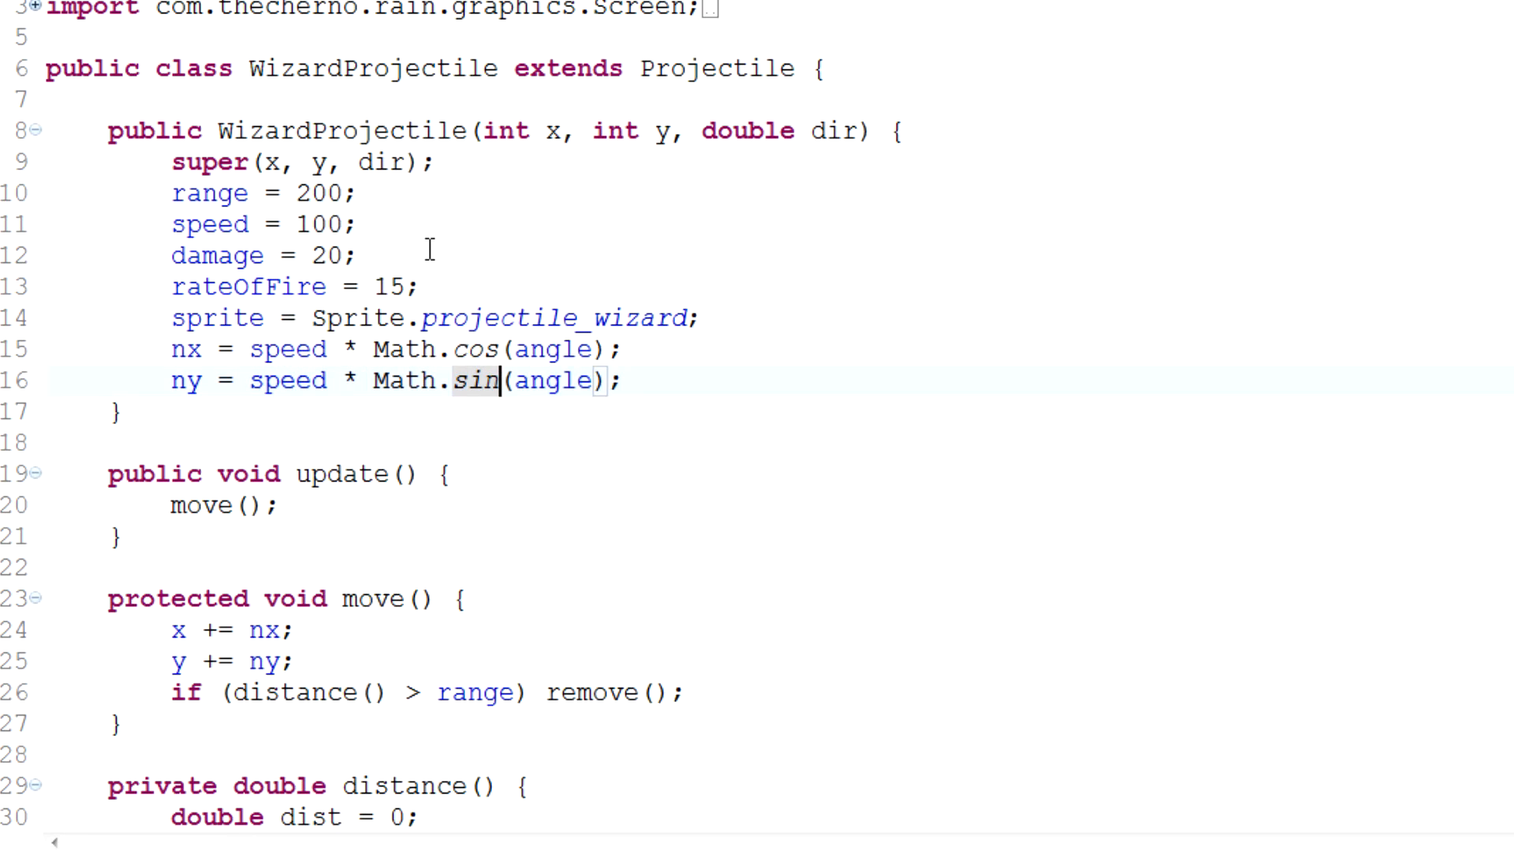
mouse_move(386, 280)
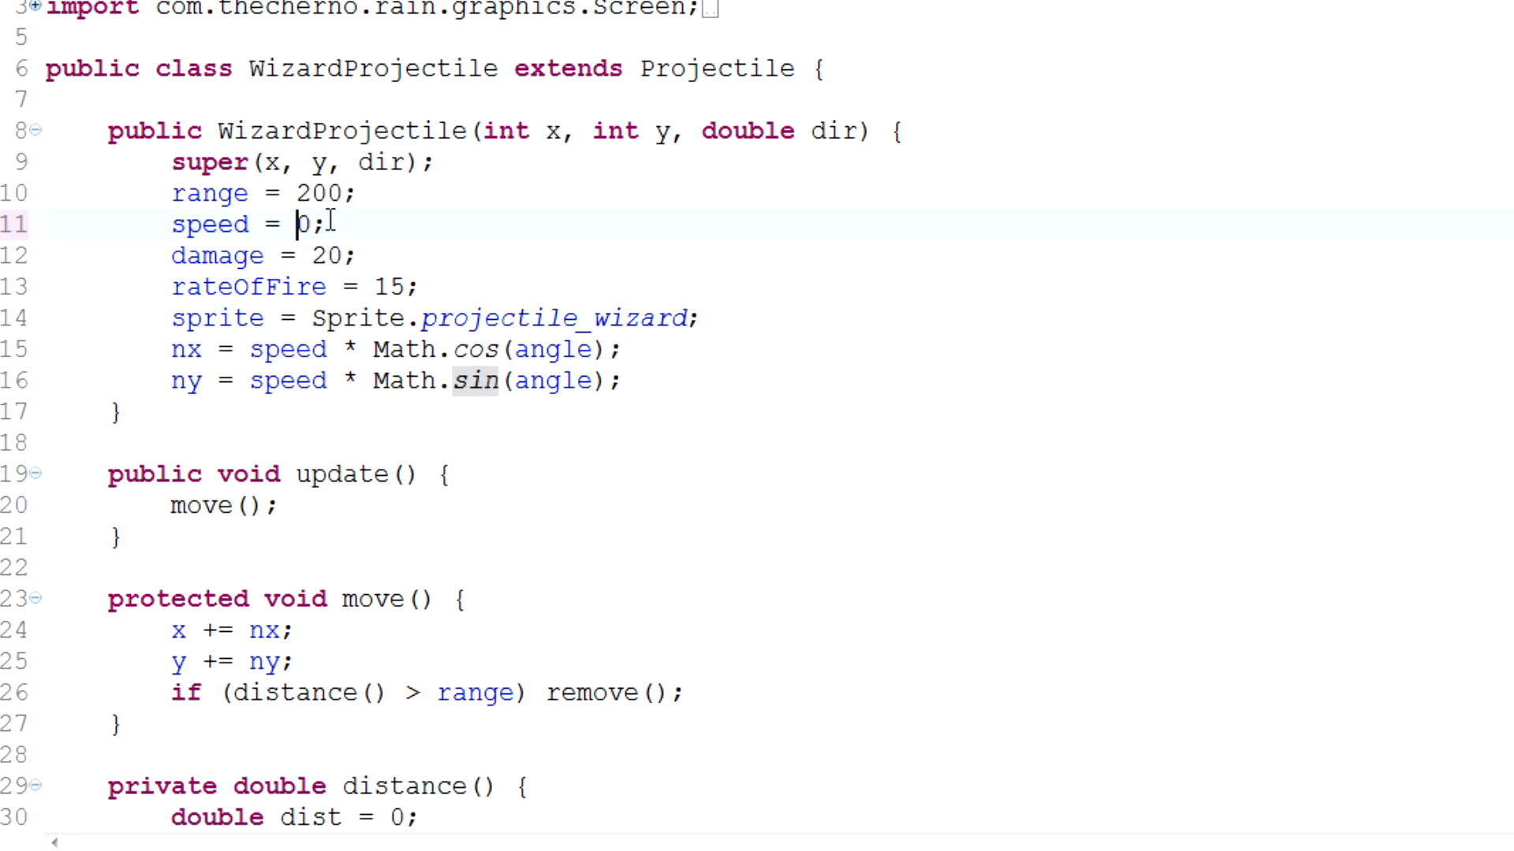
text(4)
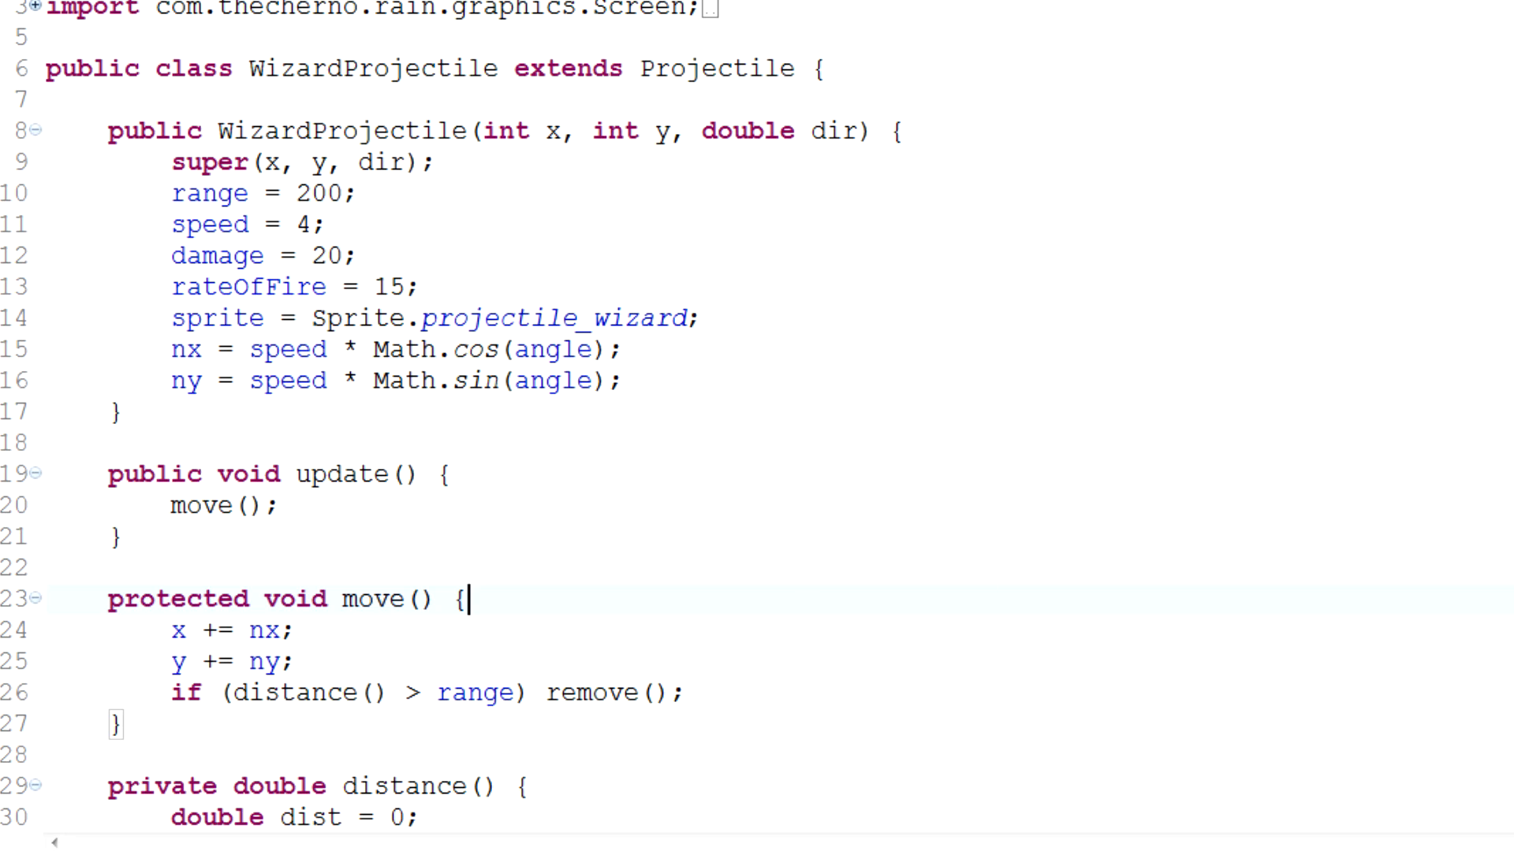
click(625, 380)
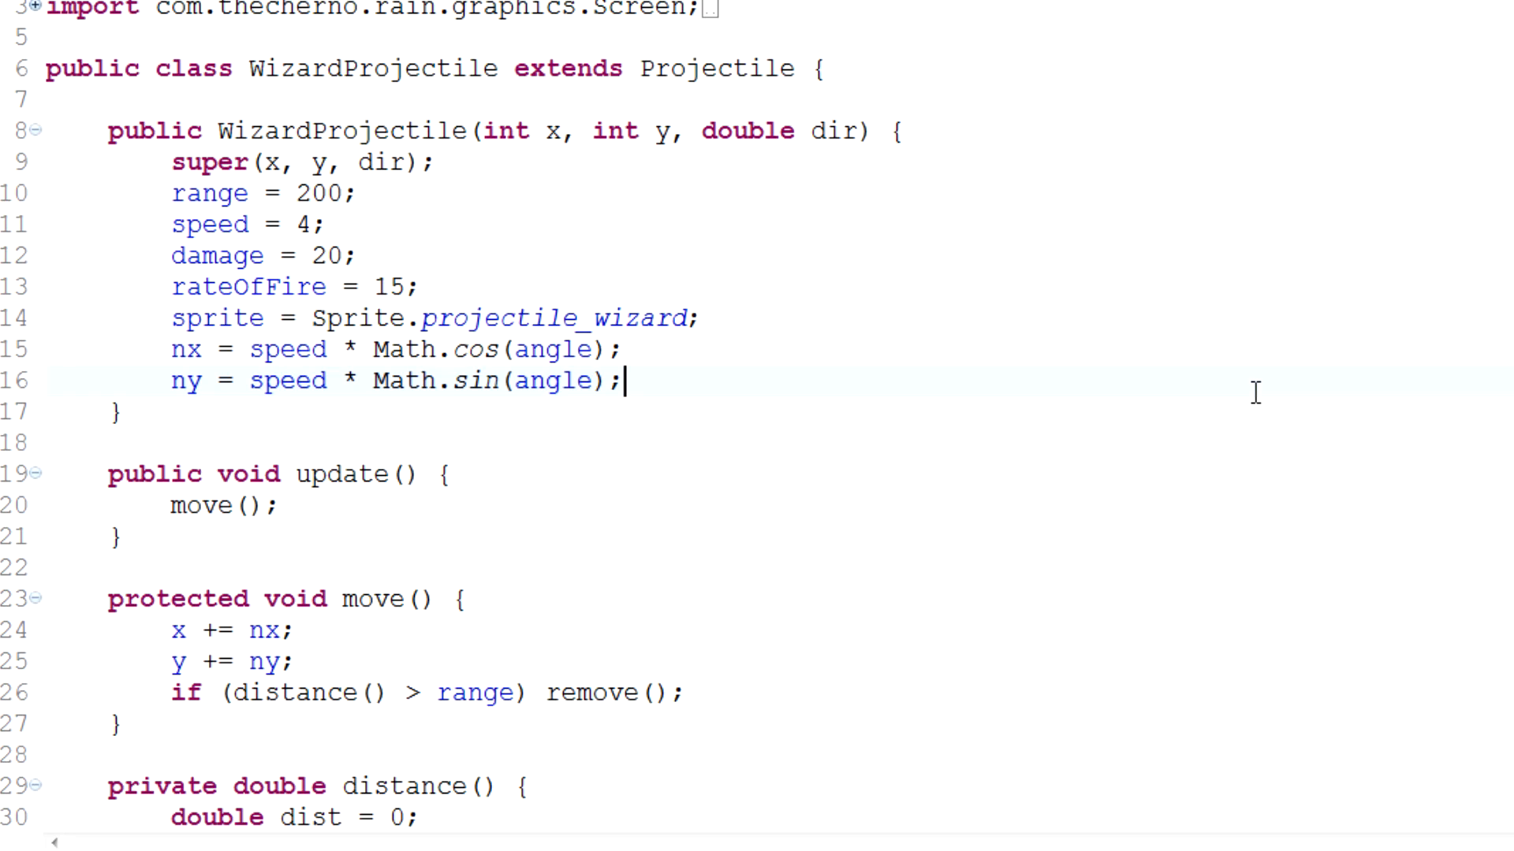